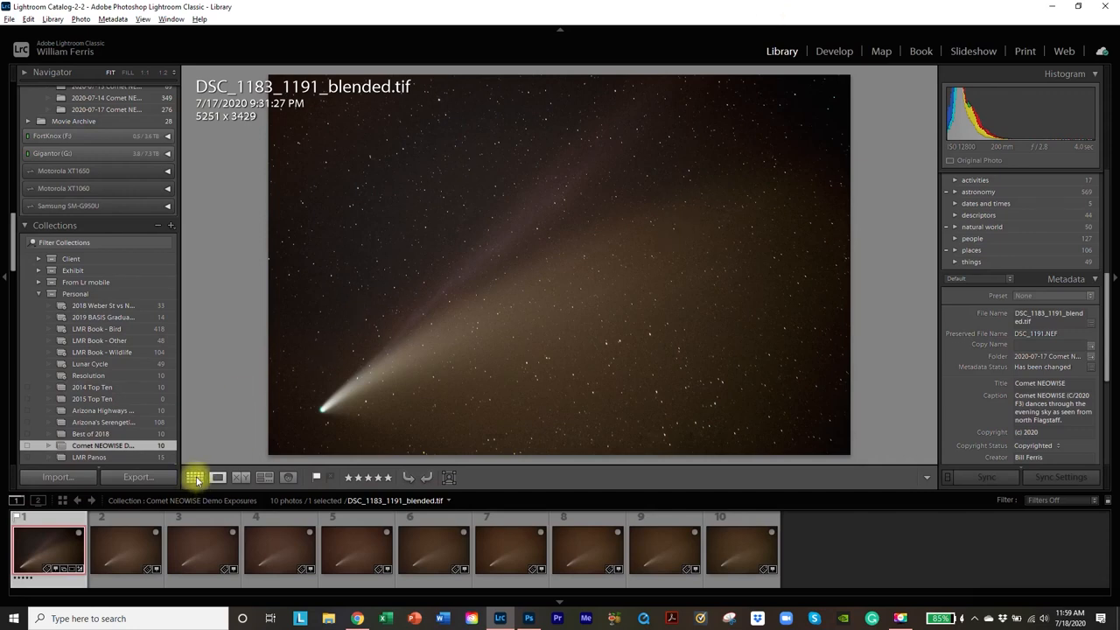
Show the Comet NEOWISE collection as a grid and select photos 2 through 10, starting at DSC_1183.NEF.
click(195, 477)
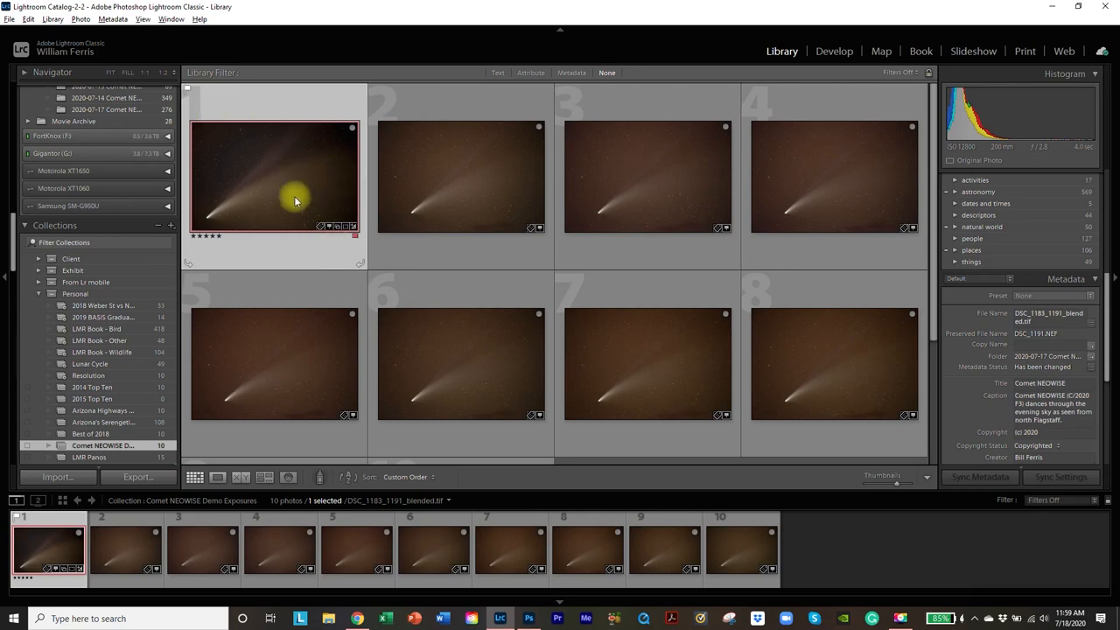
click(461, 175)
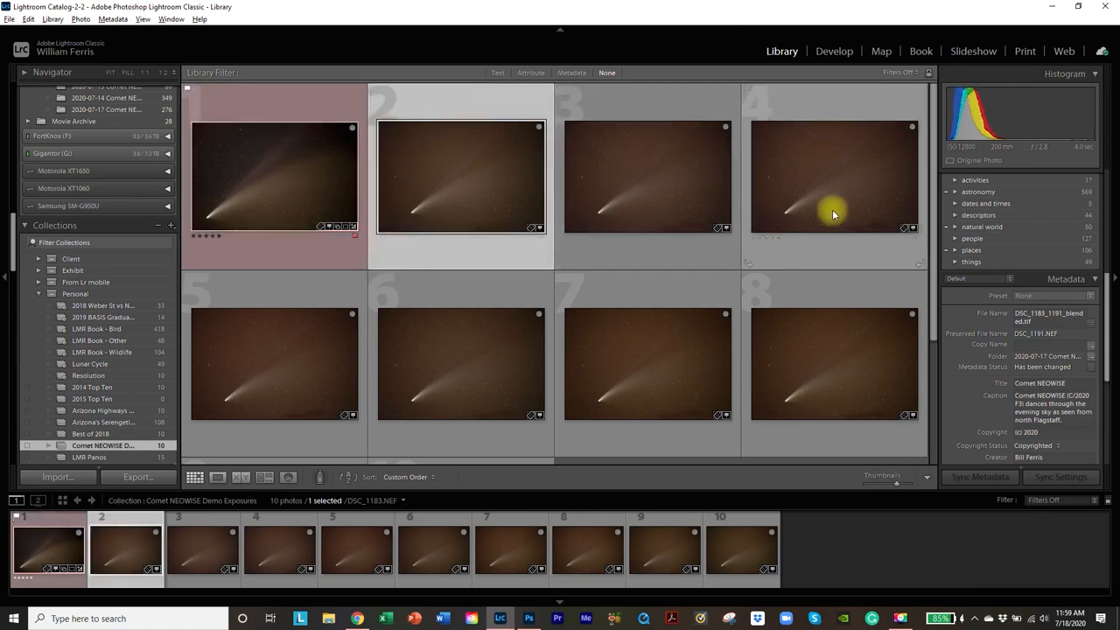
scroll(down, 3)
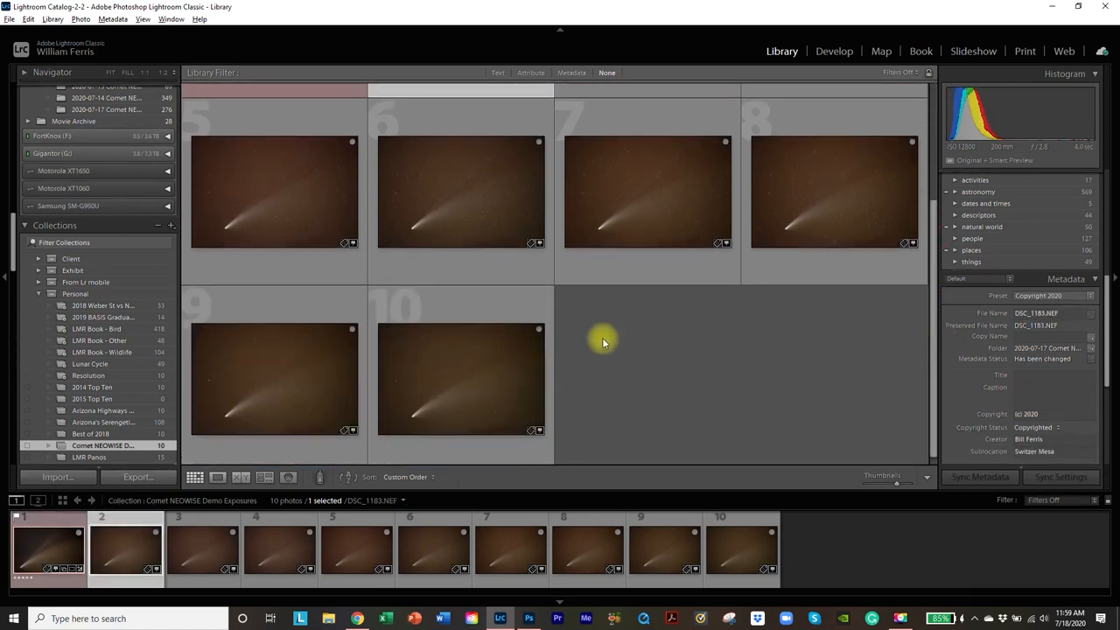
click(442, 369)
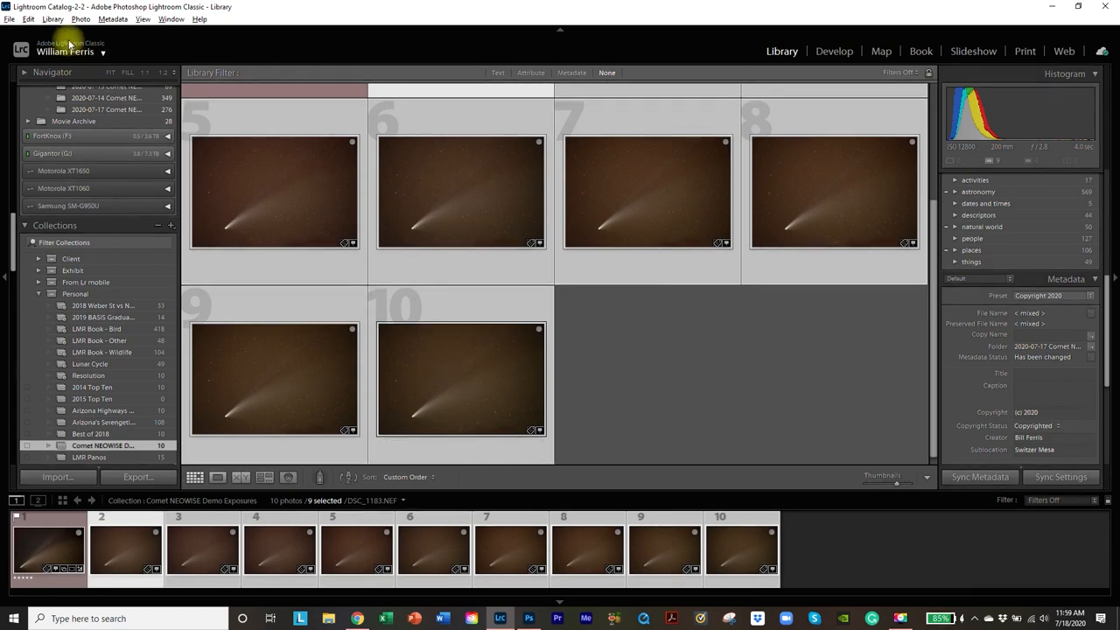
click(81, 19)
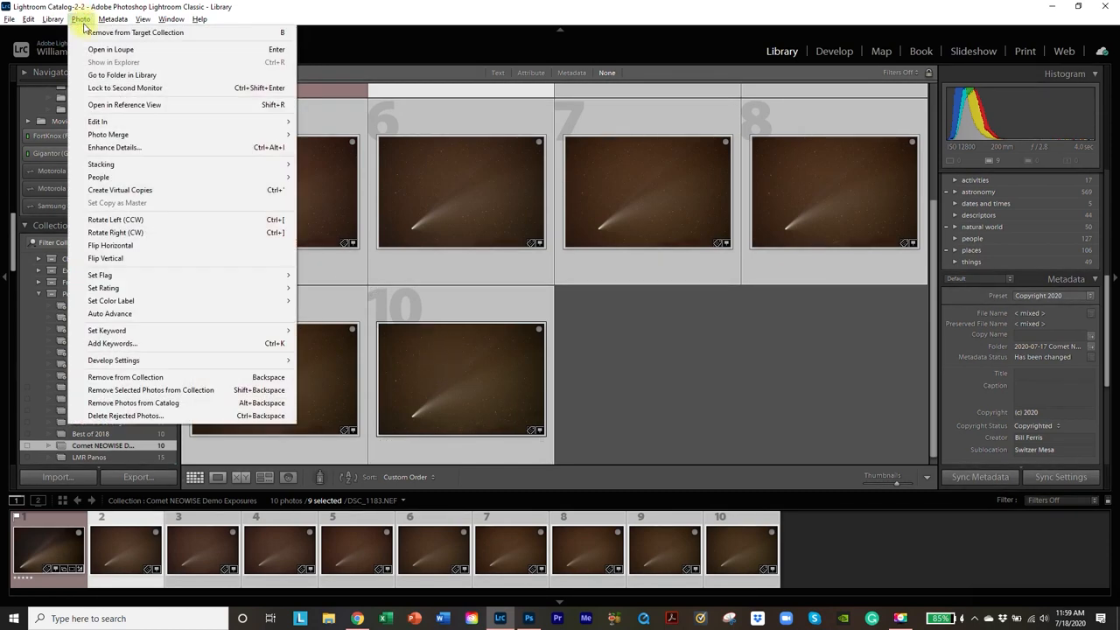
mouse_move(97, 121)
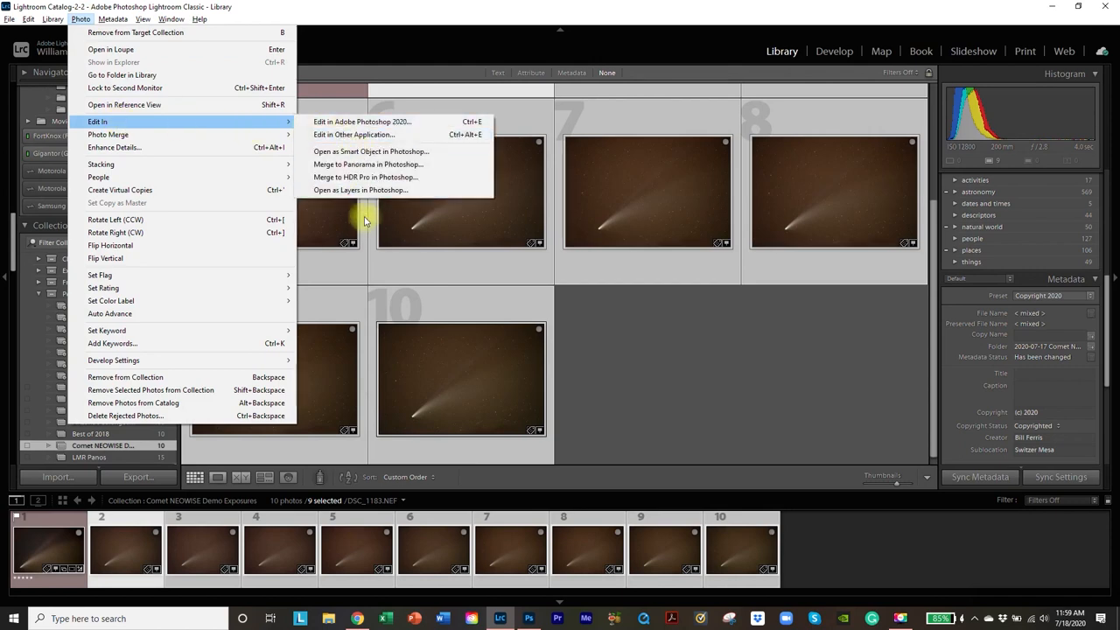
mouse_move(360, 189)
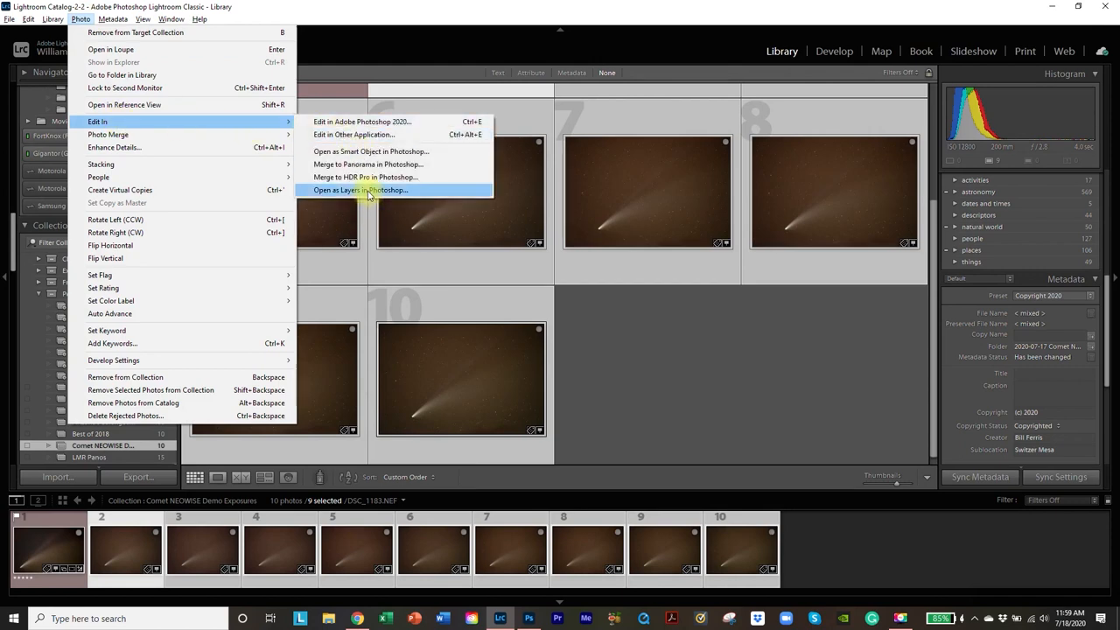
click(359, 190)
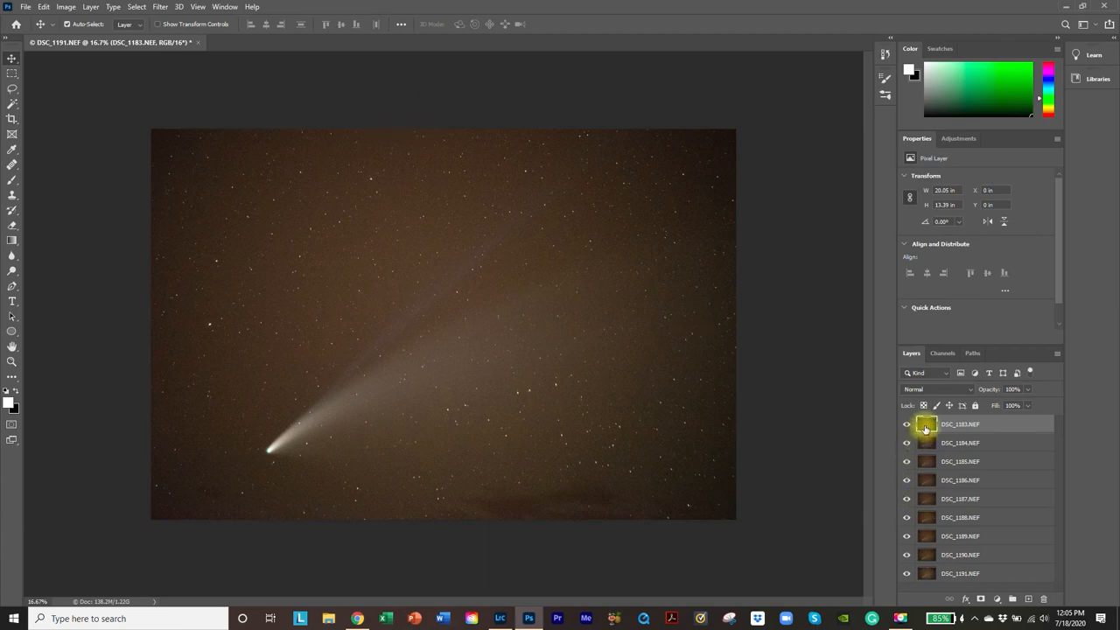
mouse_move(926, 425)
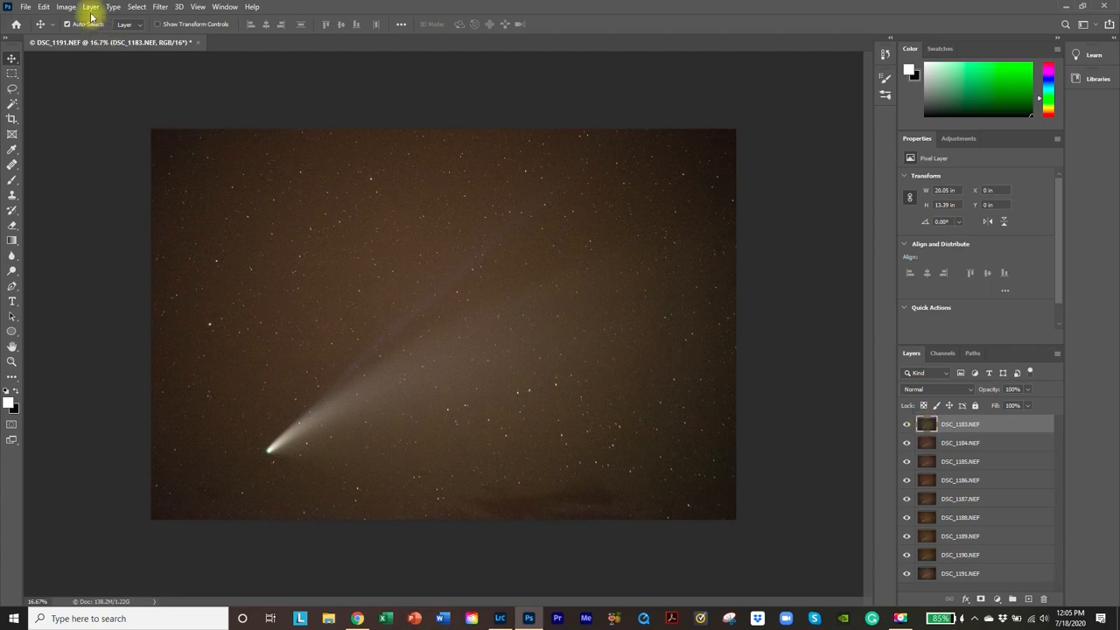
Add a white Reveal All layer mask to the top DSC_1183.NEF layer.
click(90, 7)
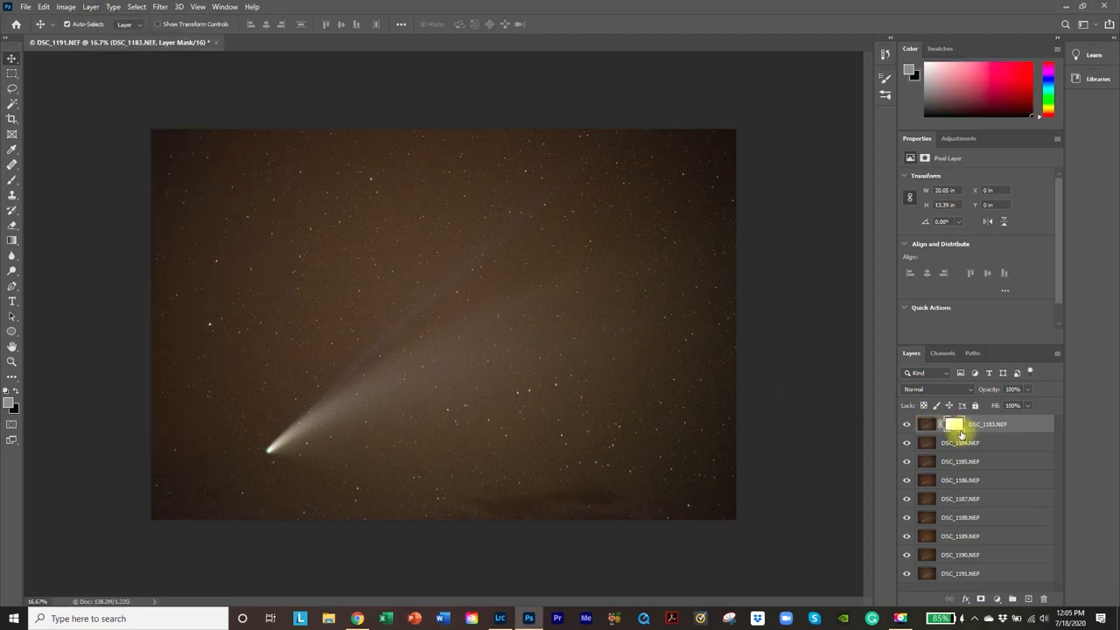
mouse_move(954, 425)
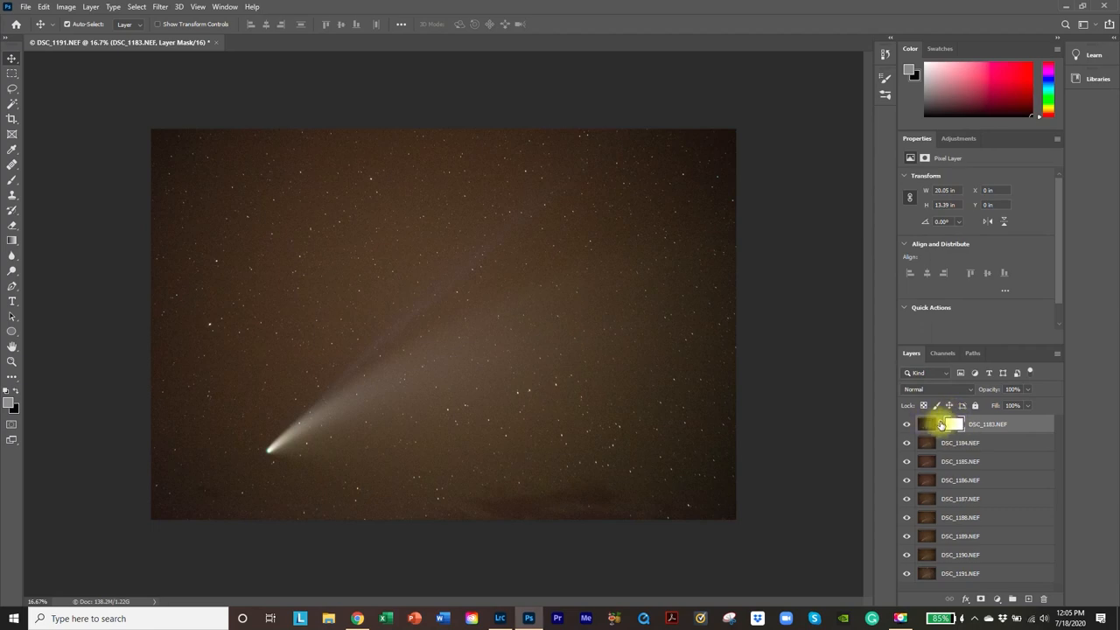
mouse_move(927, 425)
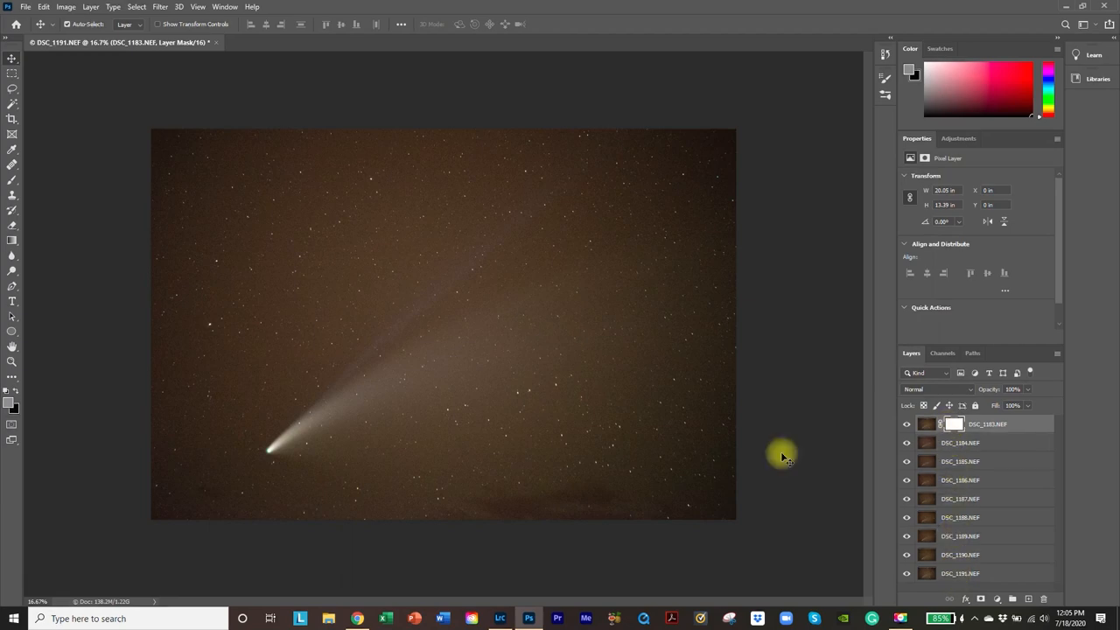
mouse_move(18, 394)
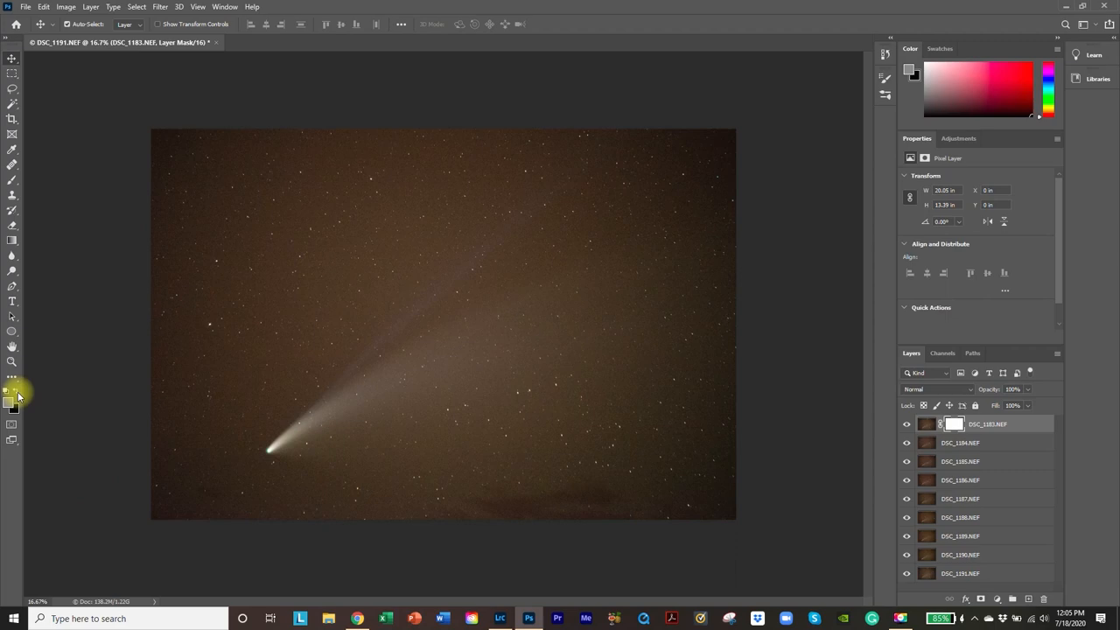
mouse_move(12, 392)
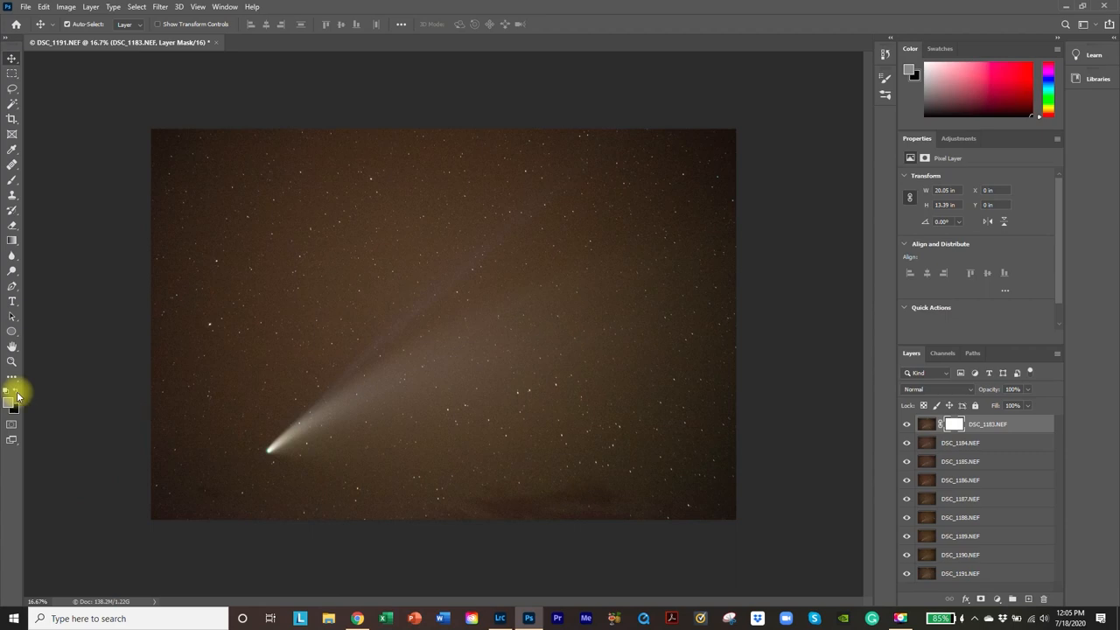
mouse_move(14, 407)
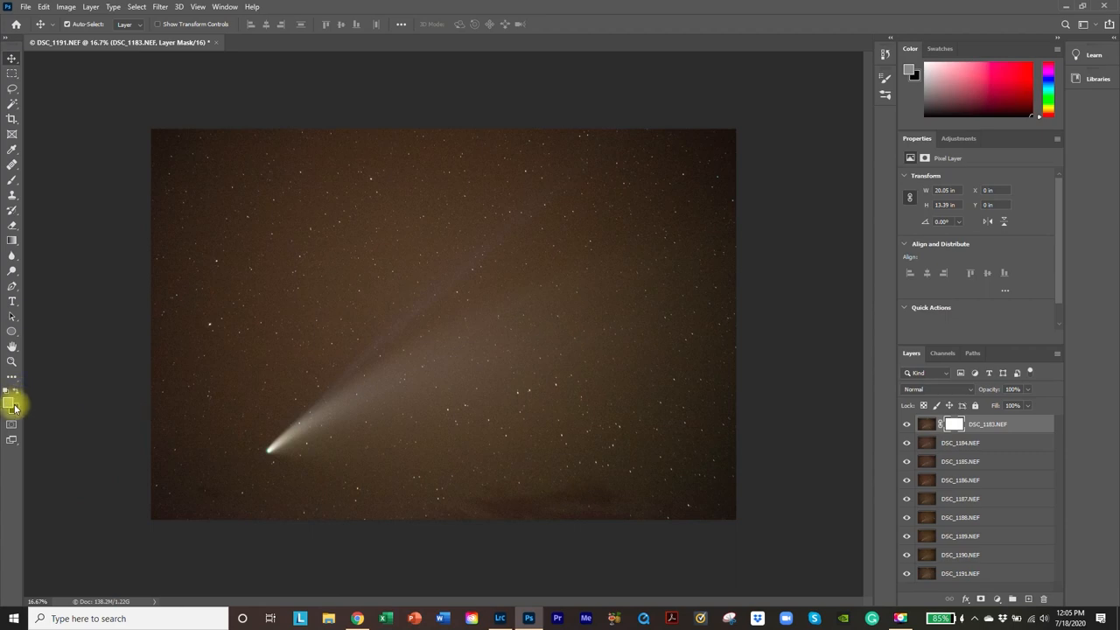
mouse_move(13, 407)
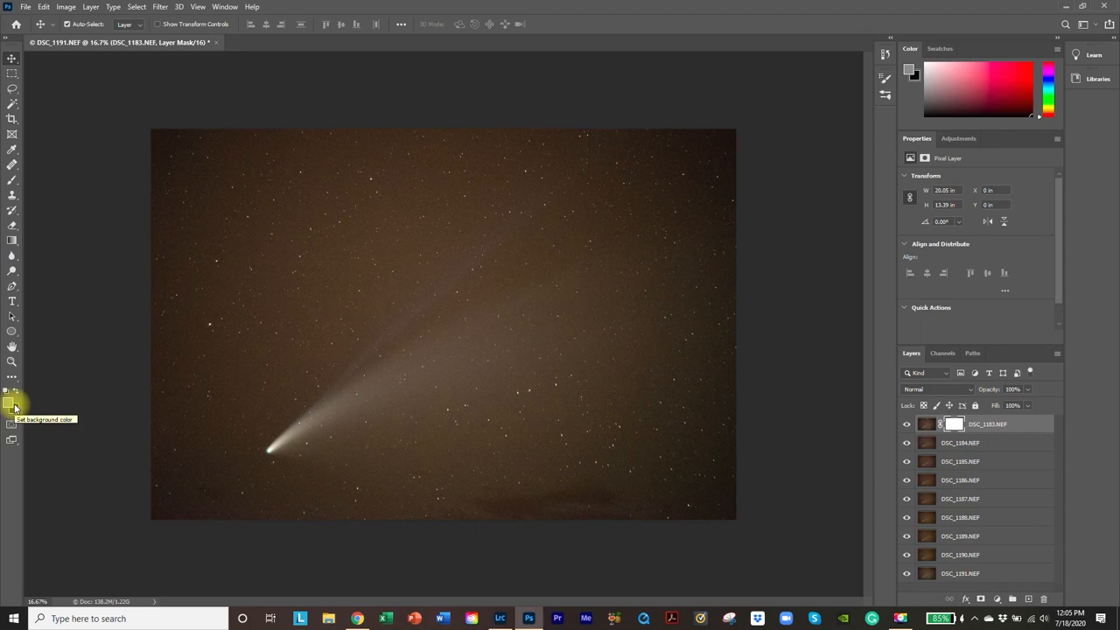
mouse_move(11, 403)
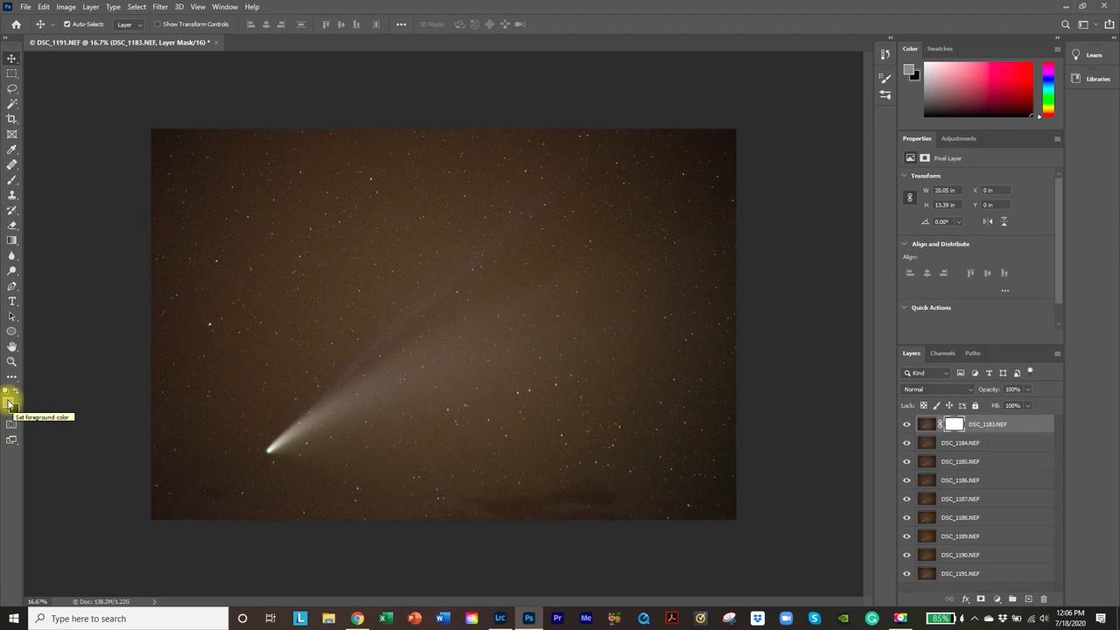
Set the foreground colour to mid grey RGB 122 (hex 7a7a7a) in the Color Picker.
click(12, 402)
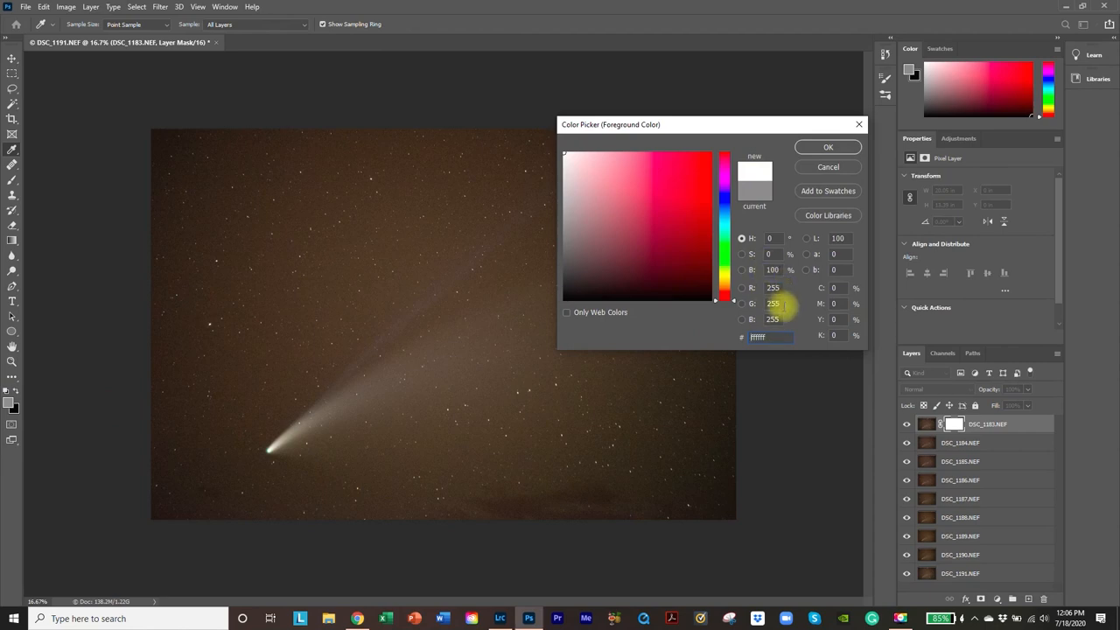
click(715, 304)
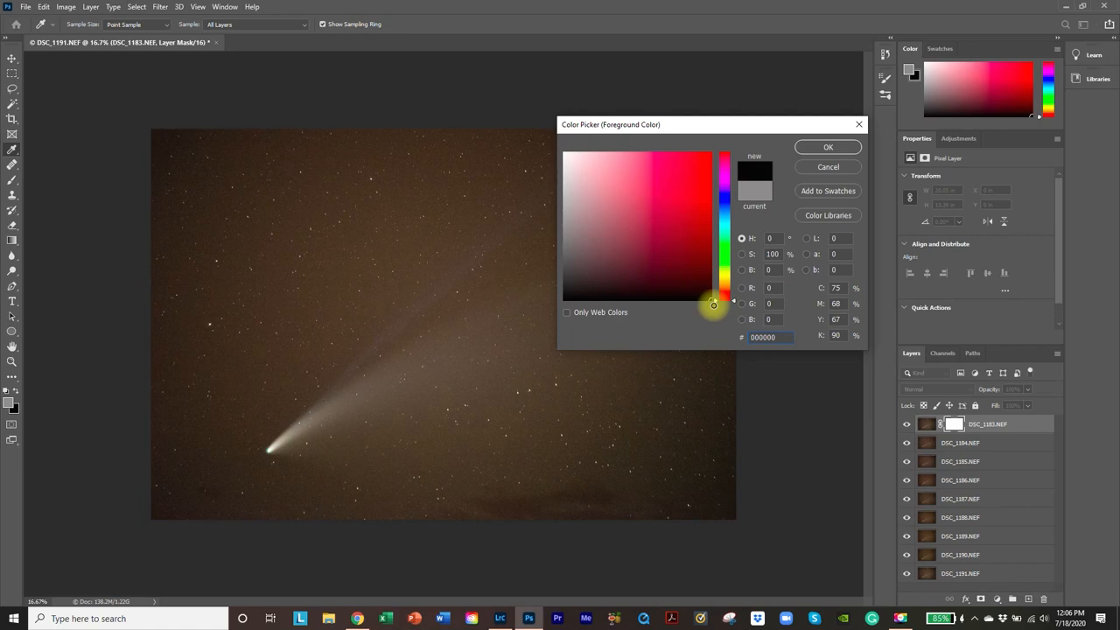
mouse_move(714, 308)
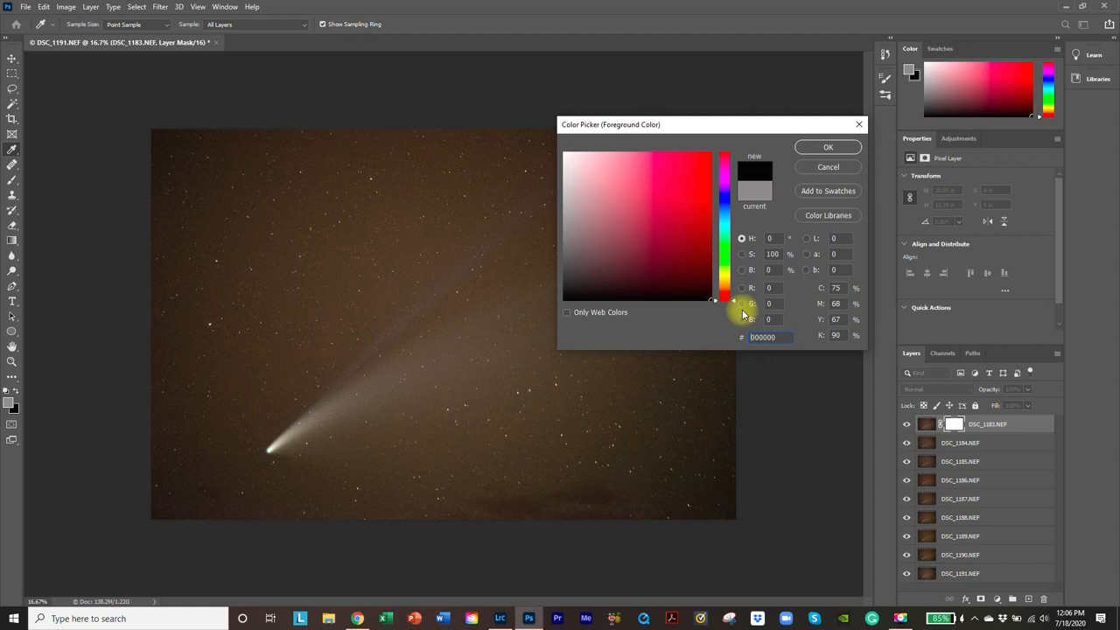
click(605, 251)
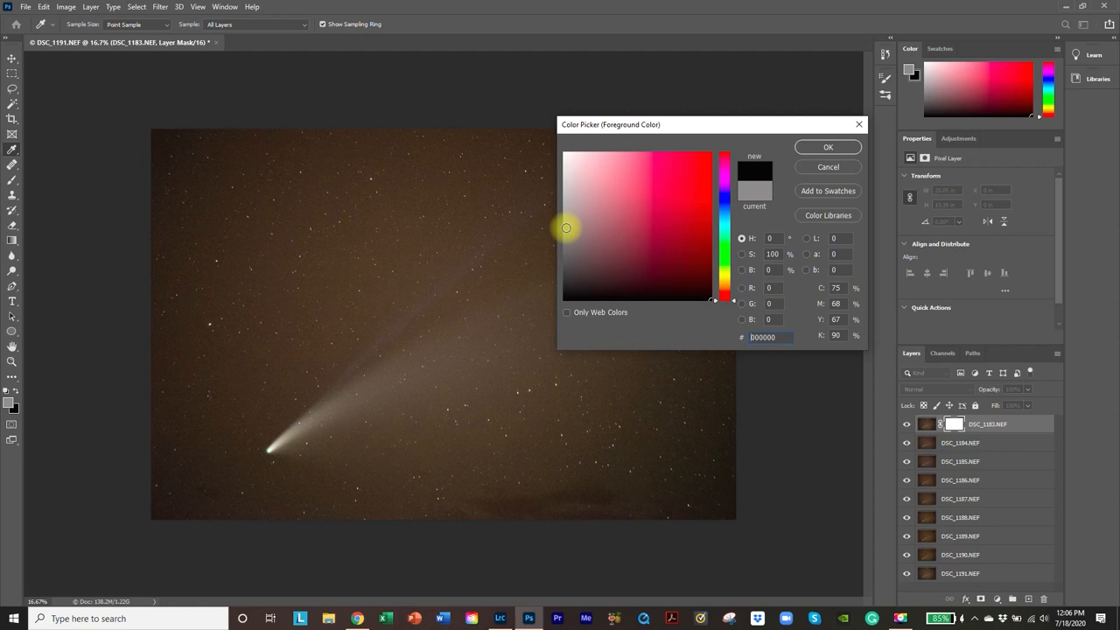
click(567, 228)
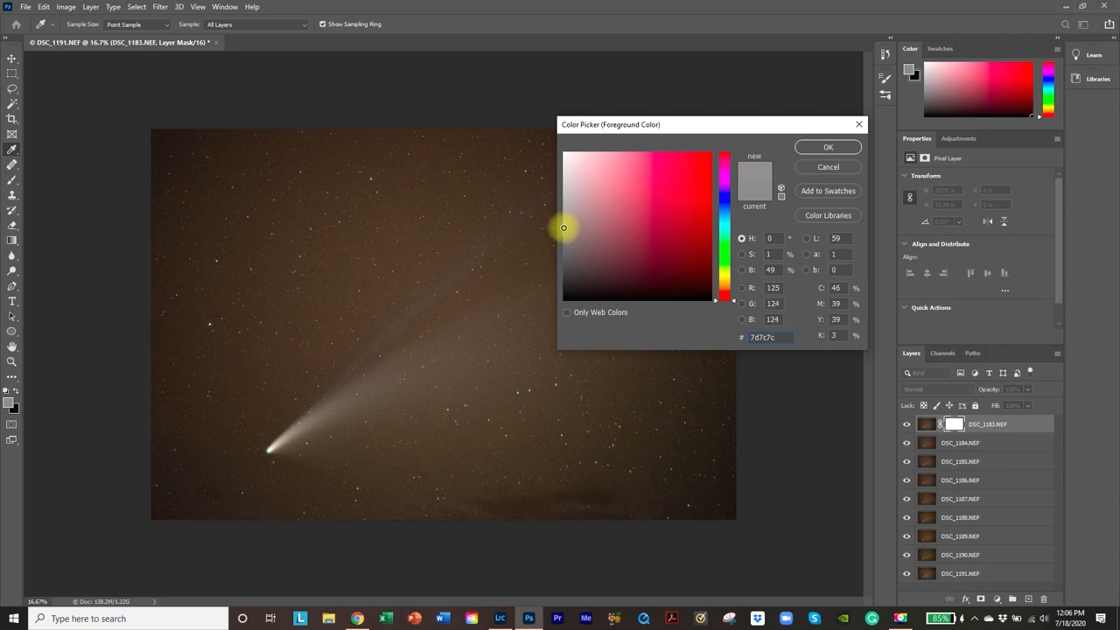
click(564, 229)
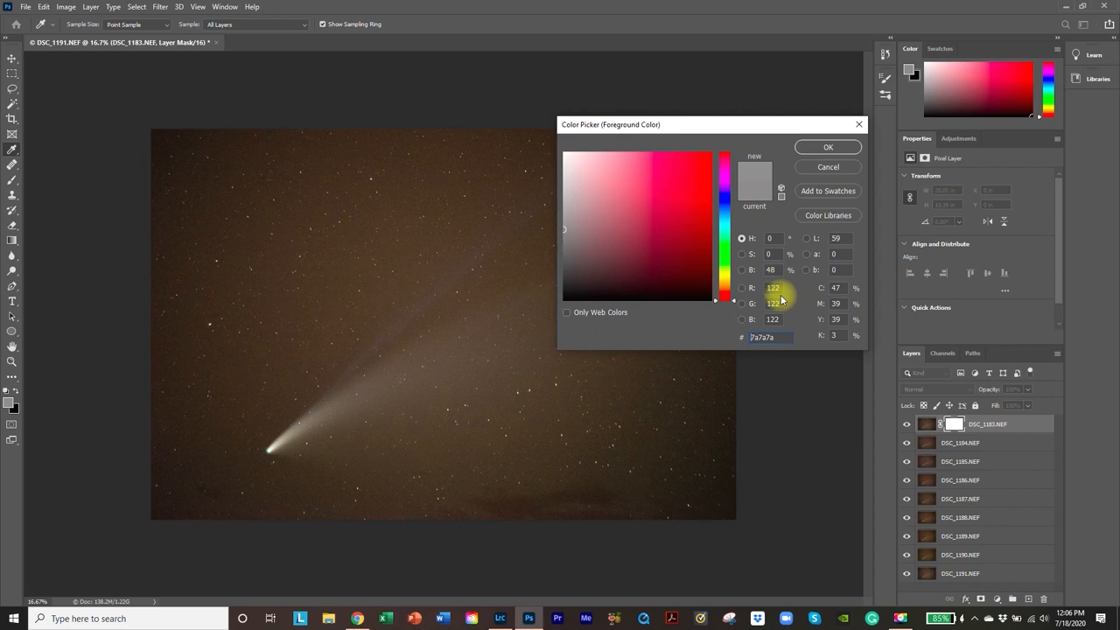
mouse_move(787, 317)
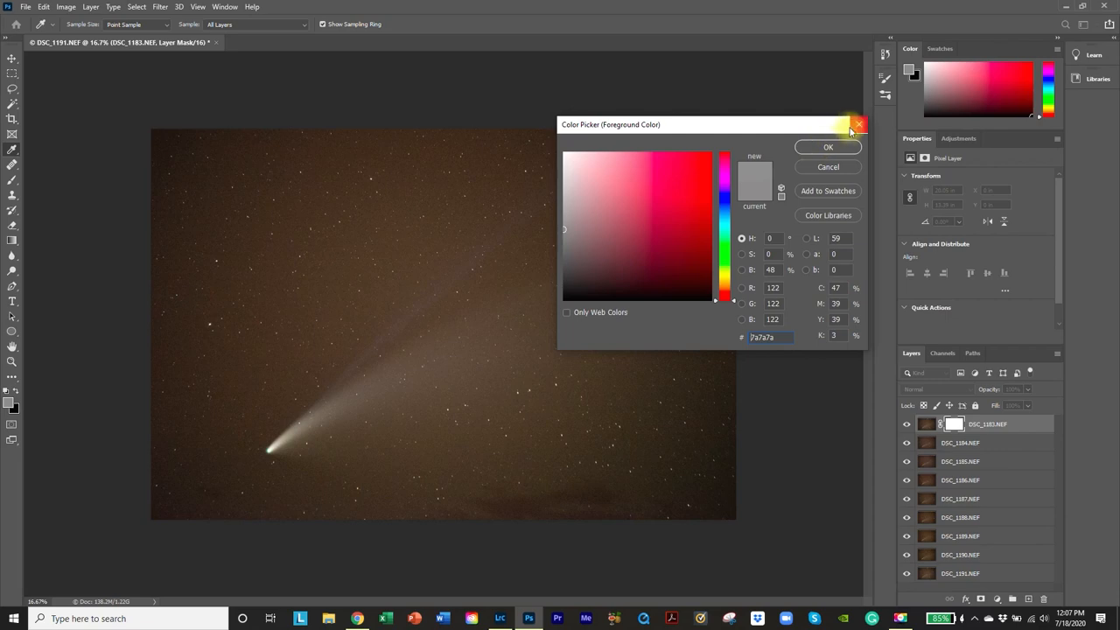
Paint the DSC_1183.NEF mask grey with a 2200 px brush to soften that exposure.
click(859, 124)
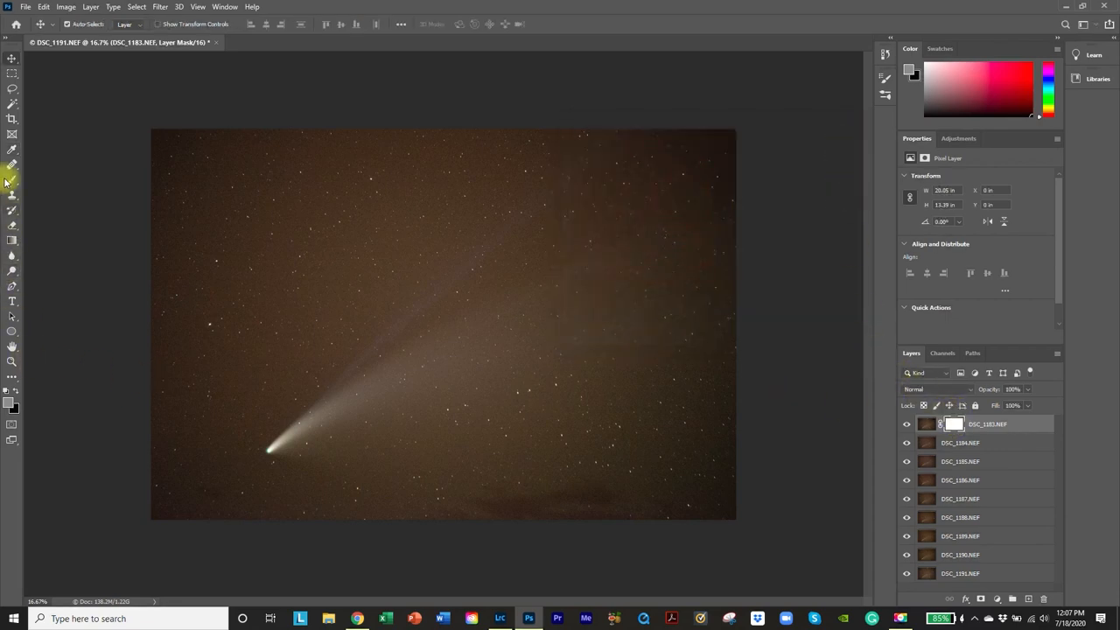
click(12, 179)
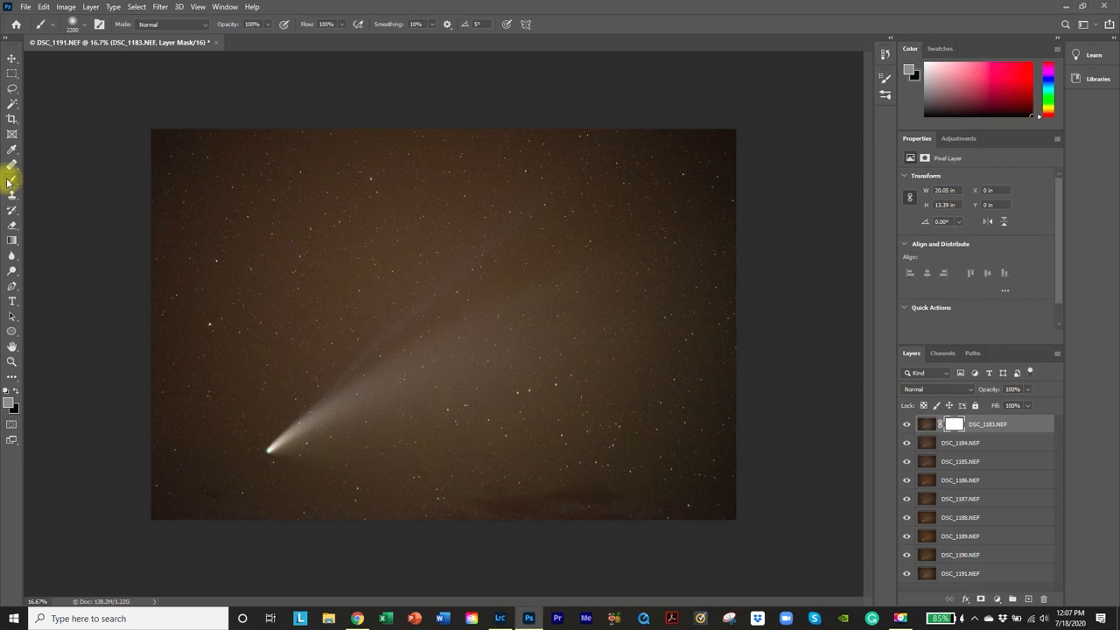
click(193, 155)
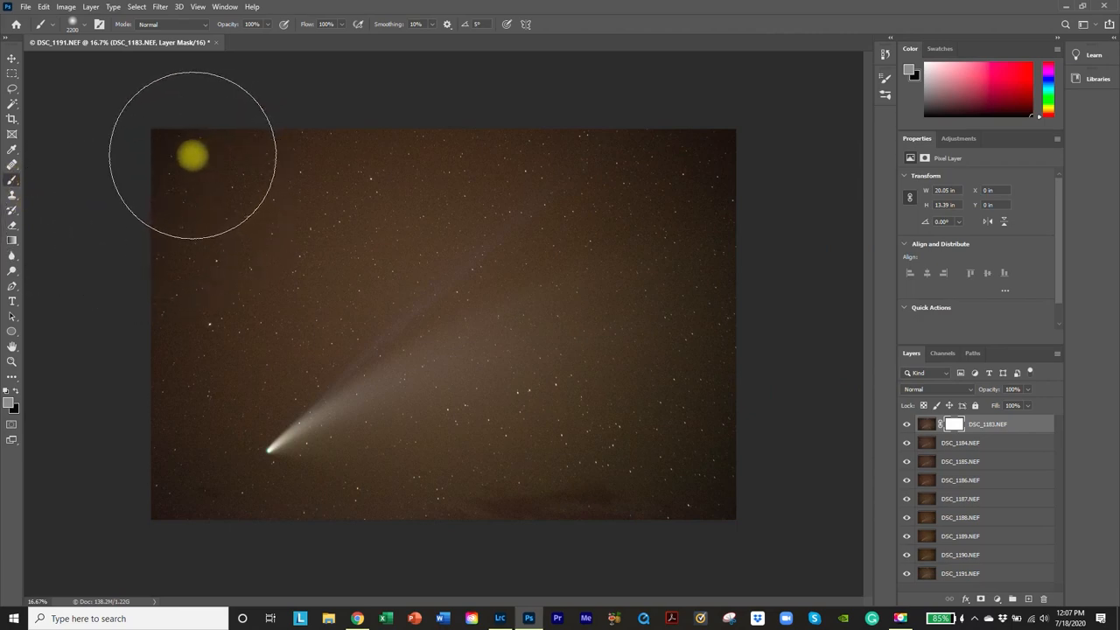
mouse_move(764, 156)
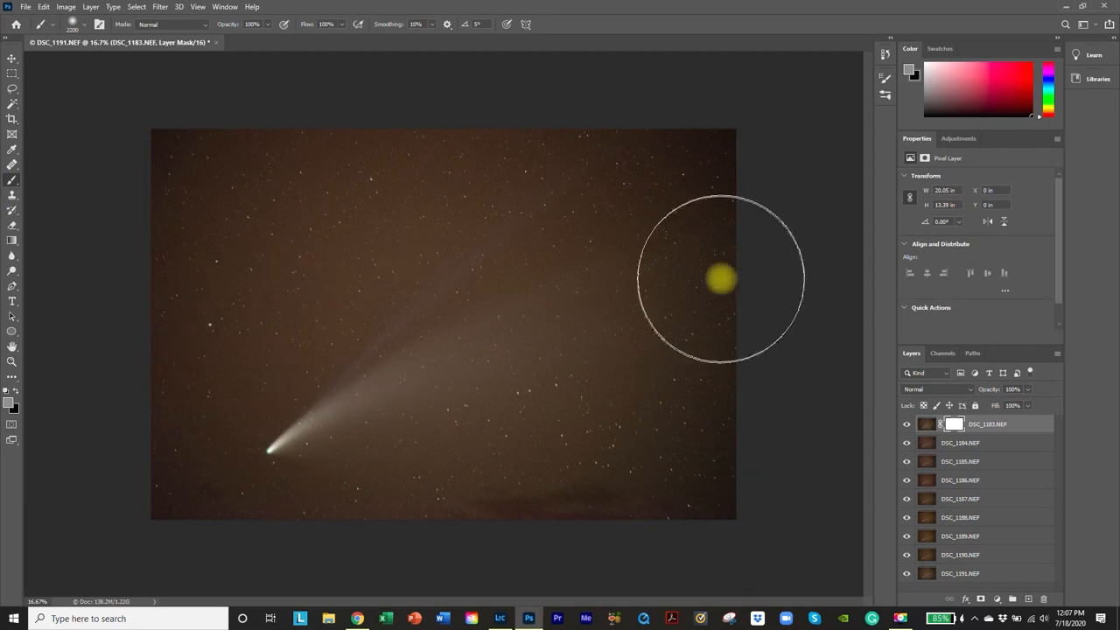
drag(720, 278, 685, 183)
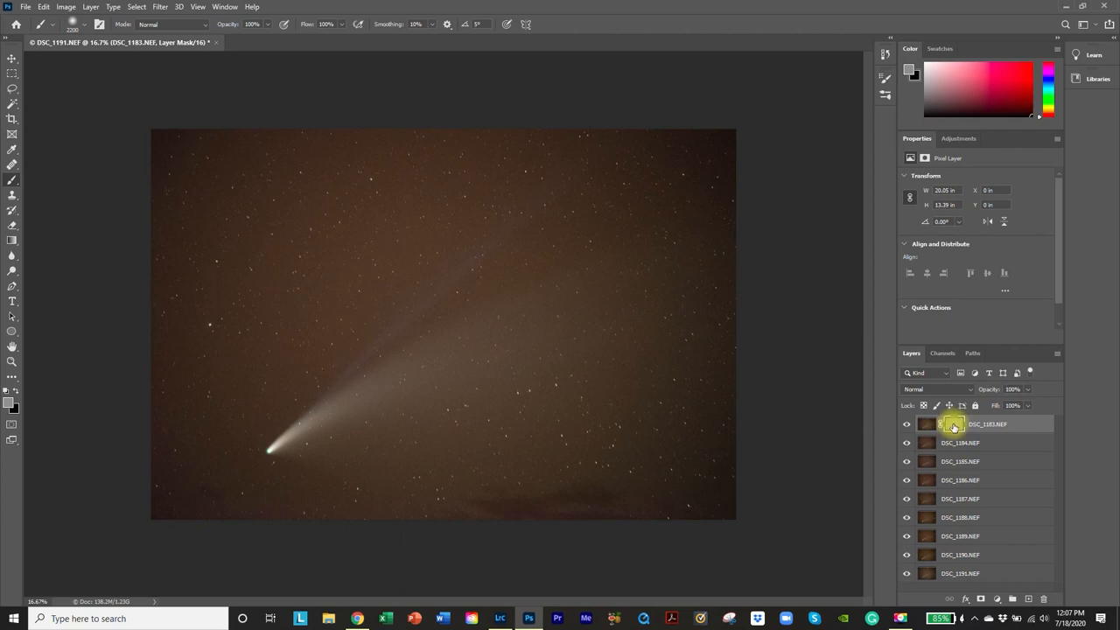
mouse_move(952, 426)
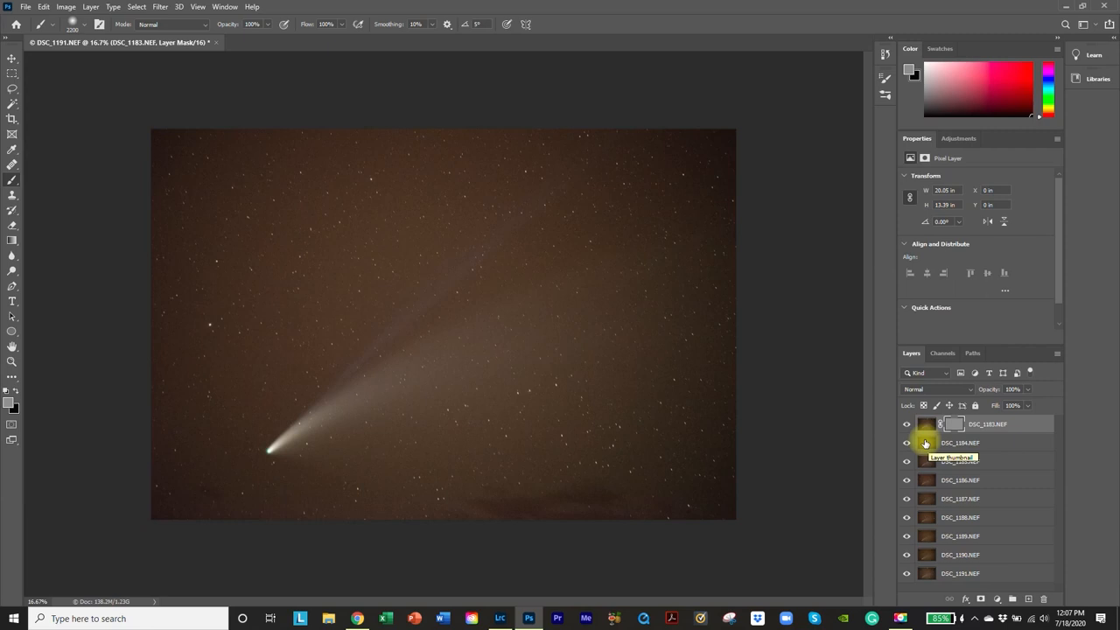
At 100% view, nudge DSC_1184.NEF about -0.01 in, -0.03 in to match the top layer's stars.
click(198, 7)
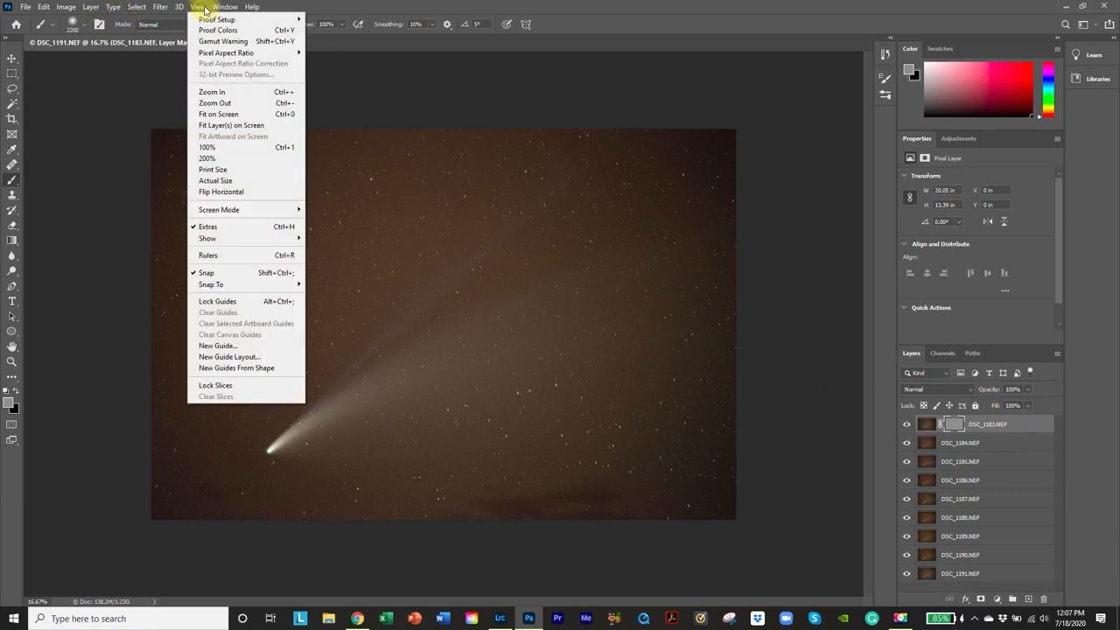
click(207, 147)
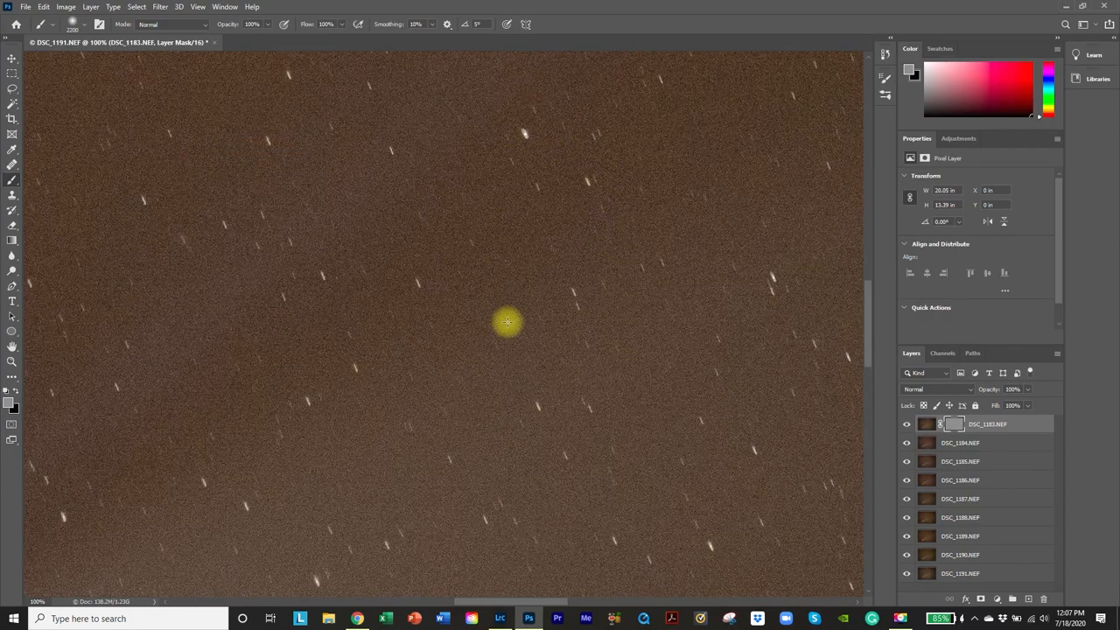
mouse_move(501, 322)
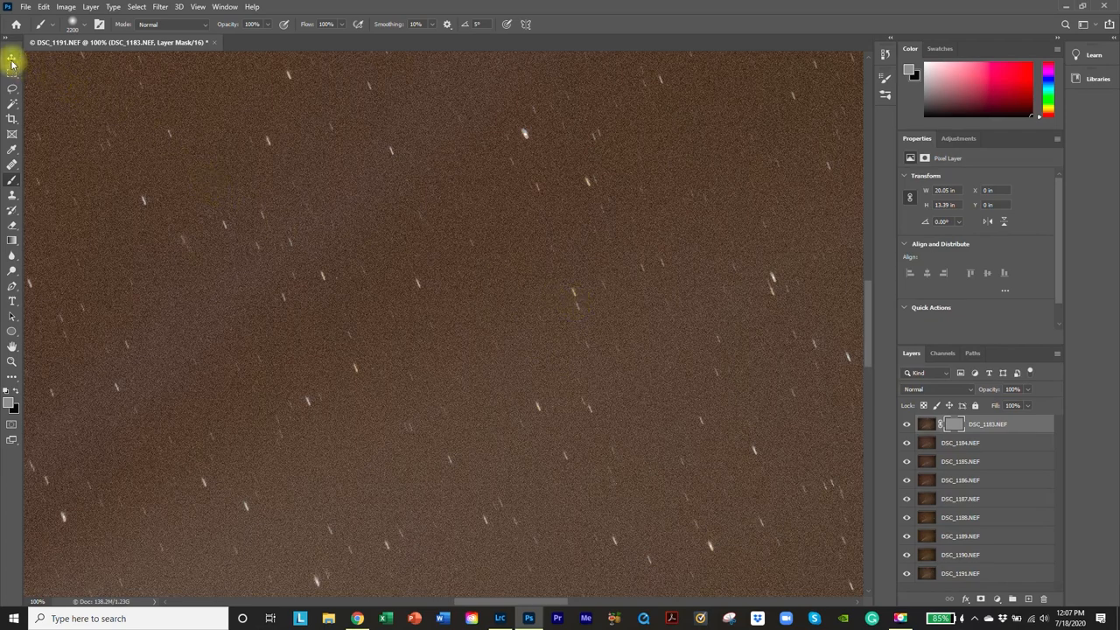
mouse_move(12, 59)
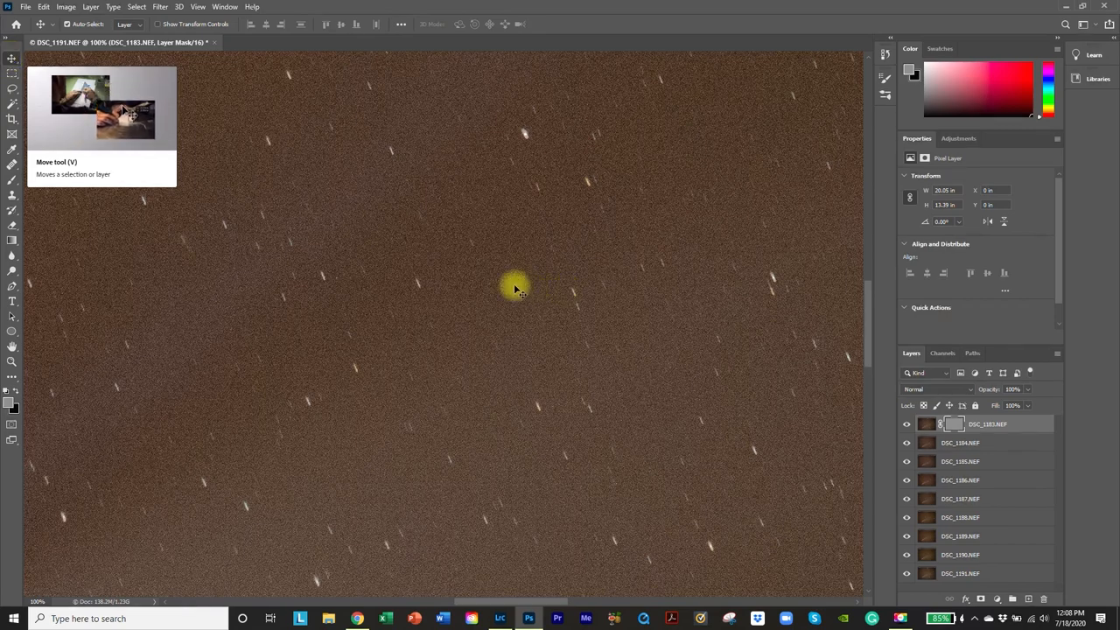
click(960, 443)
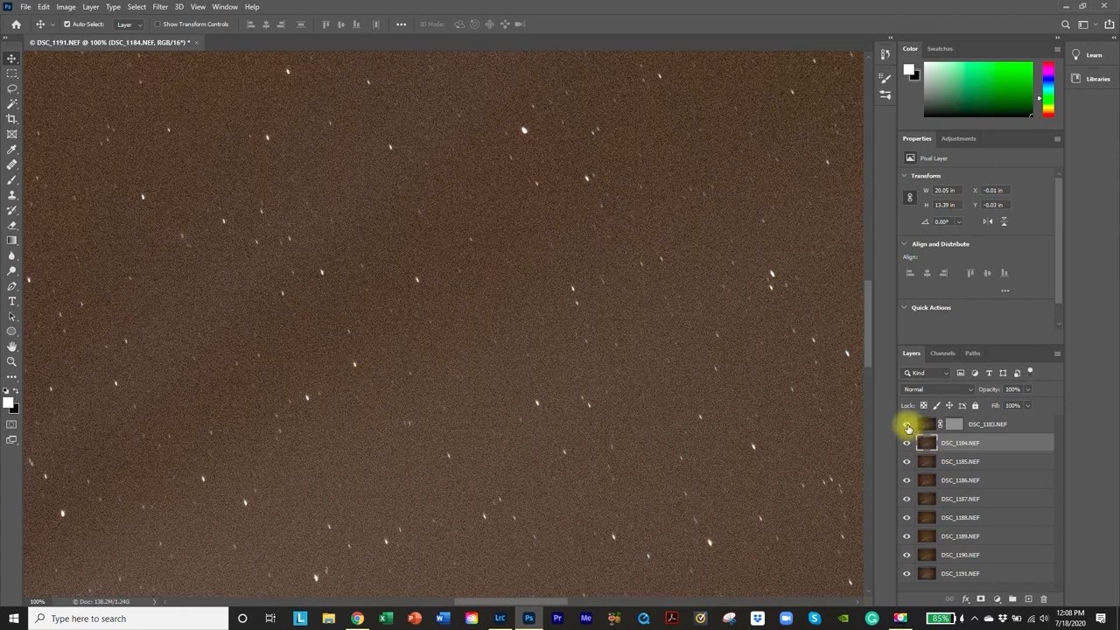
mouse_move(907, 428)
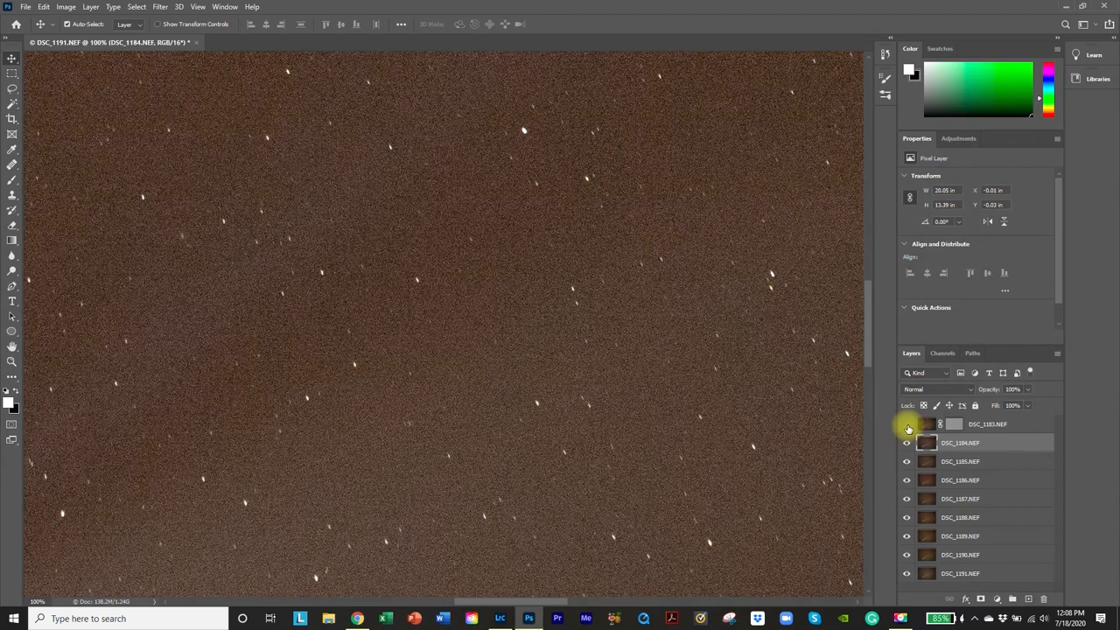
click(907, 424)
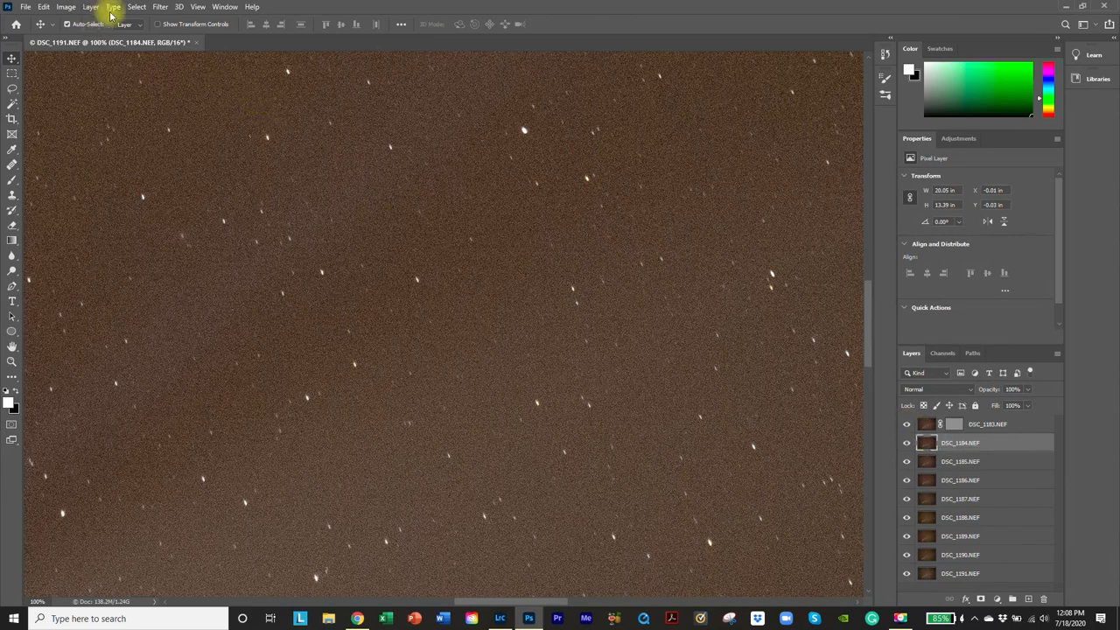
Mask DSC_1184.NEF, paint the mask grey, and hide the layer.
click(91, 6)
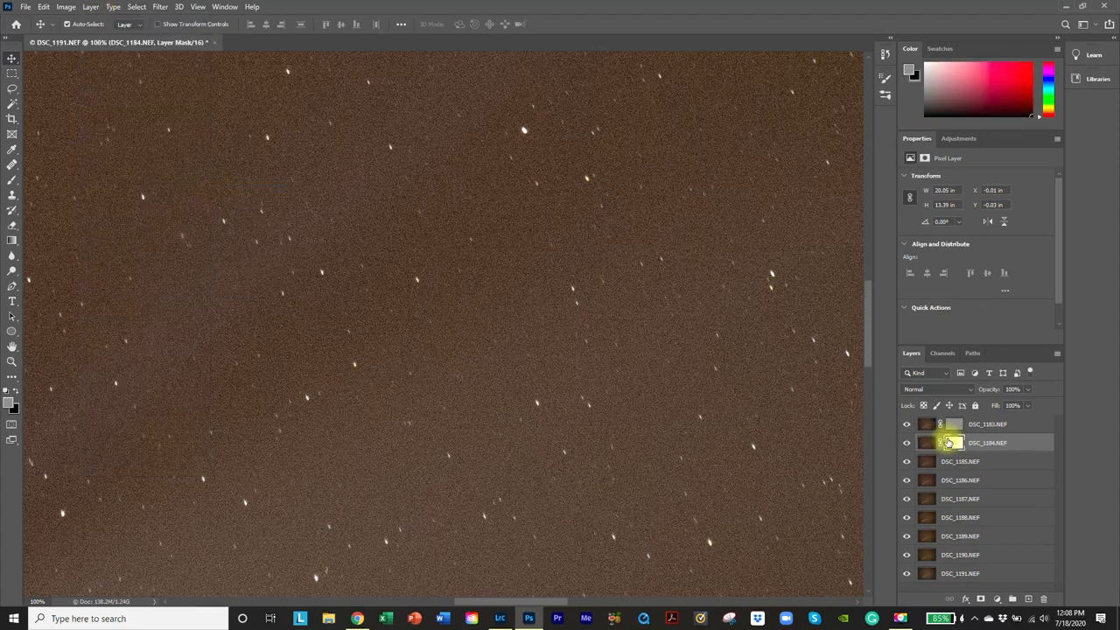
click(954, 442)
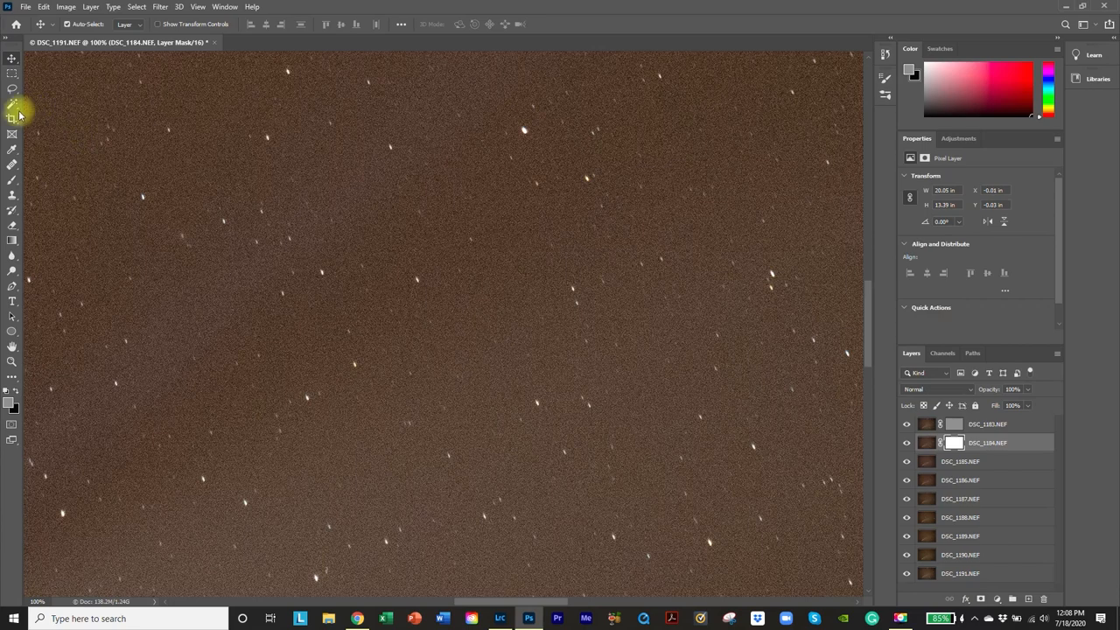
click(12, 179)
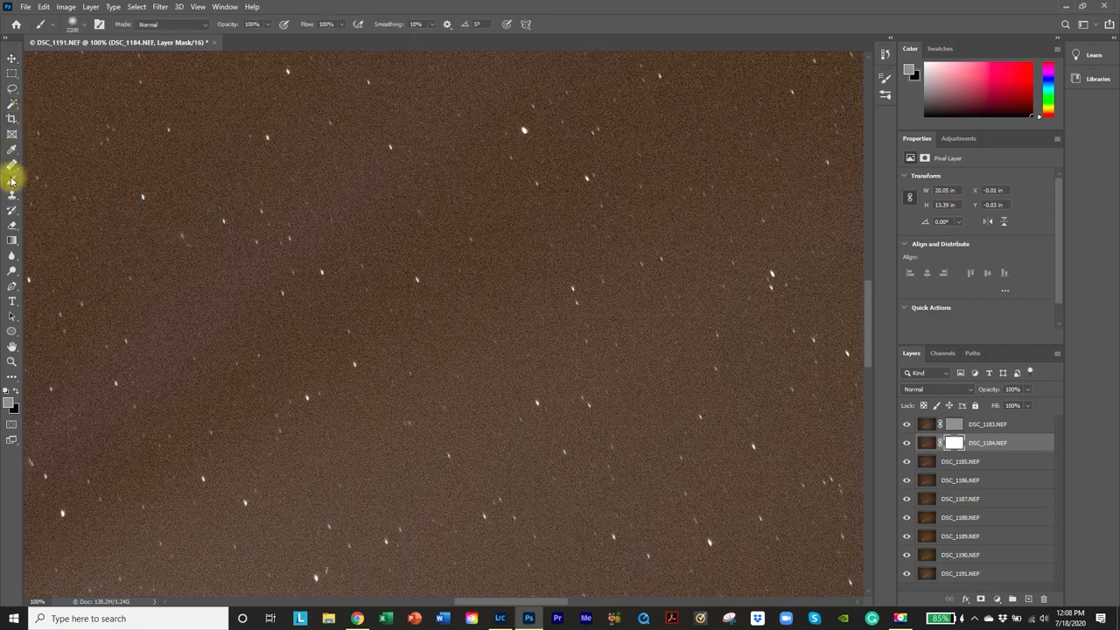
click(197, 7)
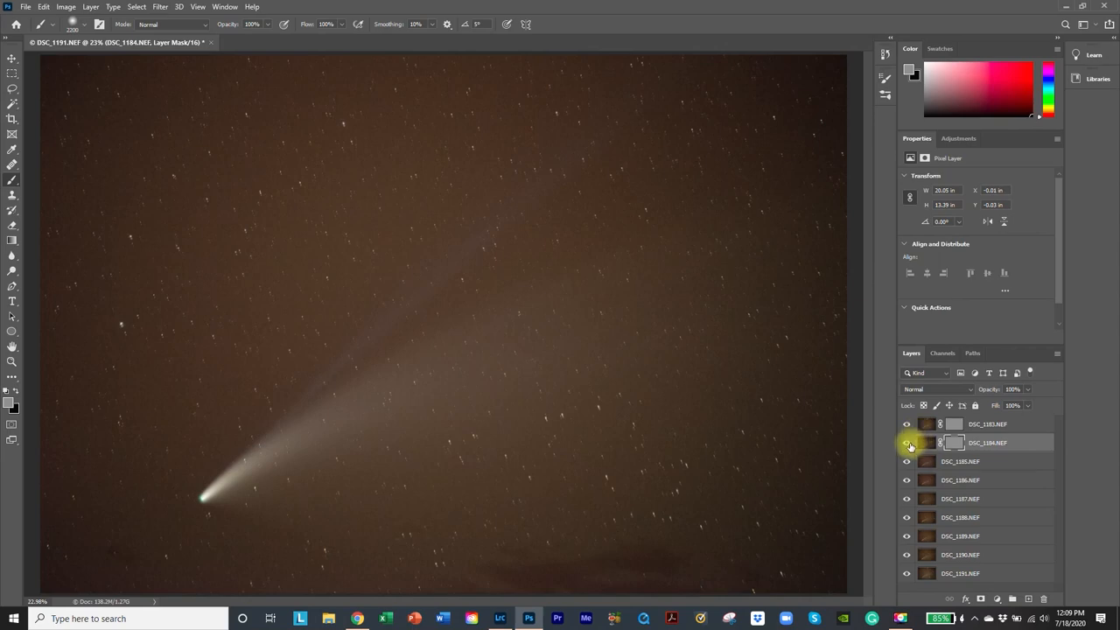
click(907, 443)
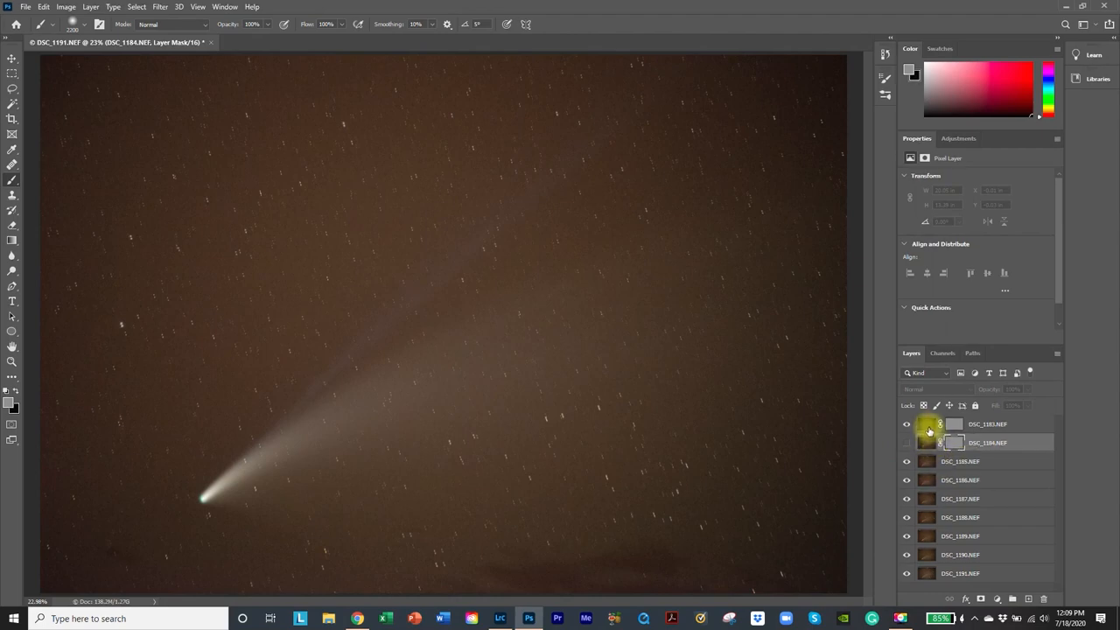
Select DSC_1185.NEF at 100% view and nudge it about -0.02 in, -0.05 in into alignment.
click(960, 461)
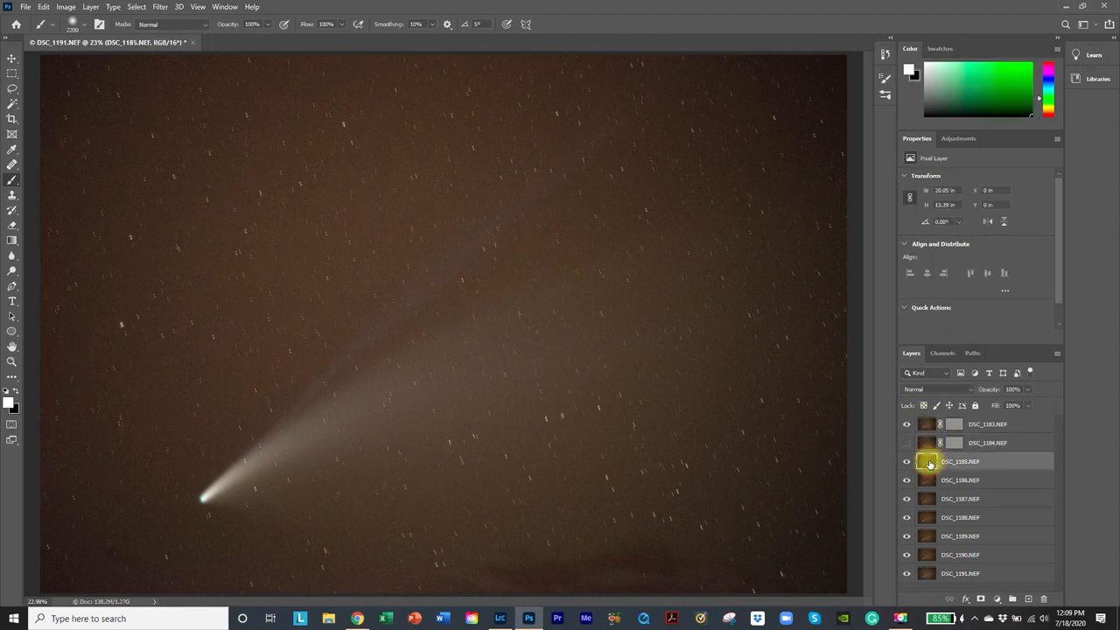
click(481, 243)
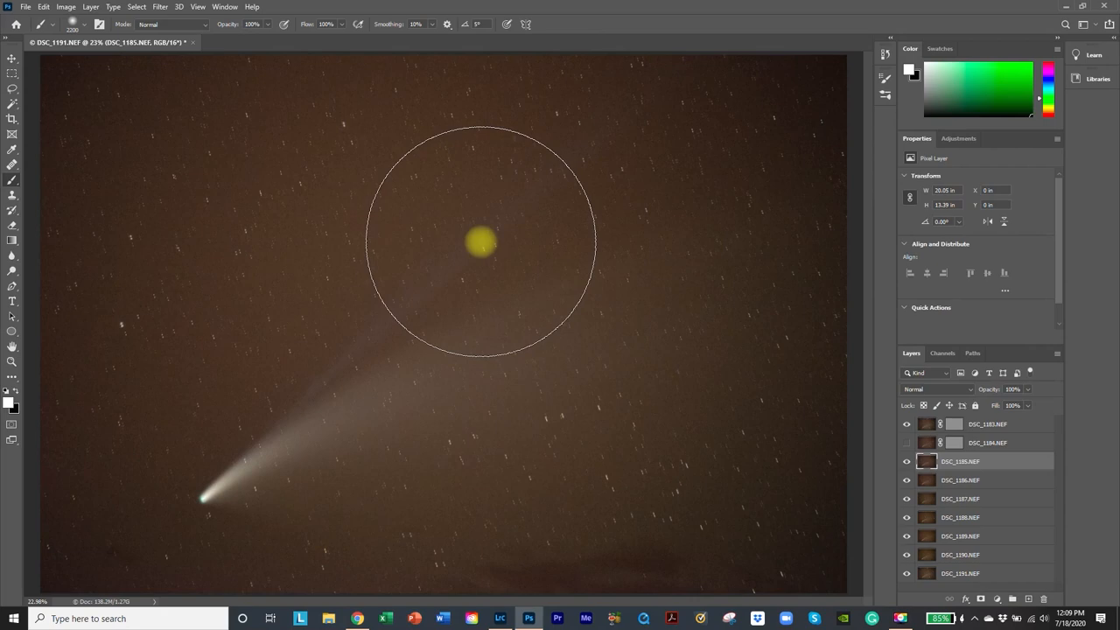
click(198, 6)
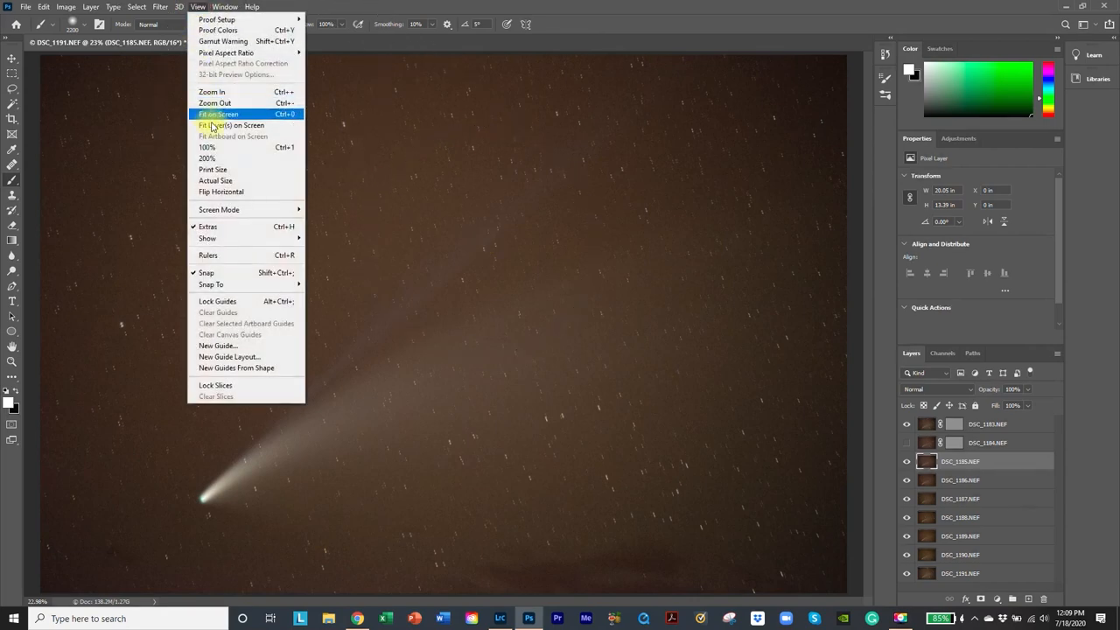
click(207, 147)
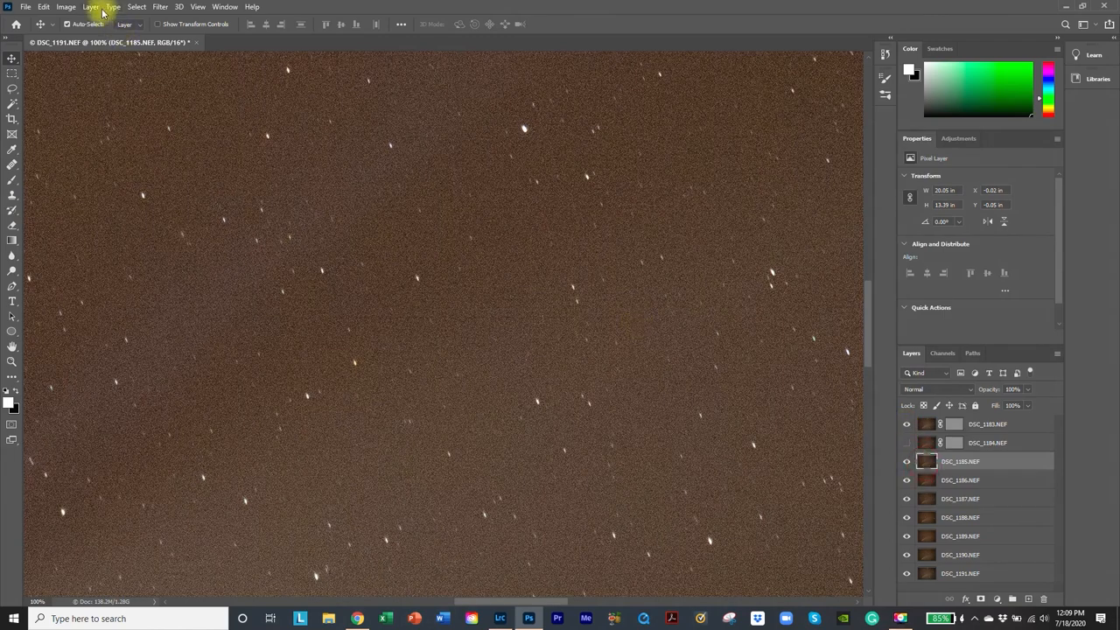
Mask DSC_1185.NEF, paint it grey and hide it, then view DSC_1186.NEF at 100%.
click(90, 6)
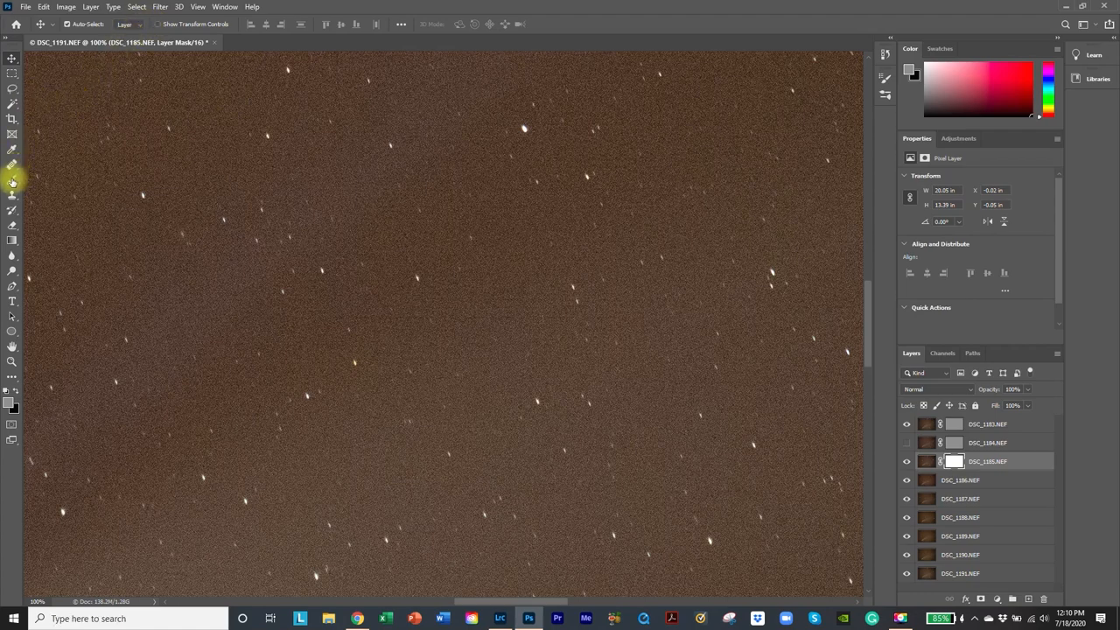
click(13, 180)
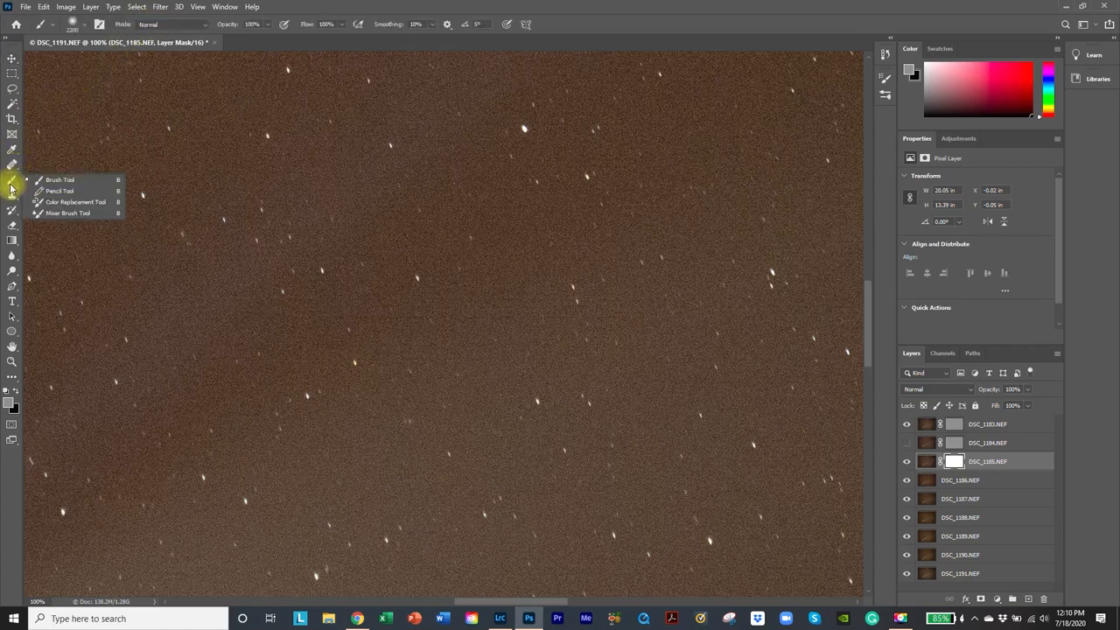
click(198, 7)
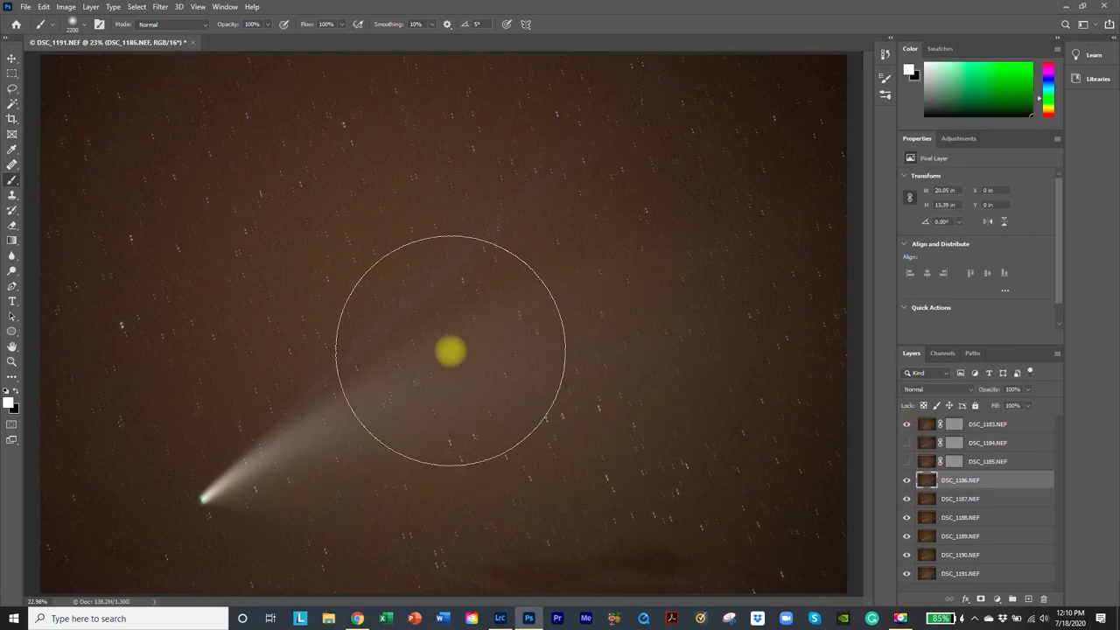
click(198, 7)
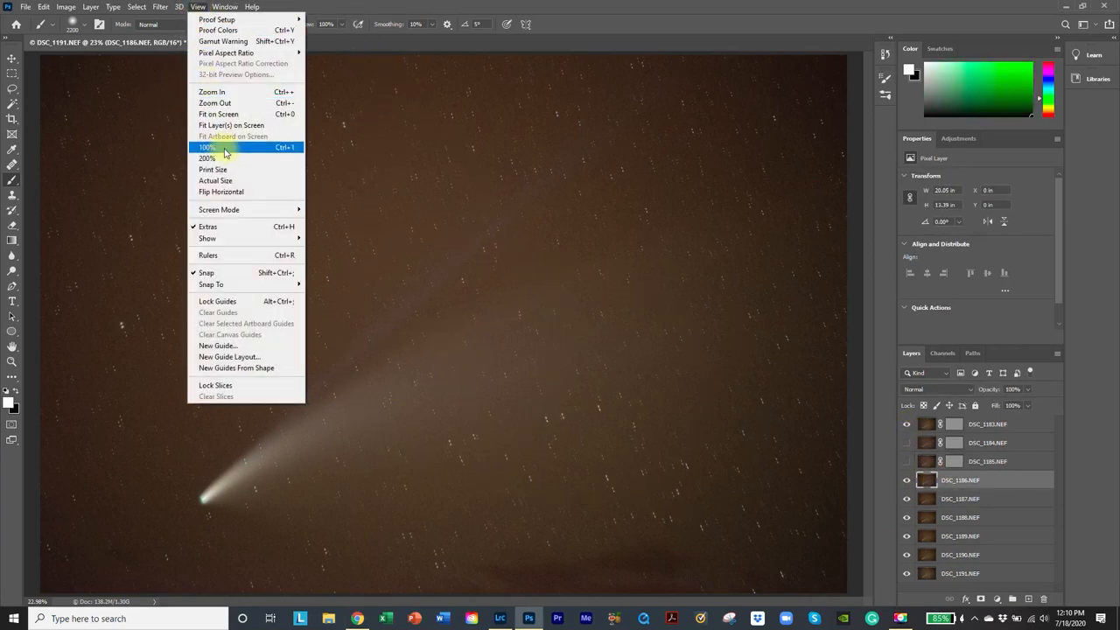
click(207, 147)
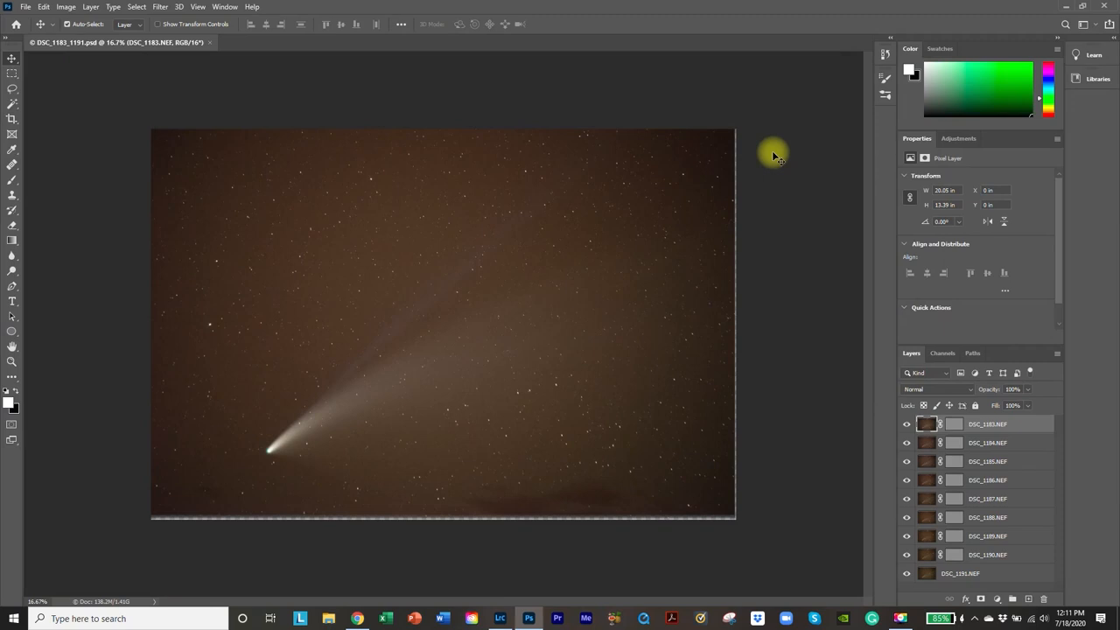
mouse_move(762, 158)
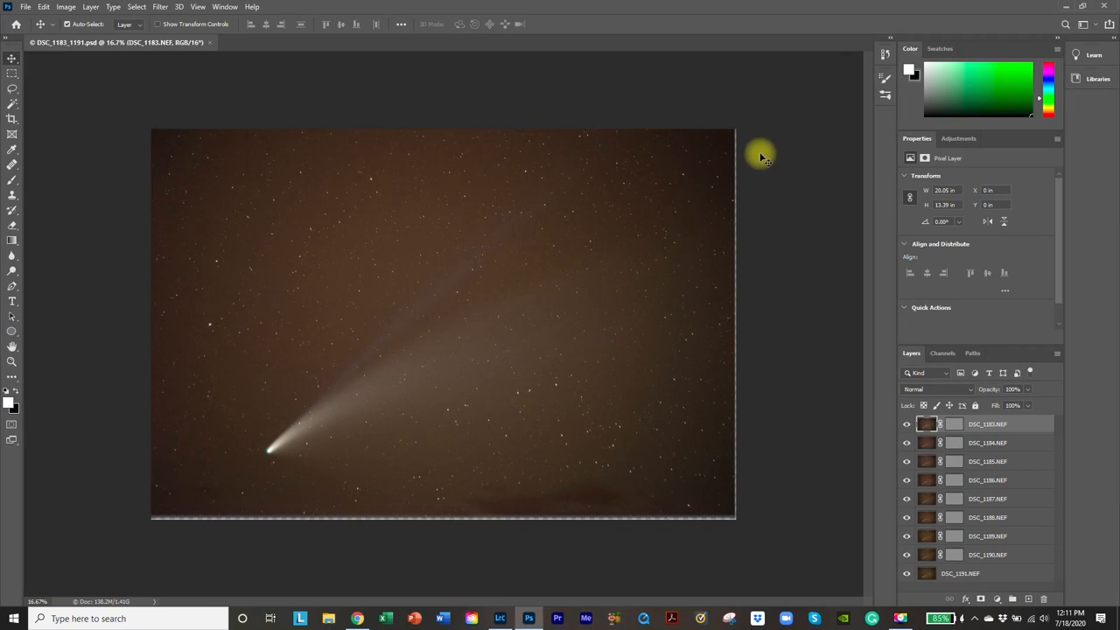
mouse_move(932, 397)
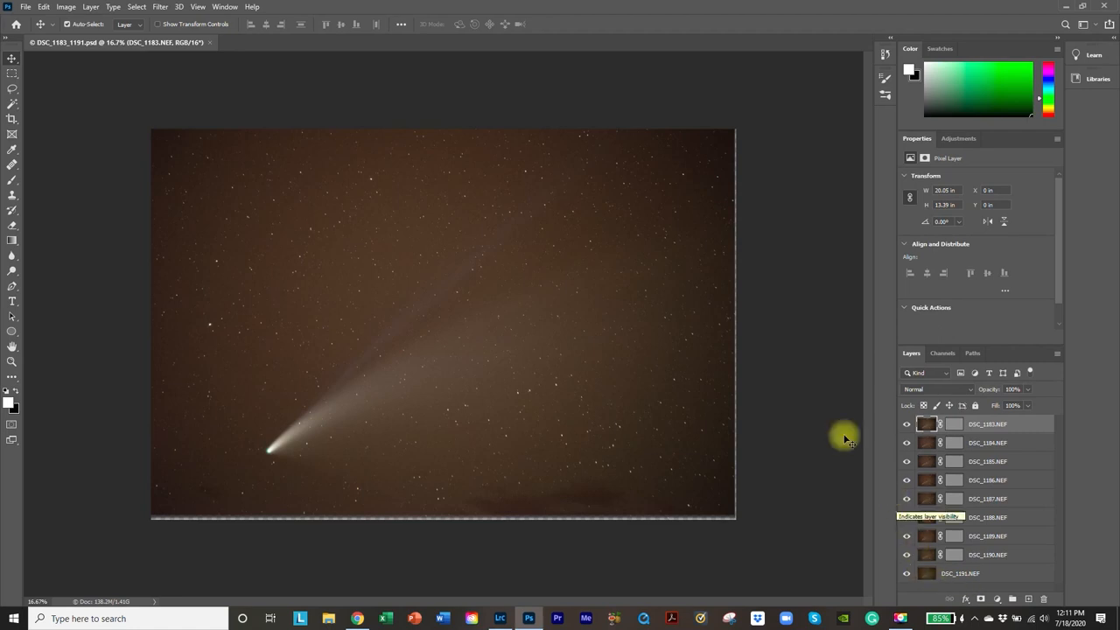
Zoom to 100% from the View menu to inspect star points across the stack.
click(197, 7)
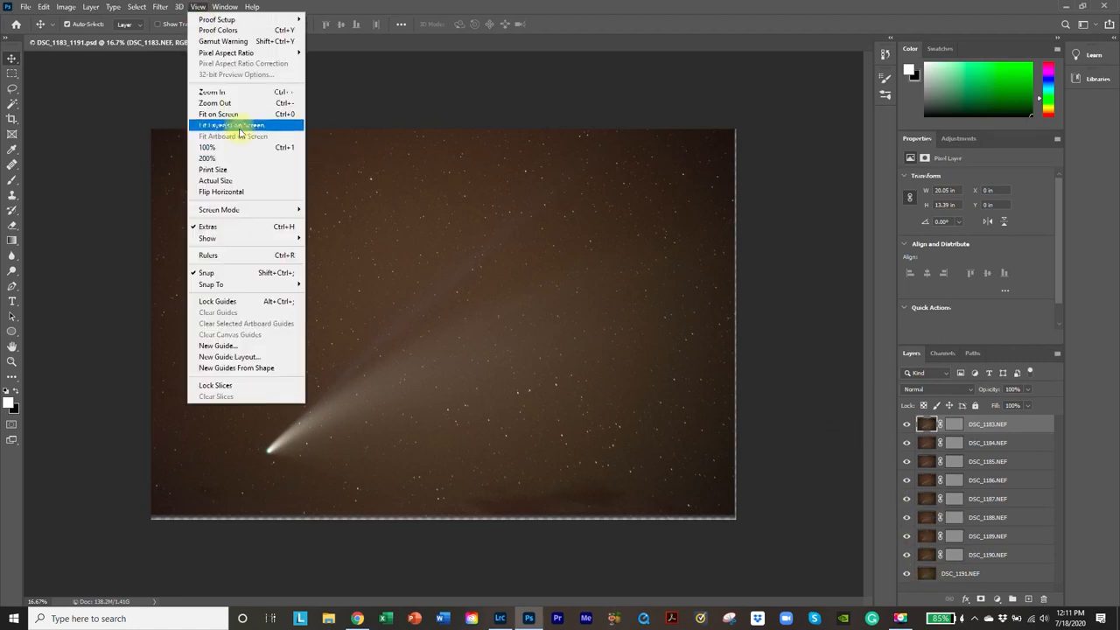
click(208, 147)
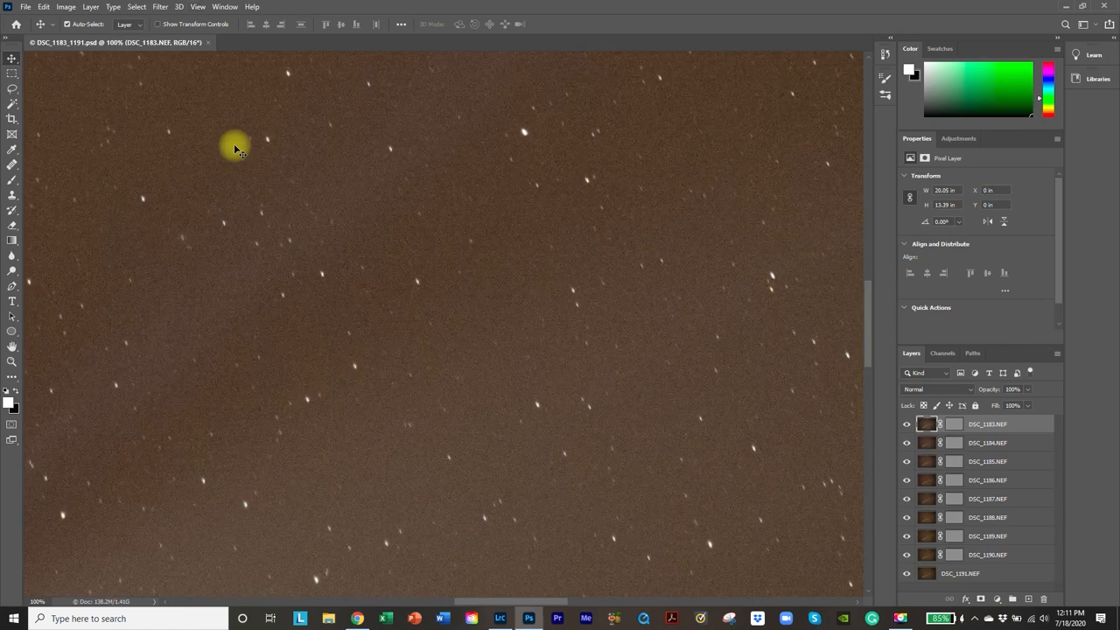
mouse_move(241, 319)
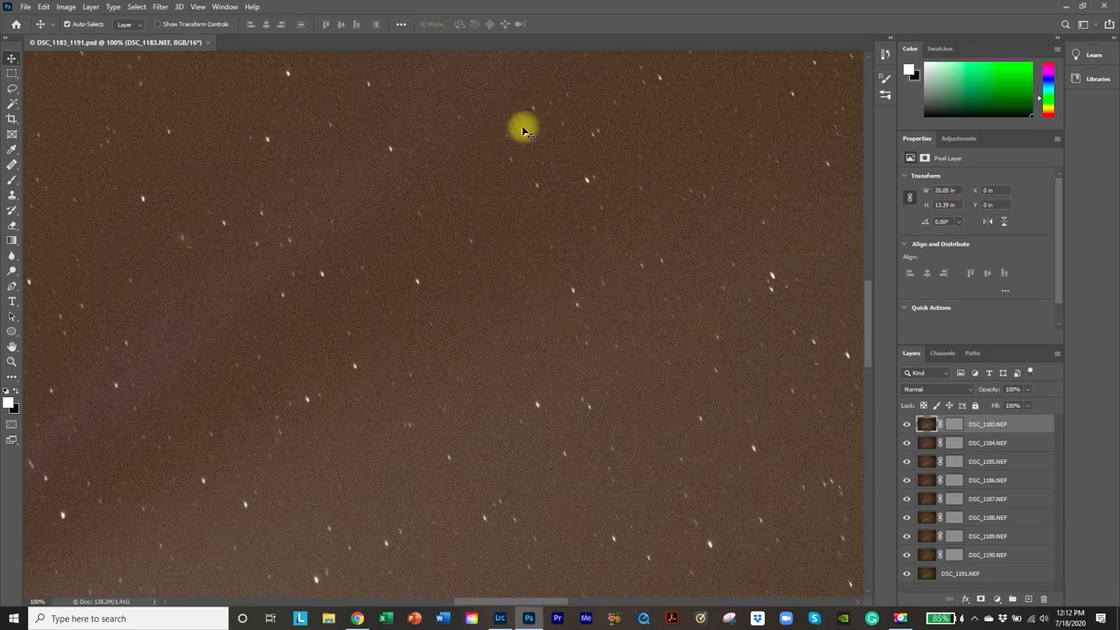
mouse_move(523, 141)
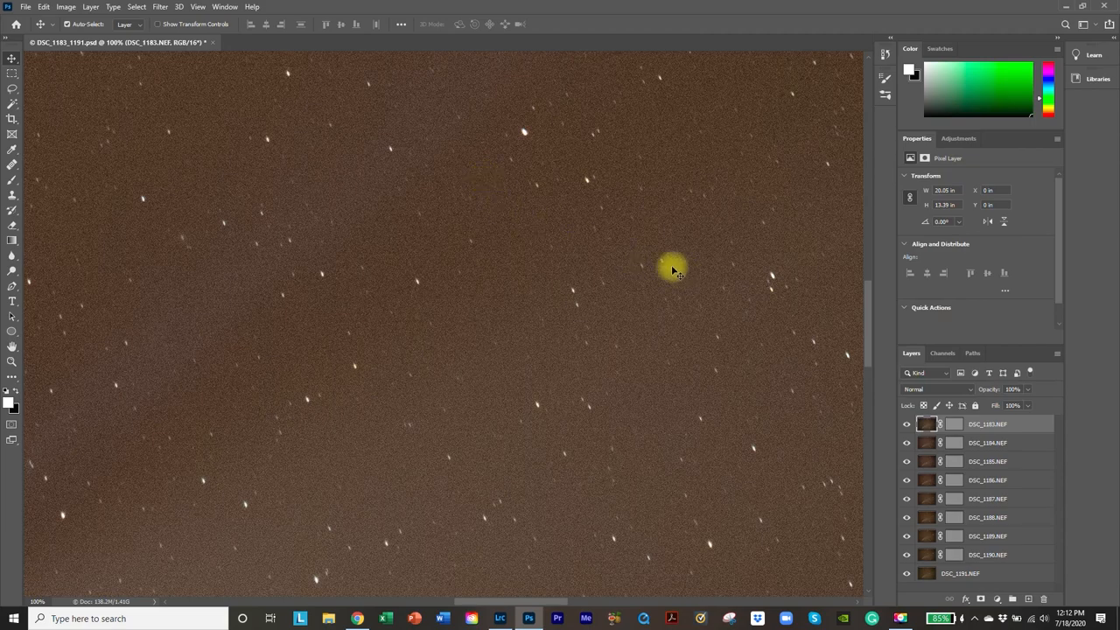
Fit the comet image on screen and merge the visible layers into one DSC_1183.NEF layer.
click(198, 7)
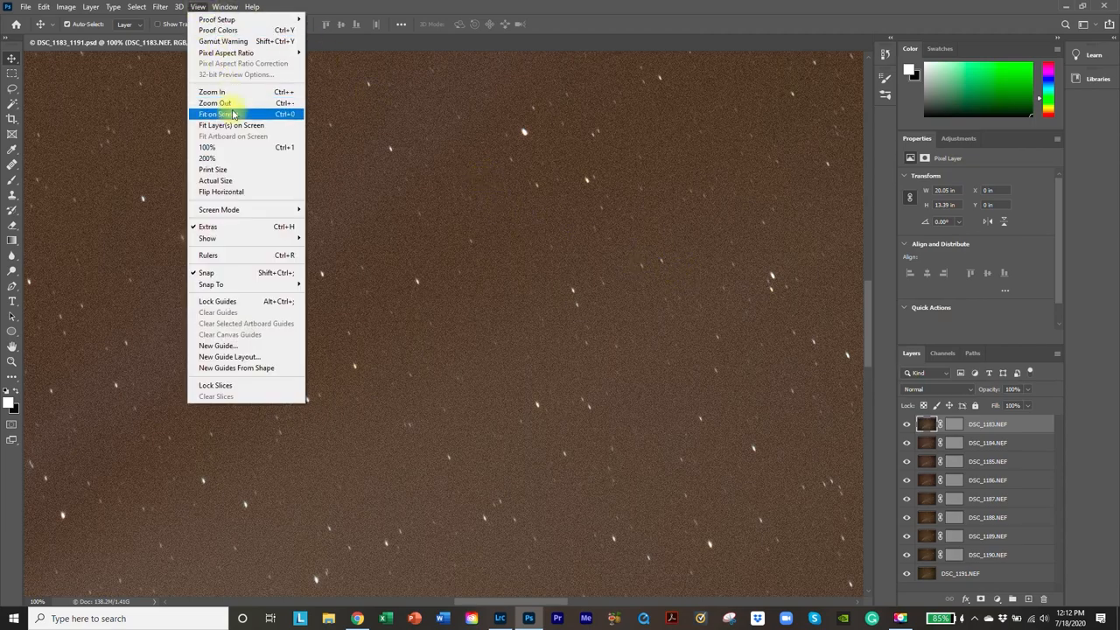
click(220, 114)
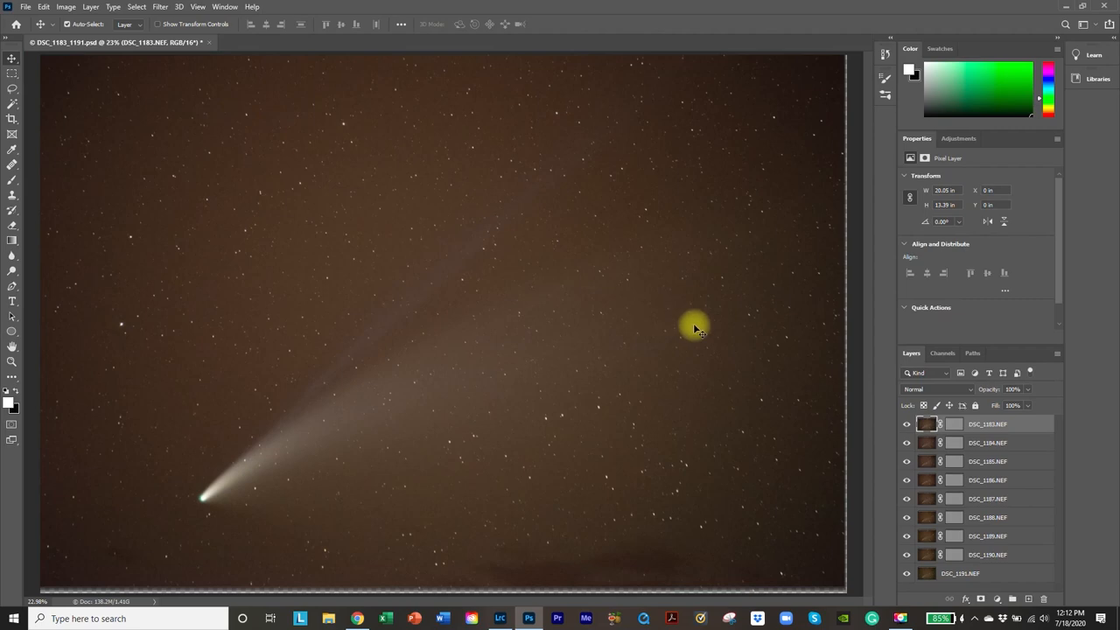
mouse_move(853, 268)
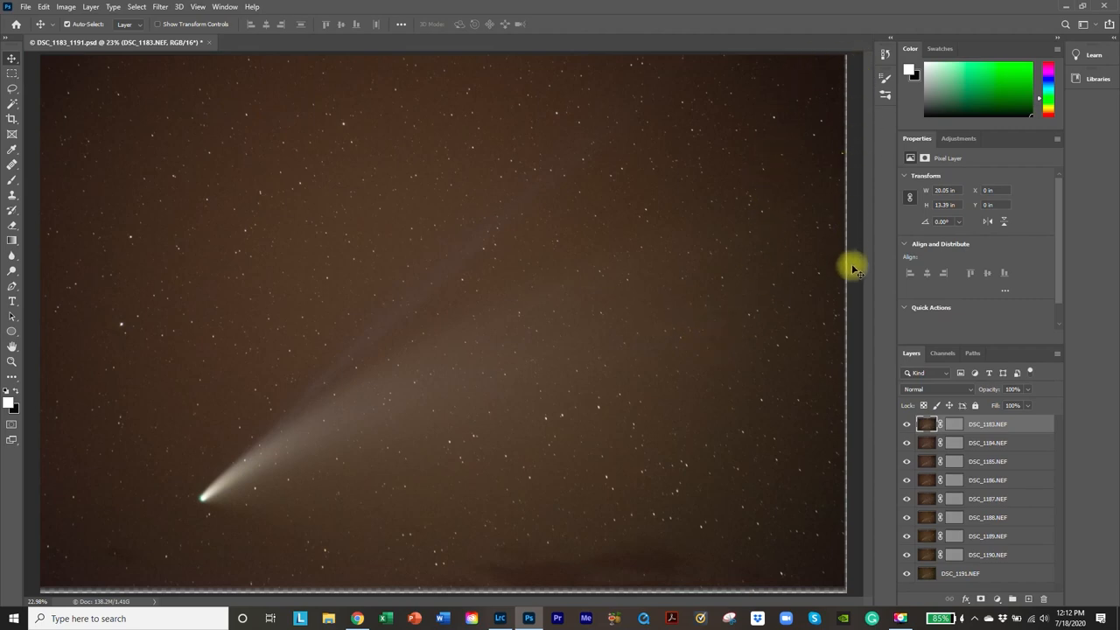
mouse_move(341, 575)
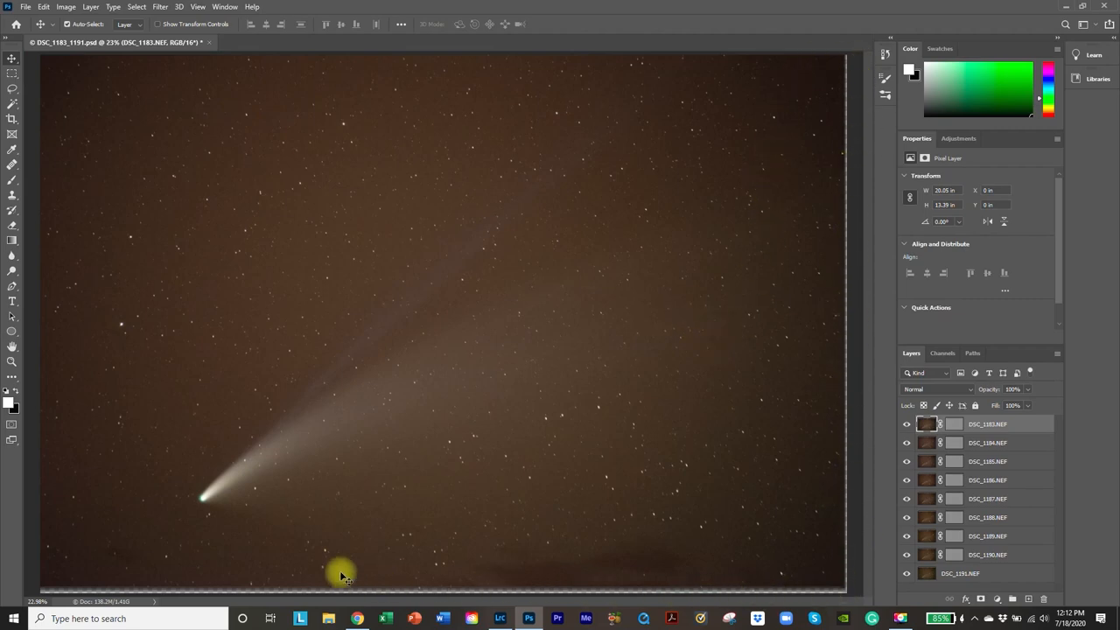
mouse_move(346, 622)
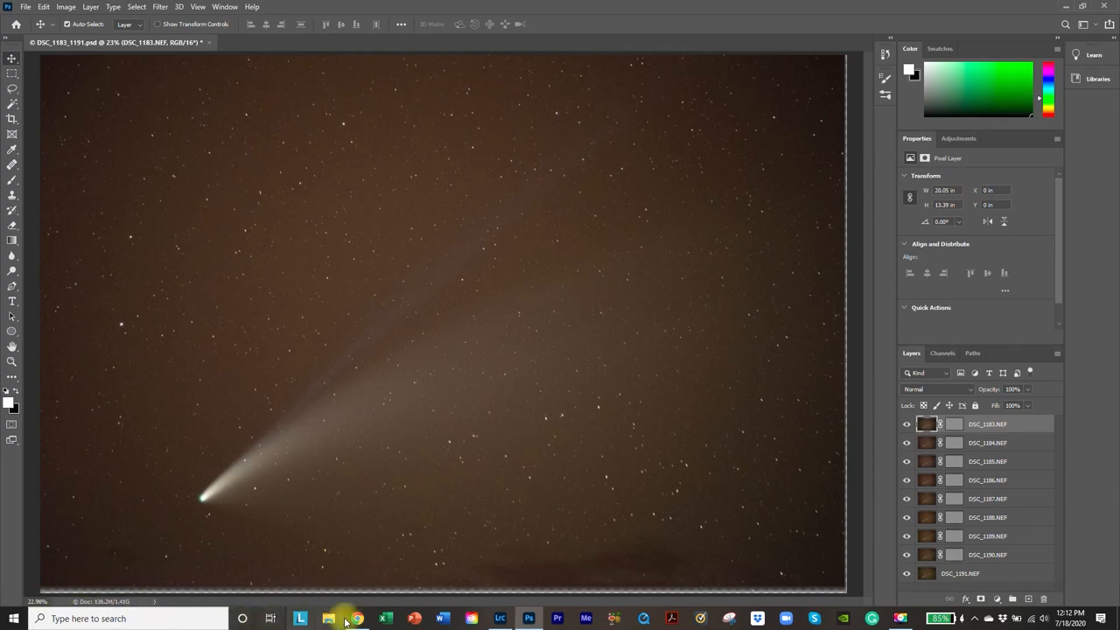
mouse_move(840, 42)
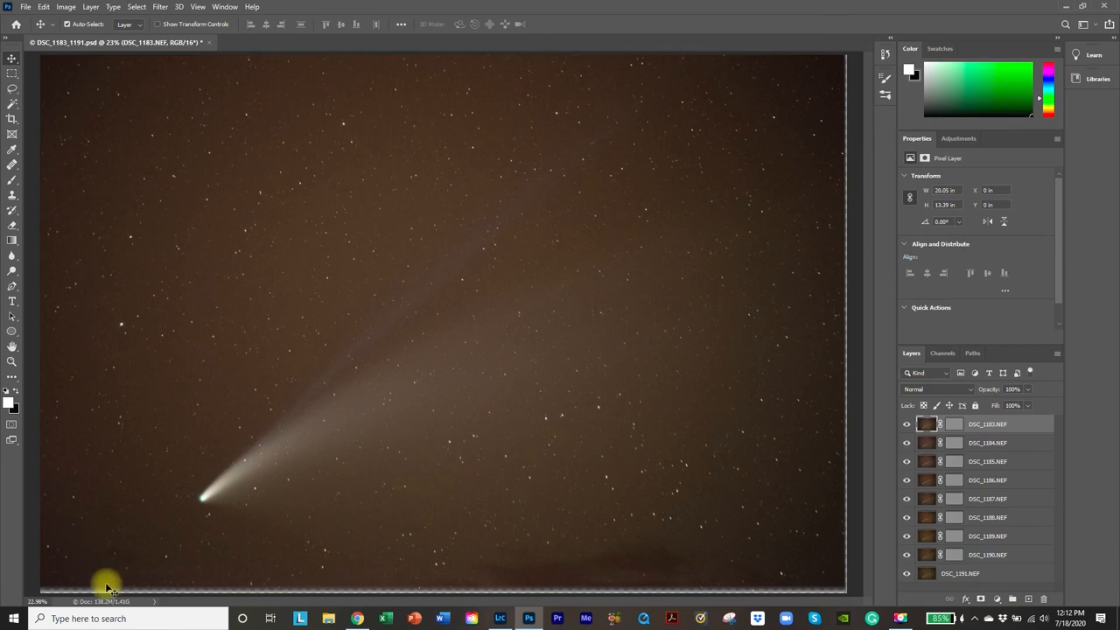
mouse_move(838, 489)
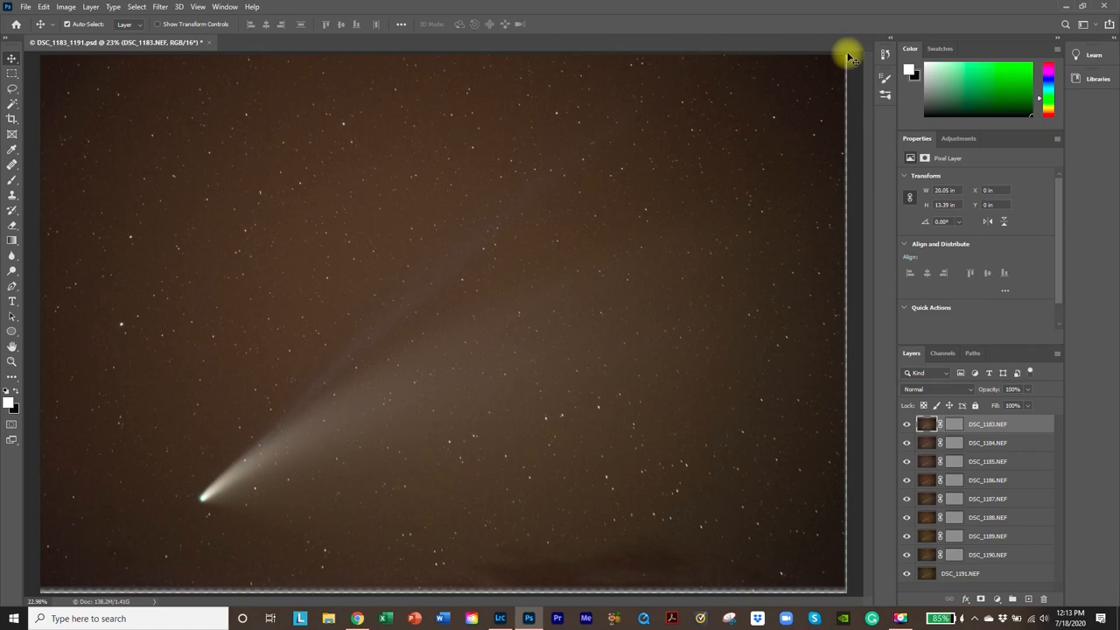
click(90, 7)
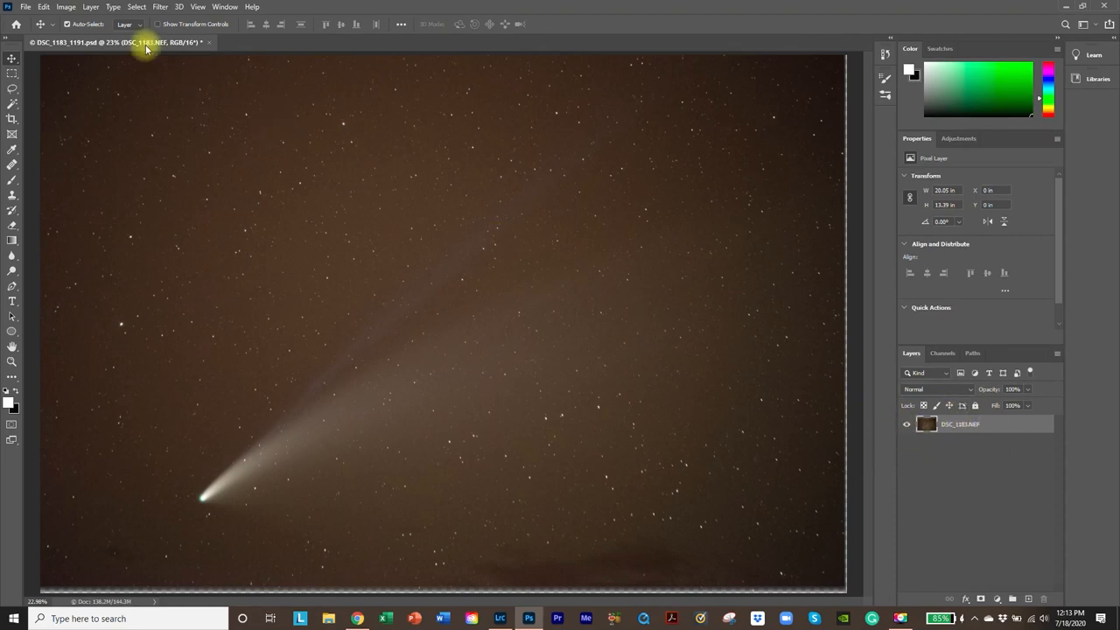
Flatten the image and pull the crop frame inward from the bottom-right and top-left corners.
click(90, 7)
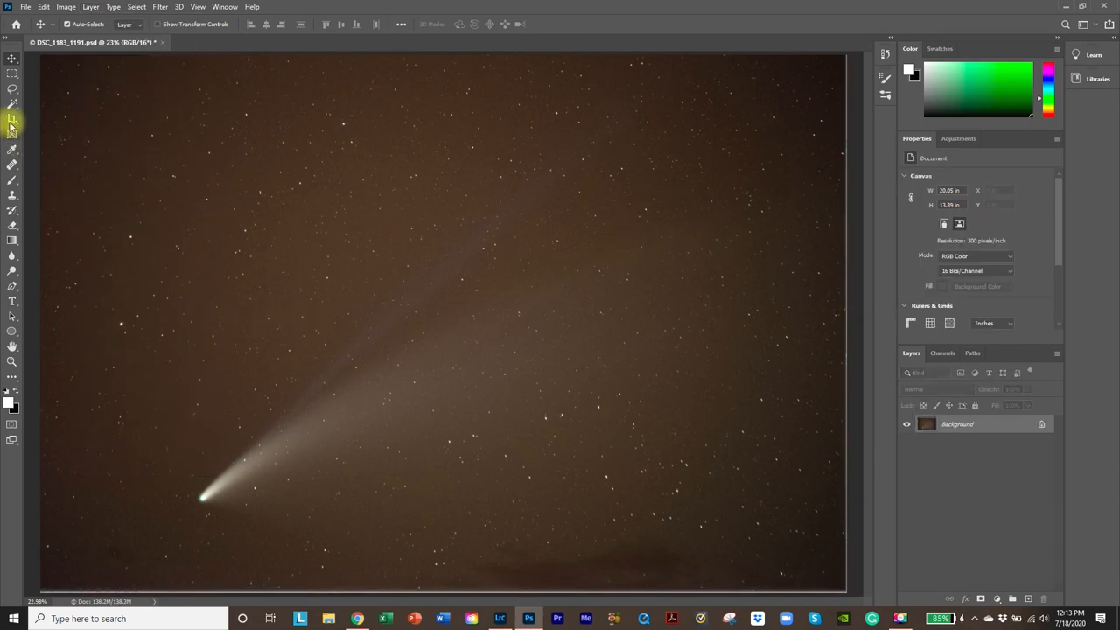
click(12, 120)
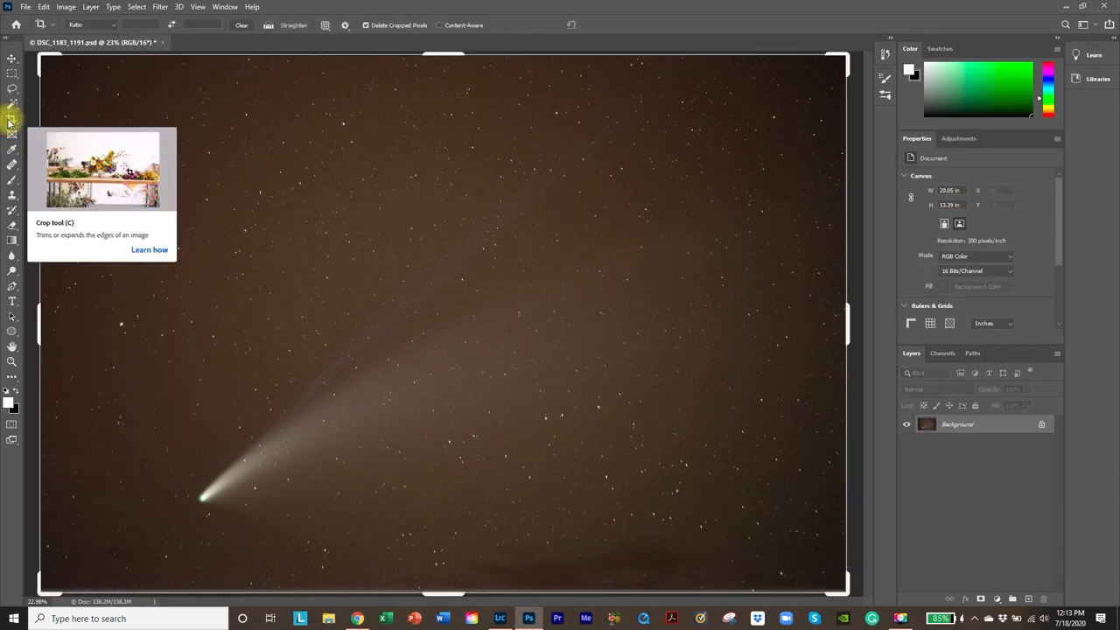
mouse_move(882, 594)
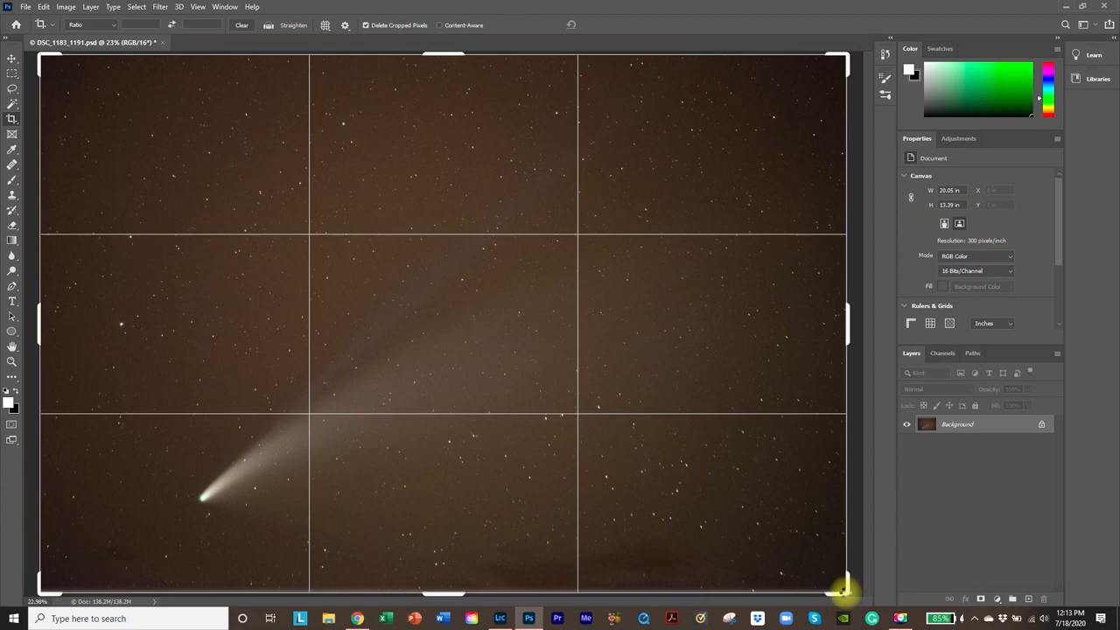
drag(843, 582, 836, 586)
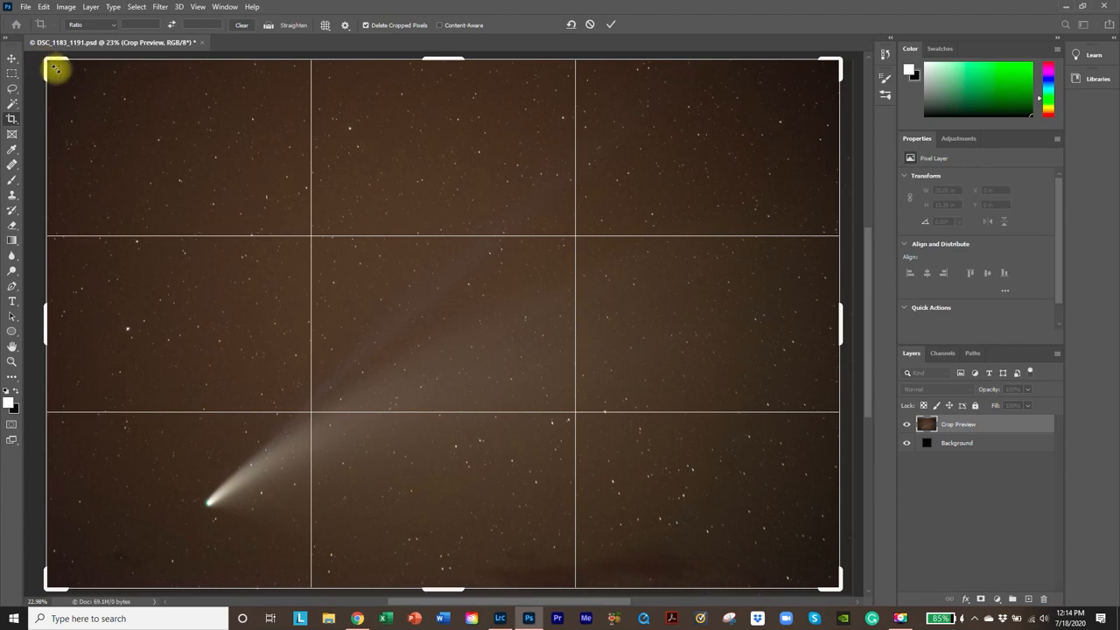
drag(57, 68, 72, 79)
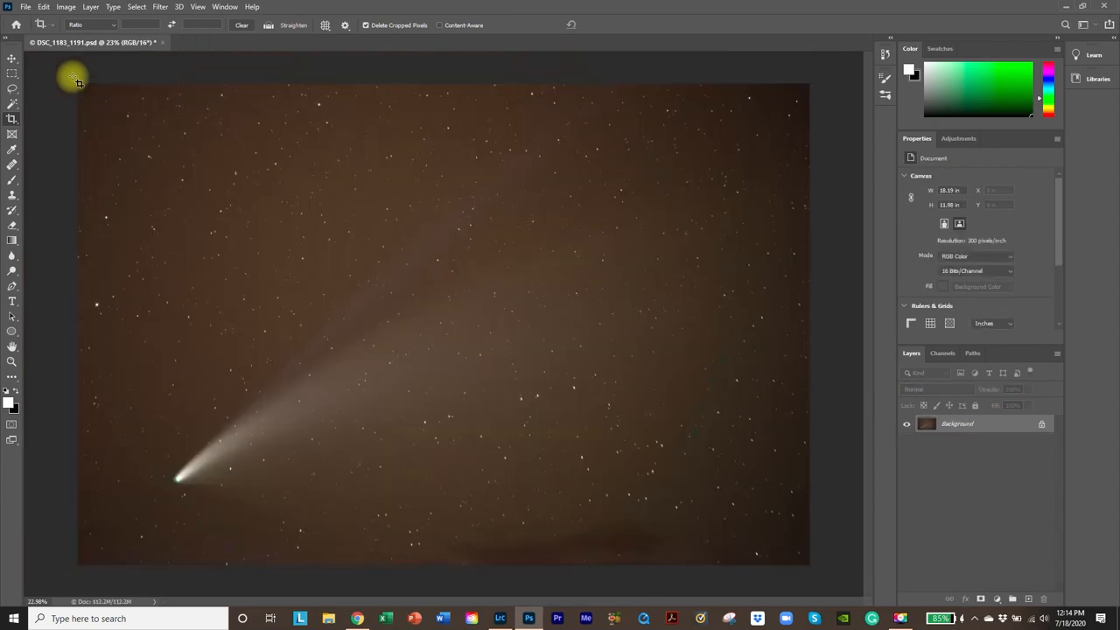
mouse_move(22, 70)
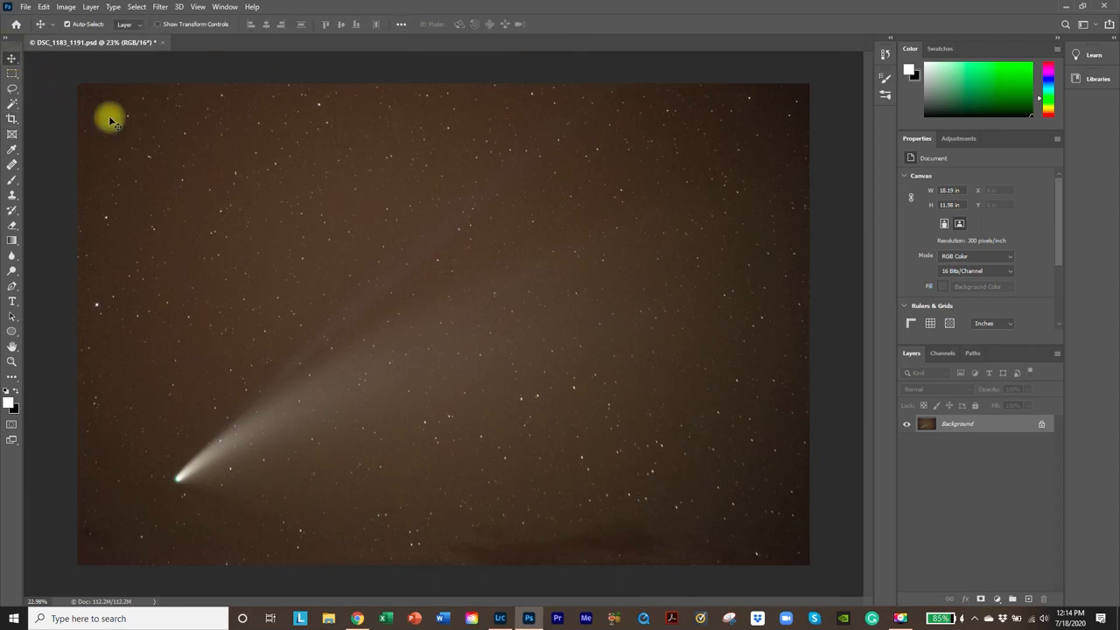
mouse_move(193, 7)
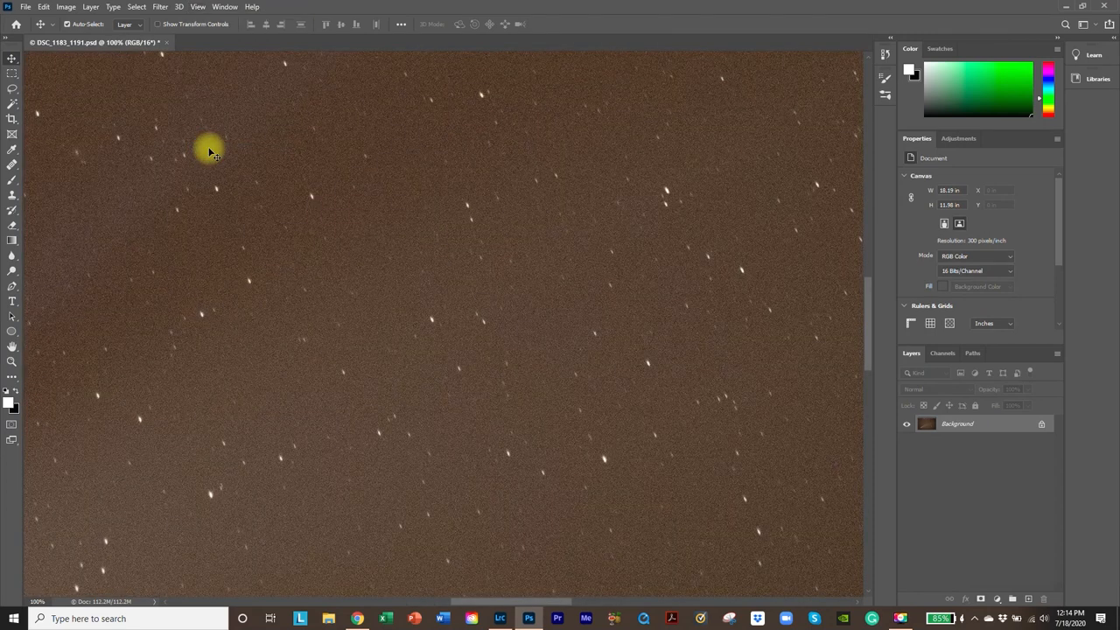
mouse_move(135, 45)
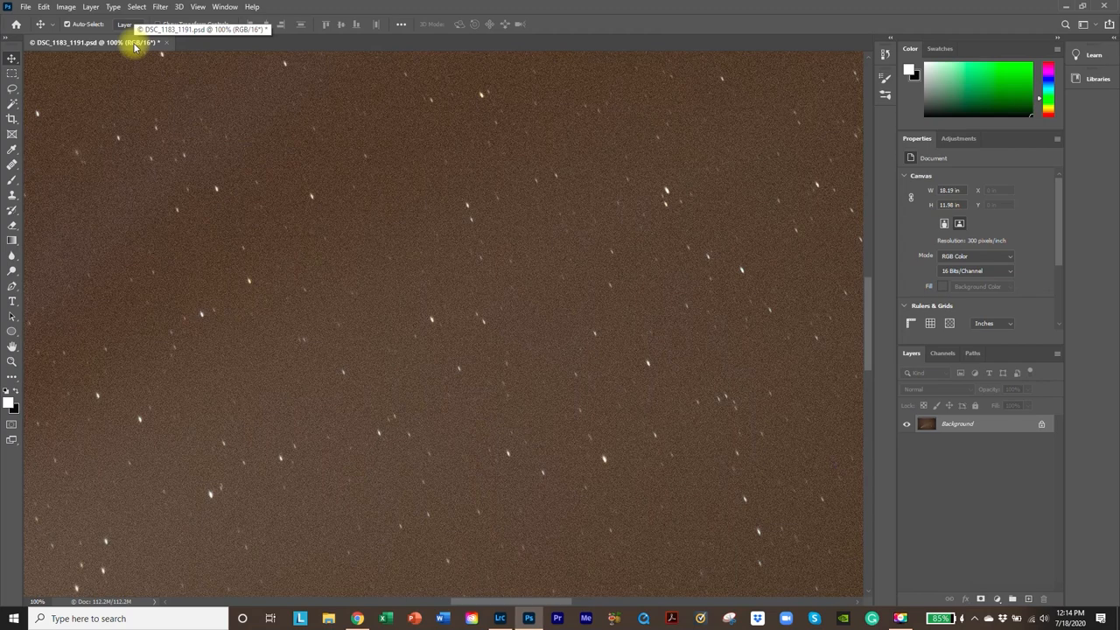
mouse_move(137, 9)
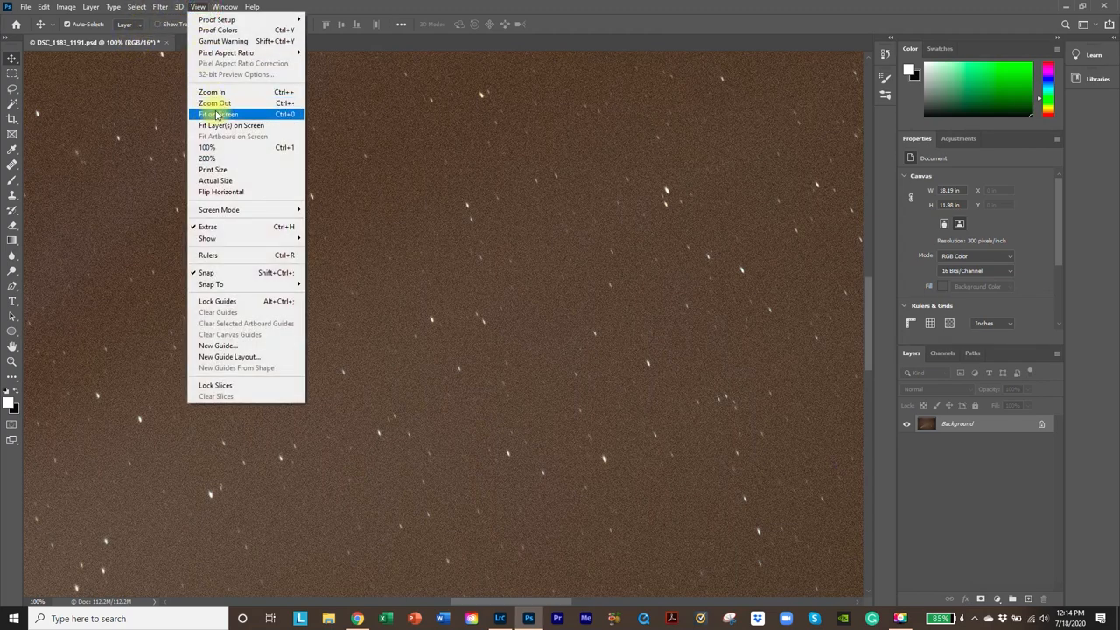
Fit the whole cropped comet image back on screen with View > Fit on Screen.
click(219, 114)
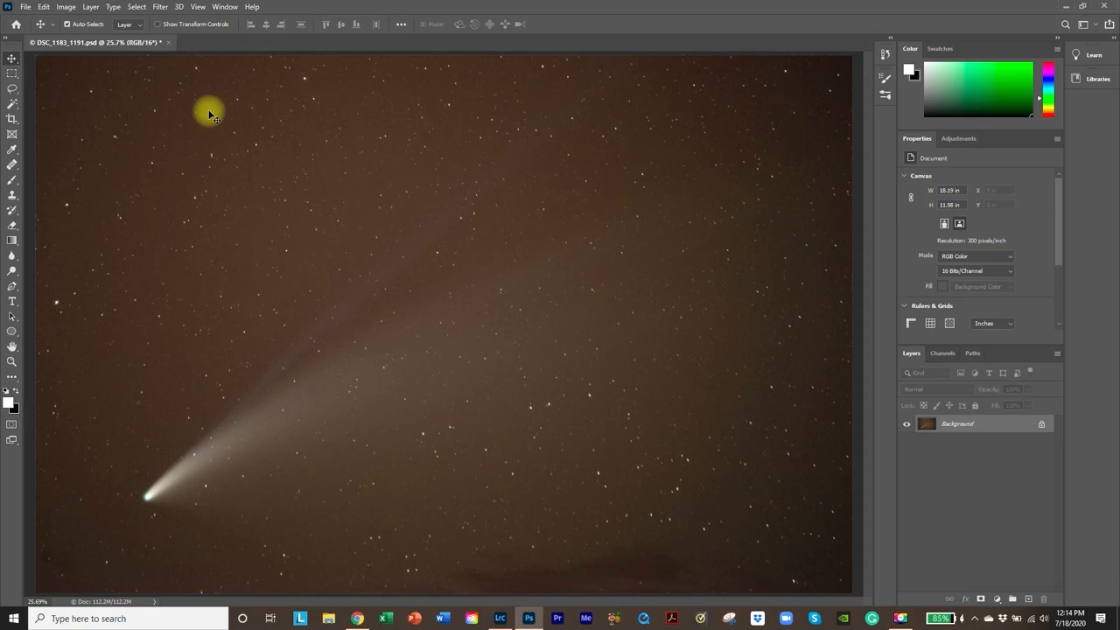
Save the image as DSC_1183_1191_tutorial.tif, a ZIP-compressed TIFF.
click(26, 7)
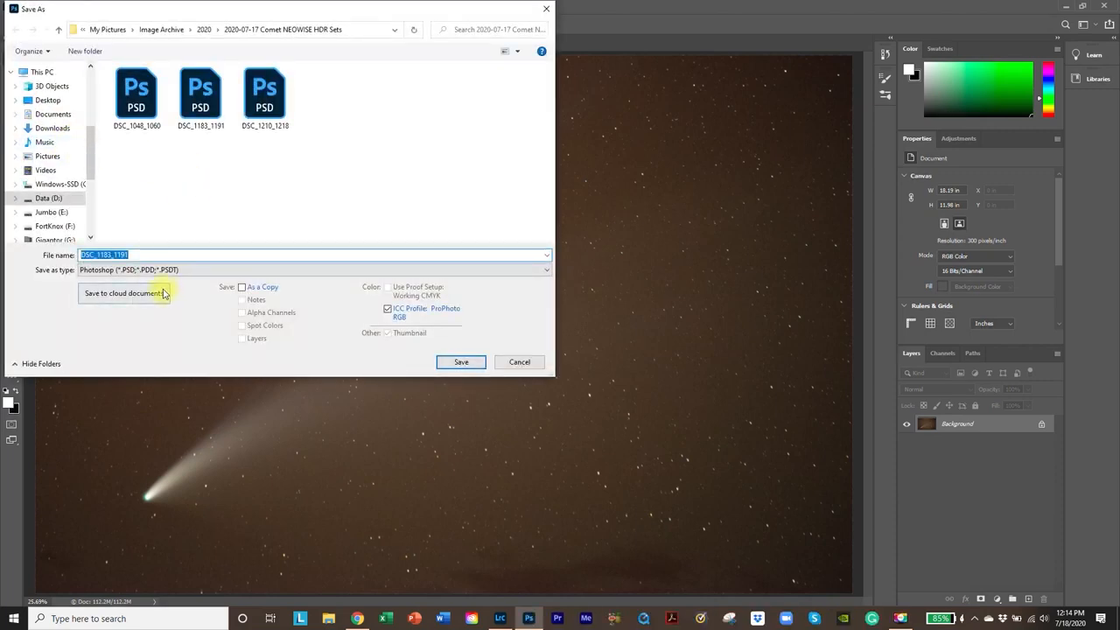
click(315, 270)
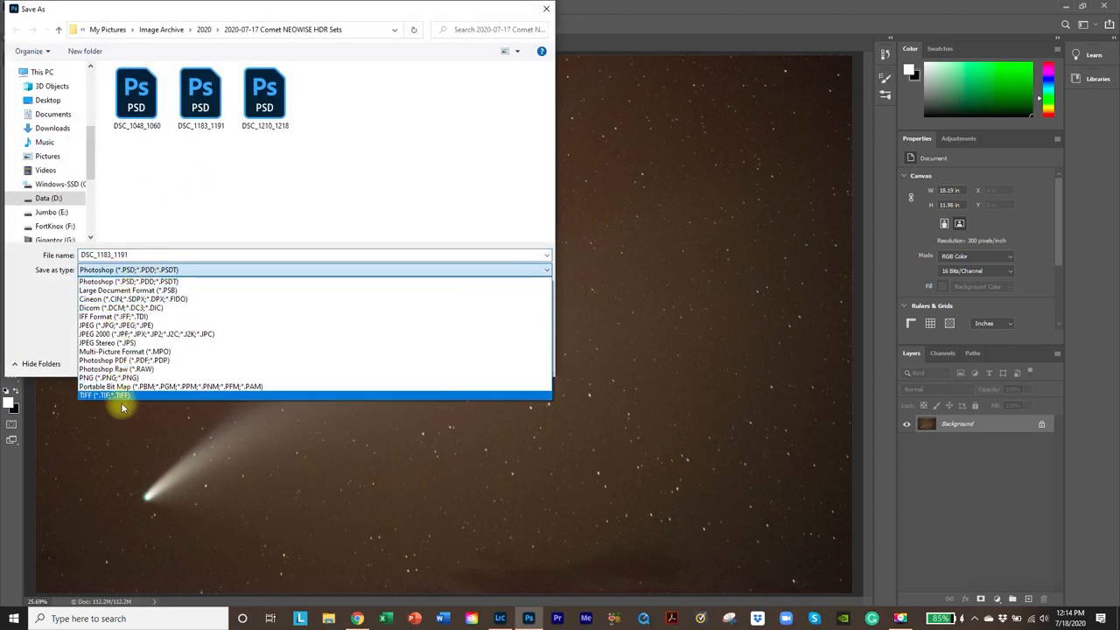
click(105, 395)
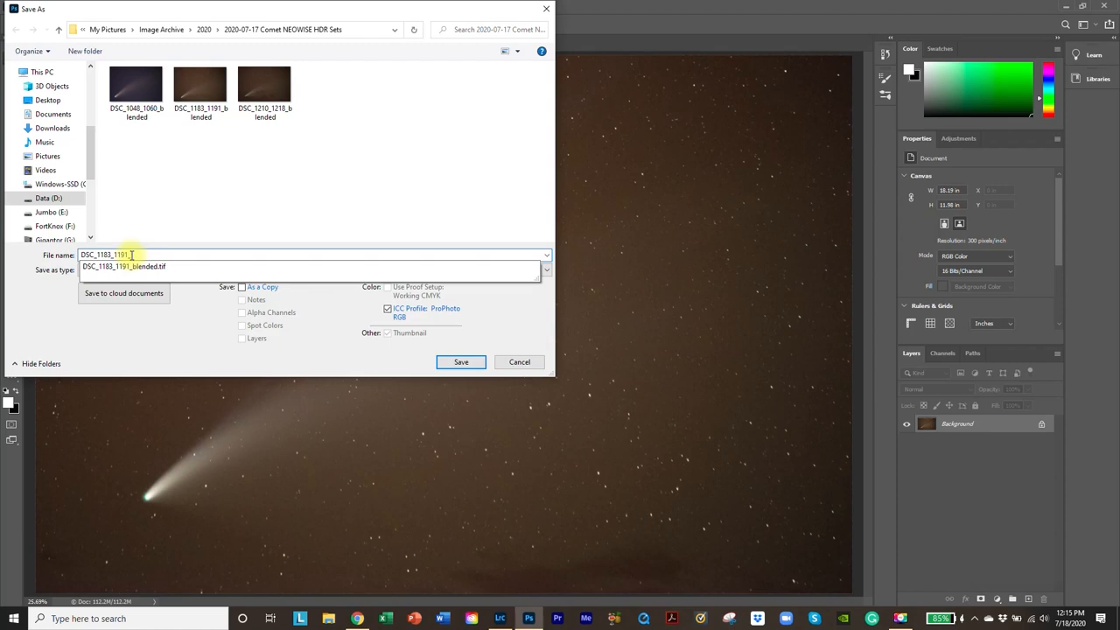
text(turo)
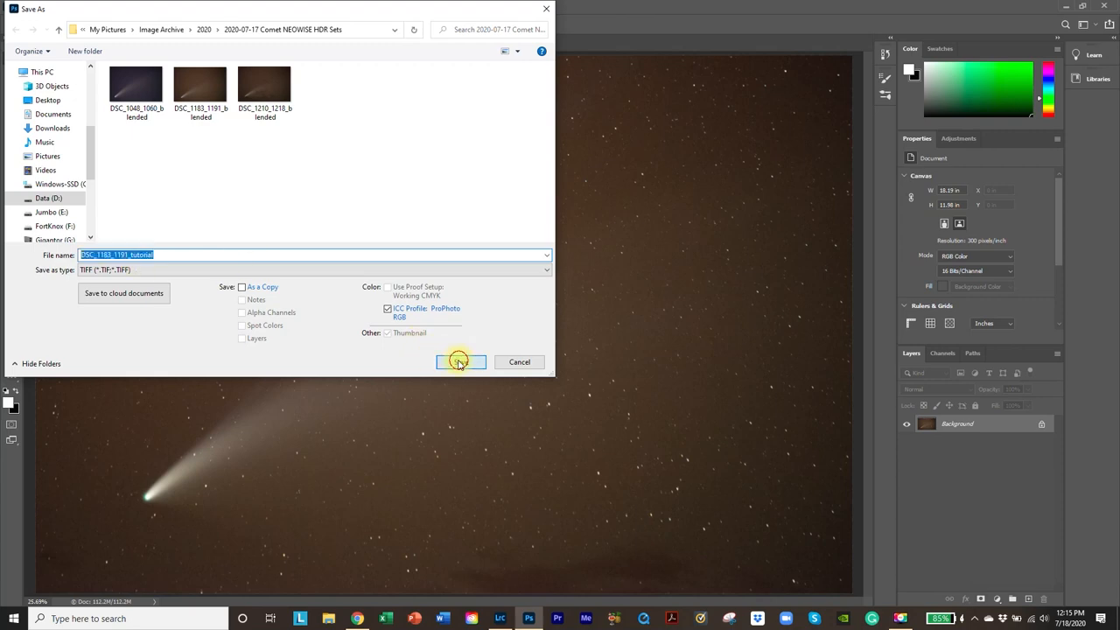
click(461, 361)
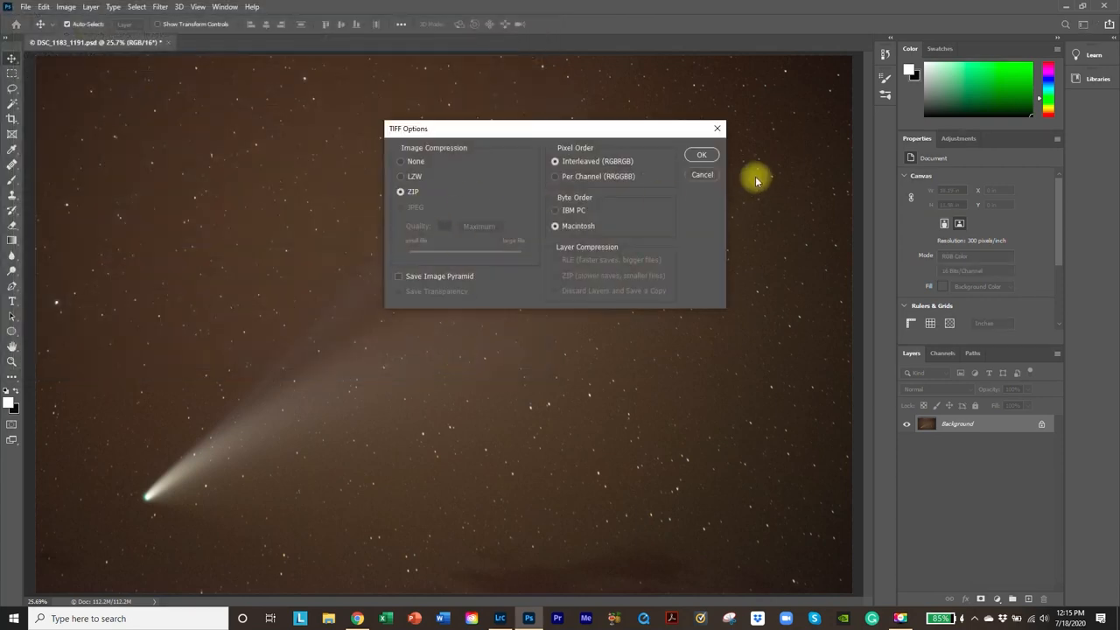
click(701, 154)
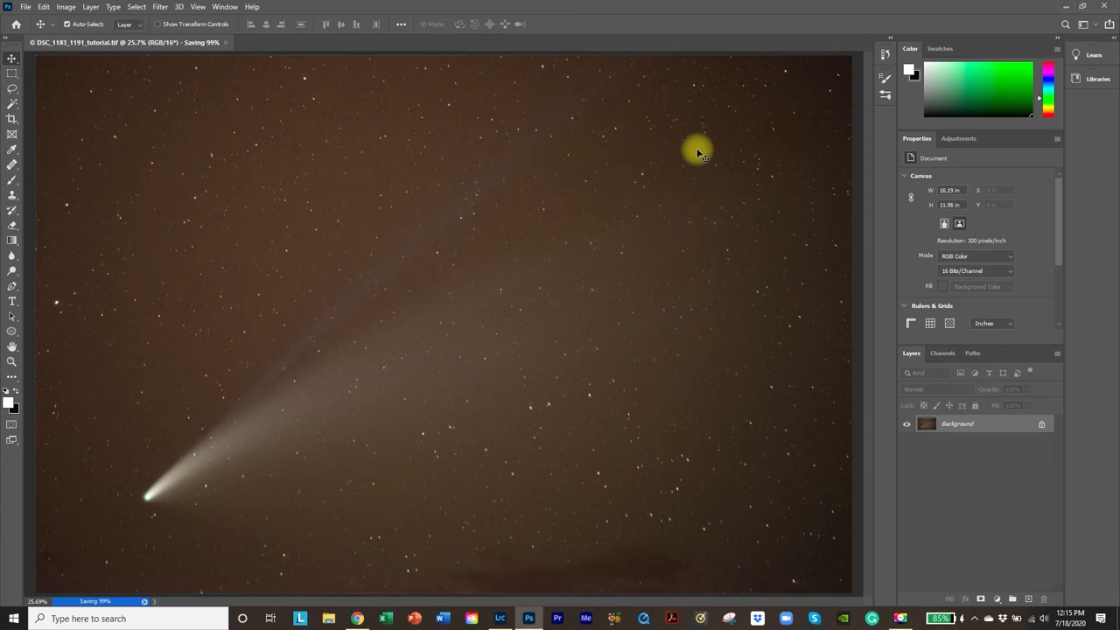
mouse_move(215, 68)
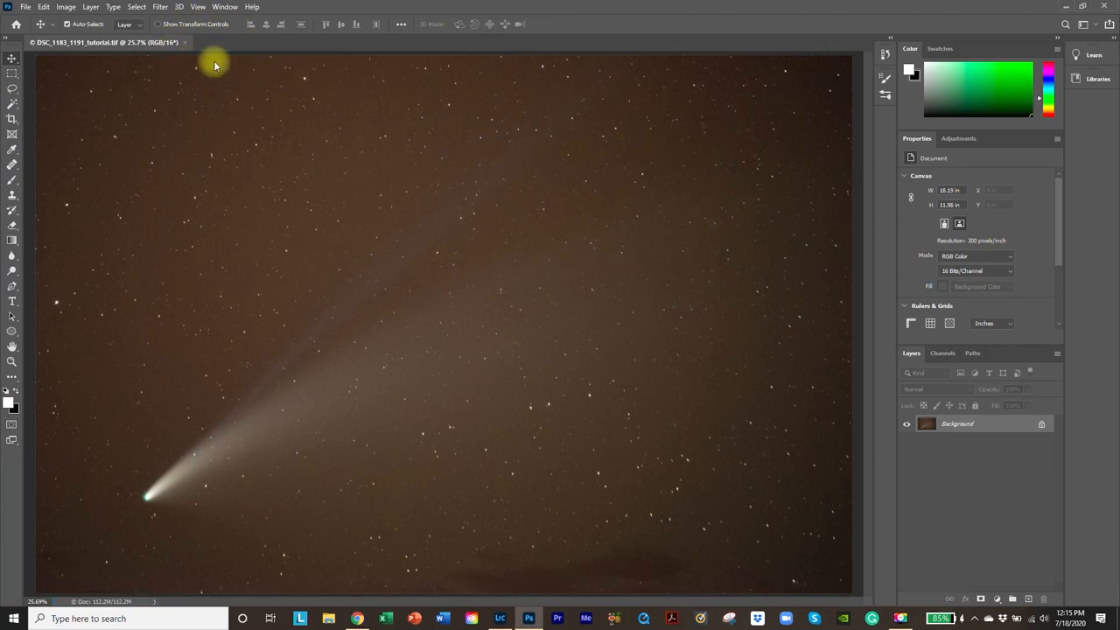
mouse_move(328, 300)
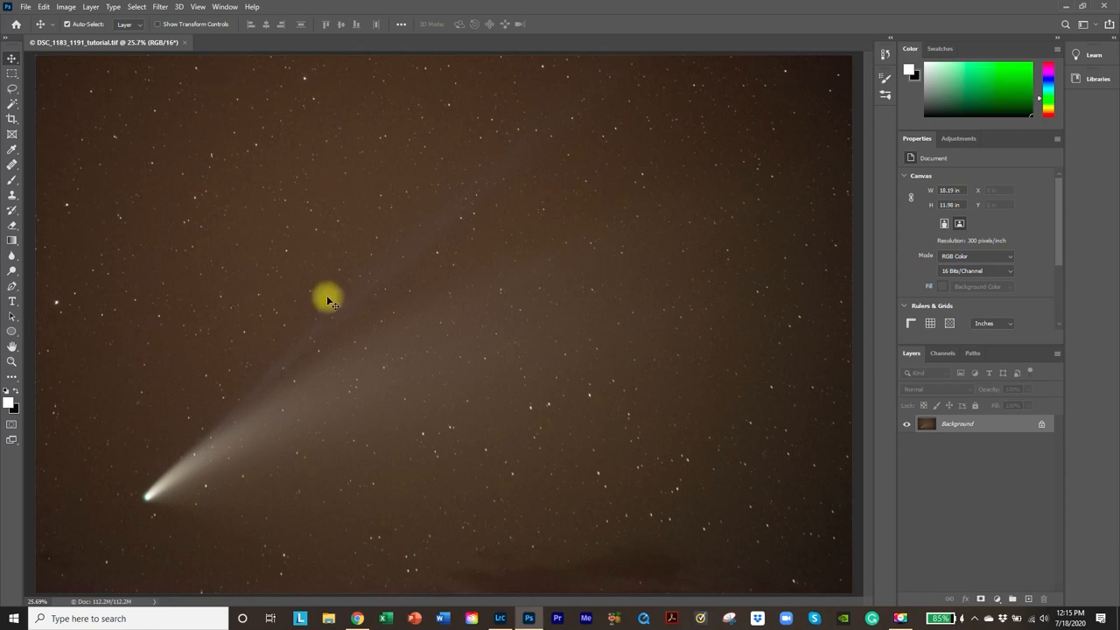
In Lightroom's import window, pick the 2020-07-17 Comet NEOWISE HDR Sets folder on Data (D:).
click(500, 619)
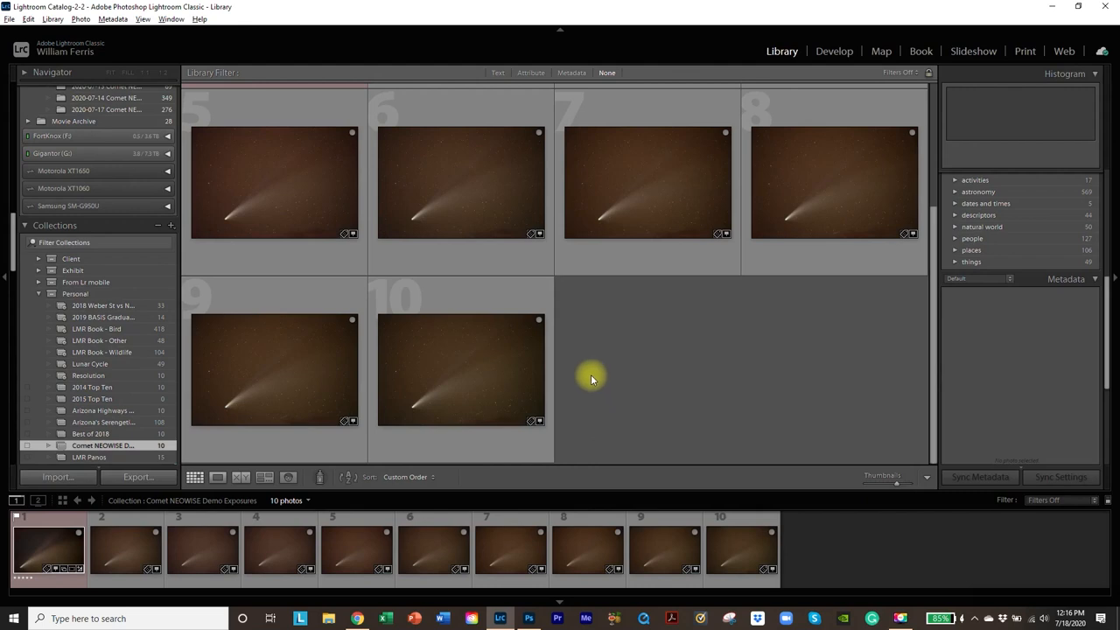
mouse_move(593, 364)
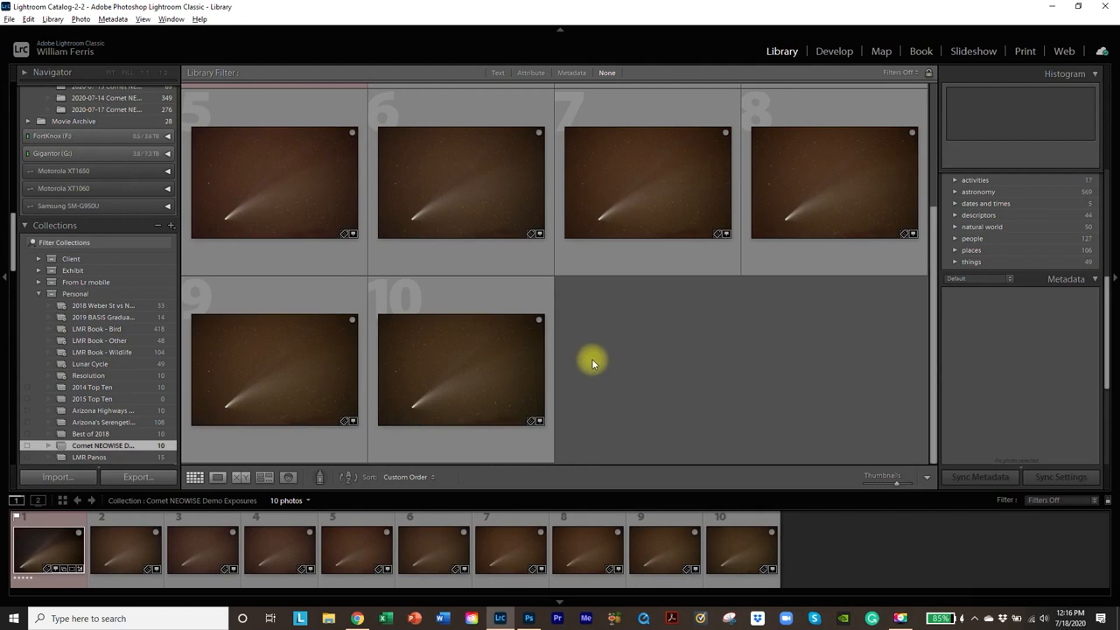
mouse_move(92, 473)
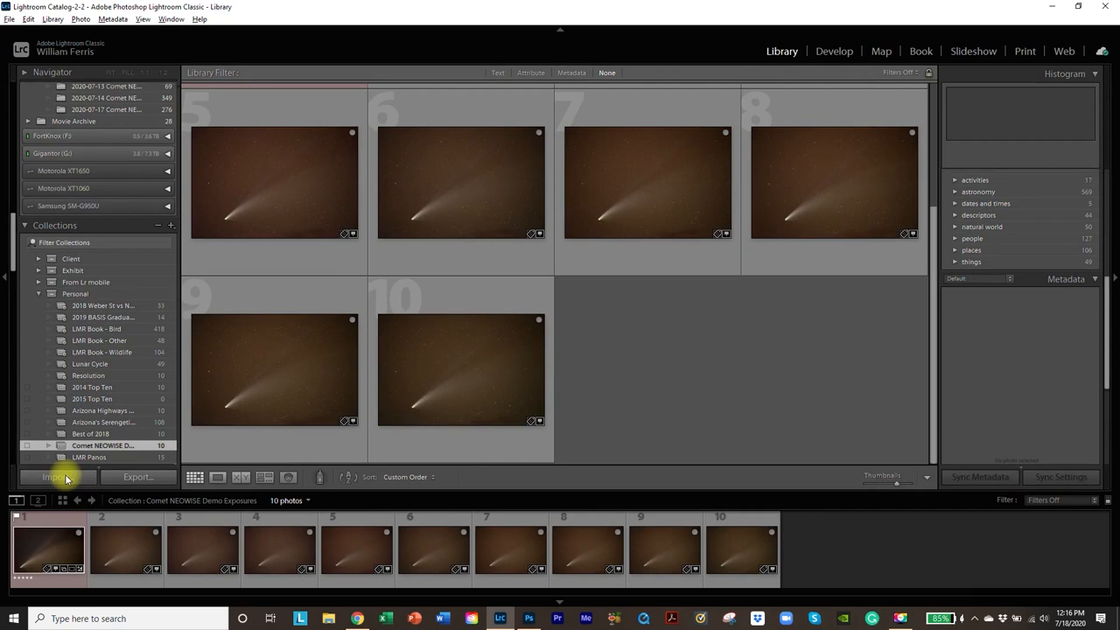
click(57, 477)
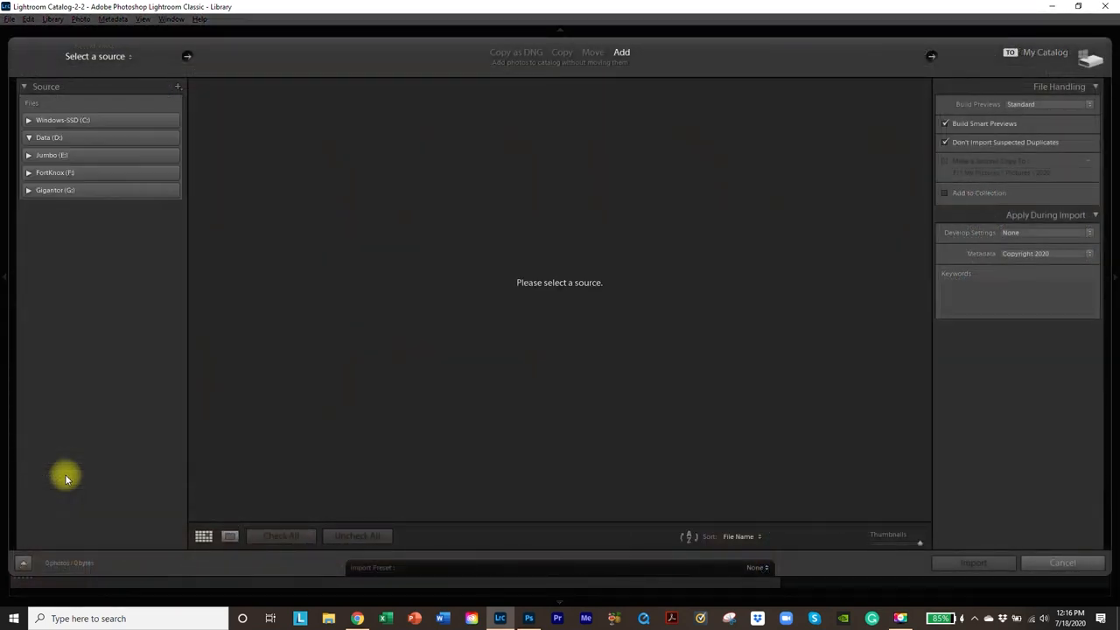
click(29, 137)
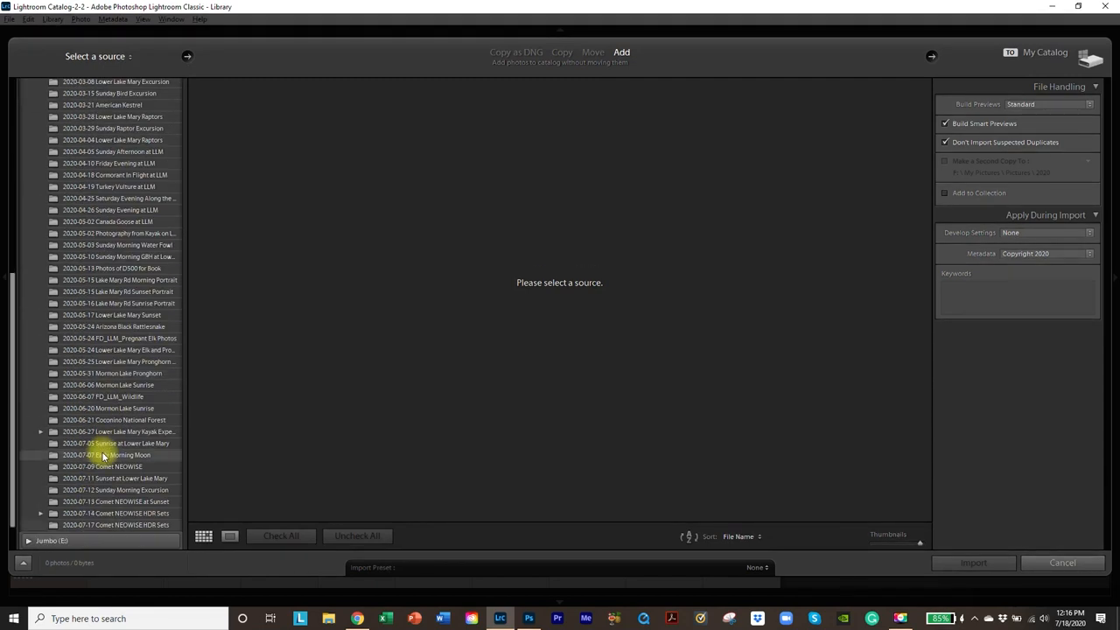
scroll(down, 3)
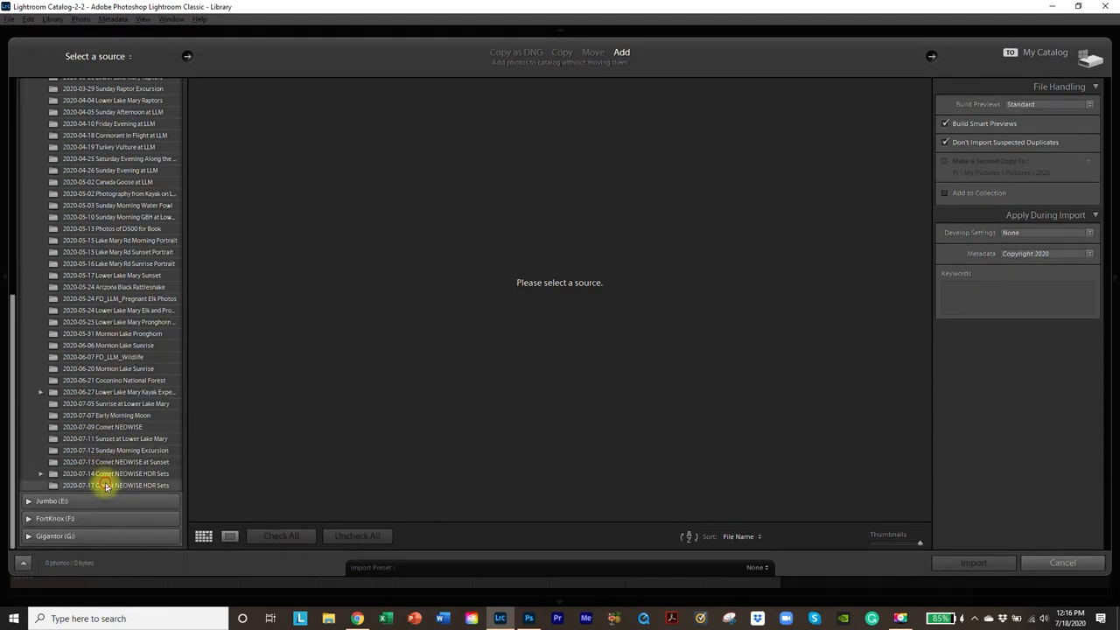
click(116, 486)
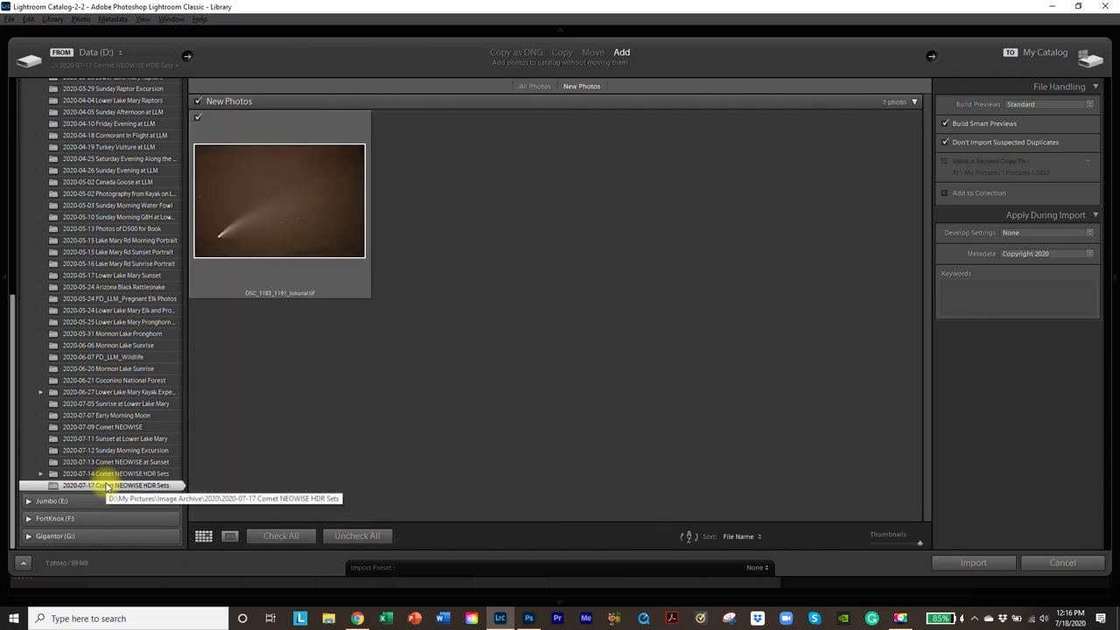
mouse_move(315, 201)
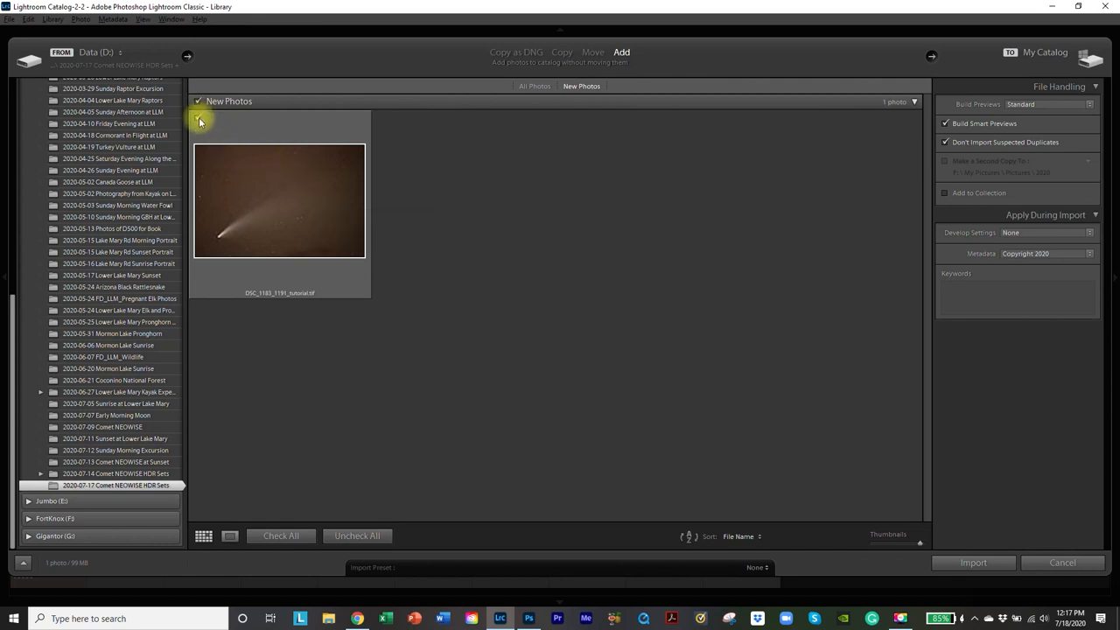
mouse_move(273, 226)
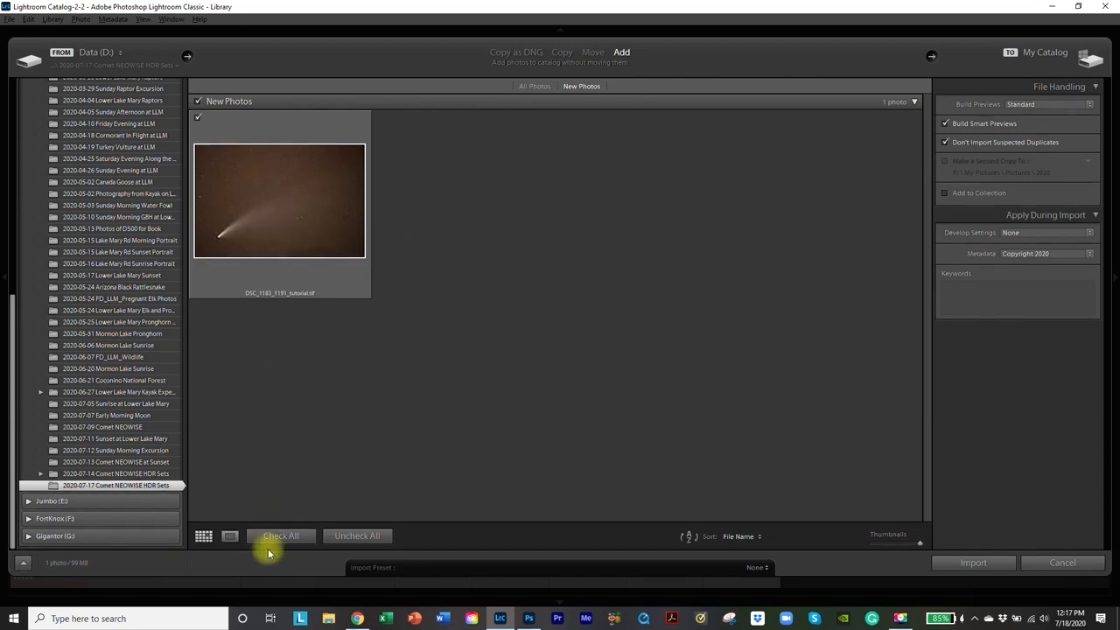
mouse_move(995, 563)
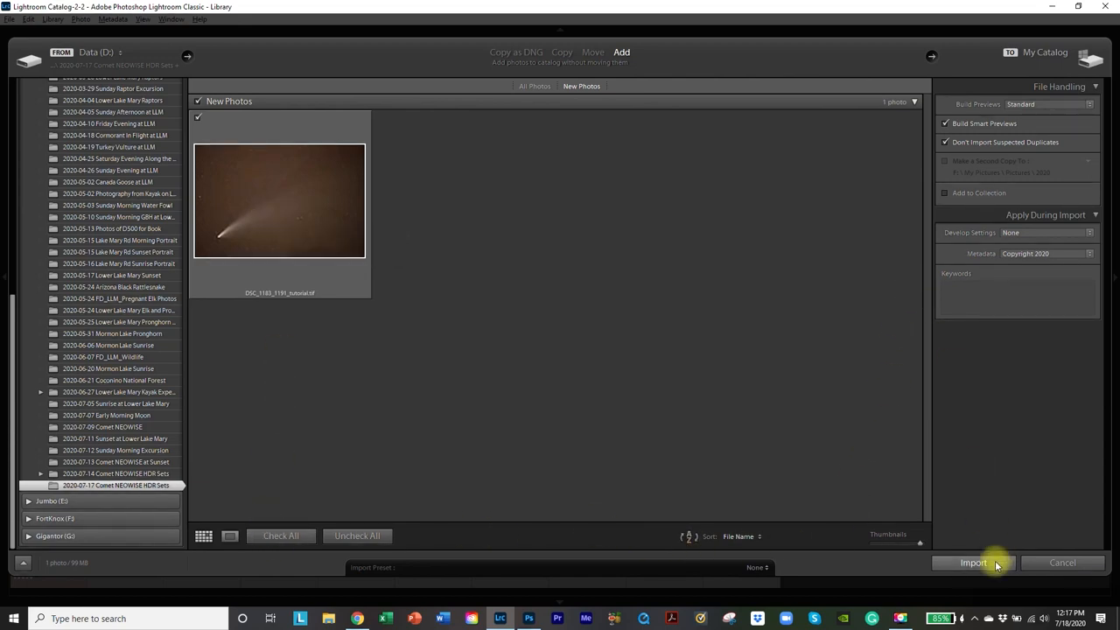
Import DSC_1183_1191_tutorial.tif and add it to the target Comet NEOWISE collection.
click(973, 562)
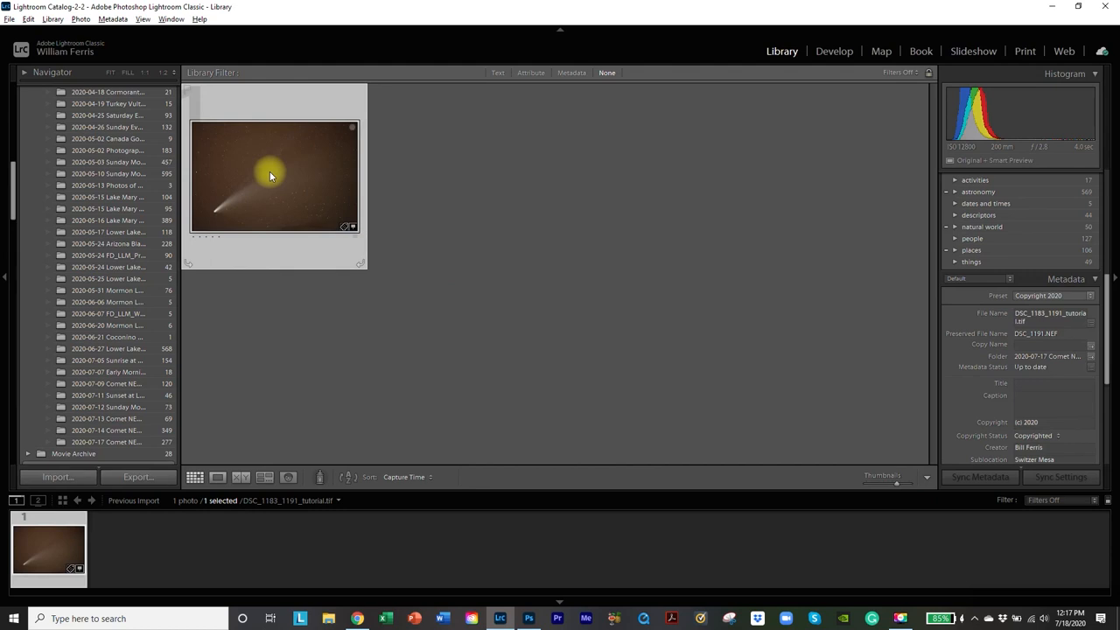
right_click(272, 175)
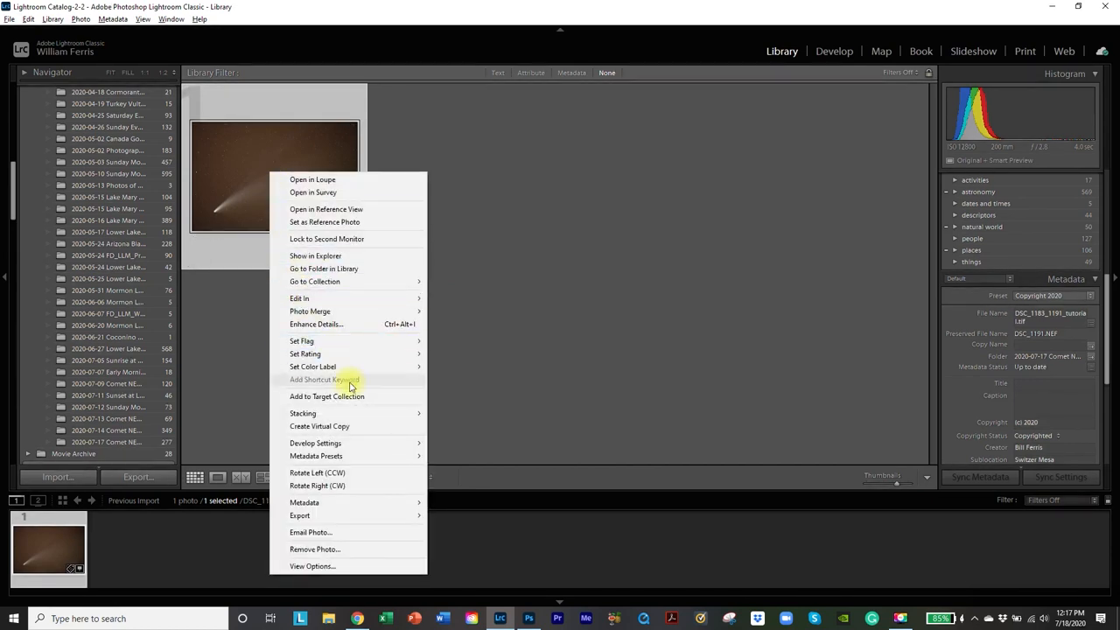
click(326, 396)
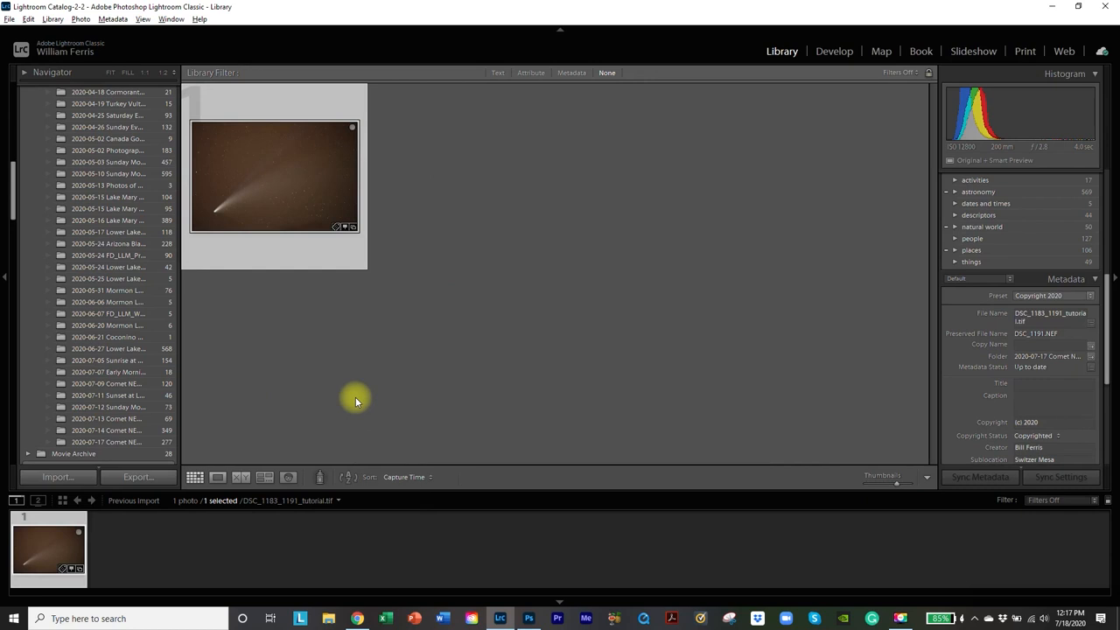
mouse_move(220, 390)
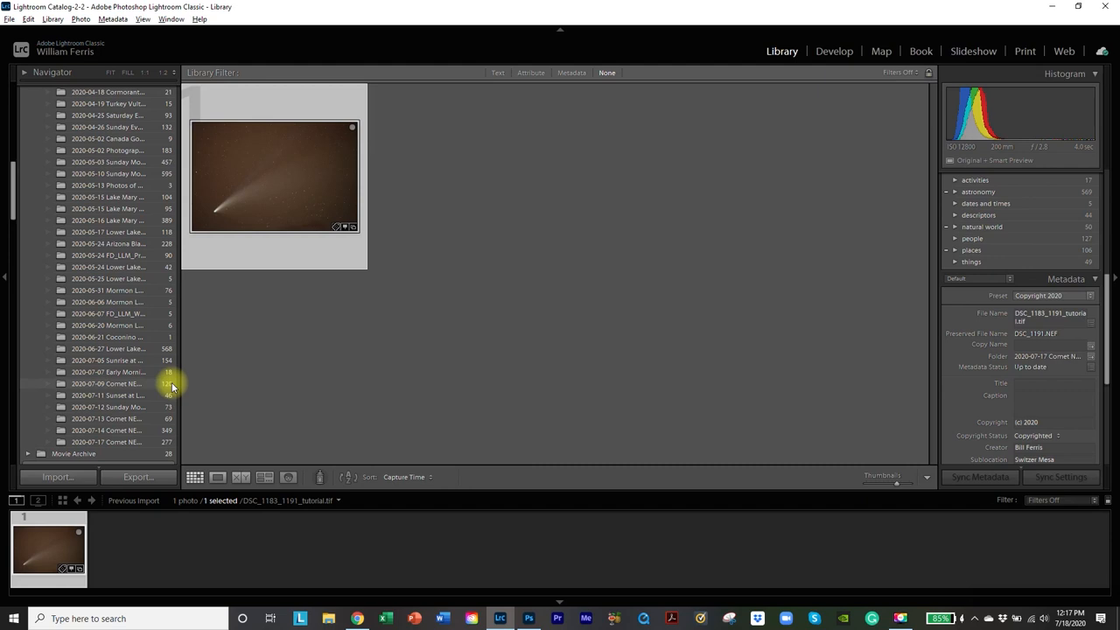
mouse_move(164, 405)
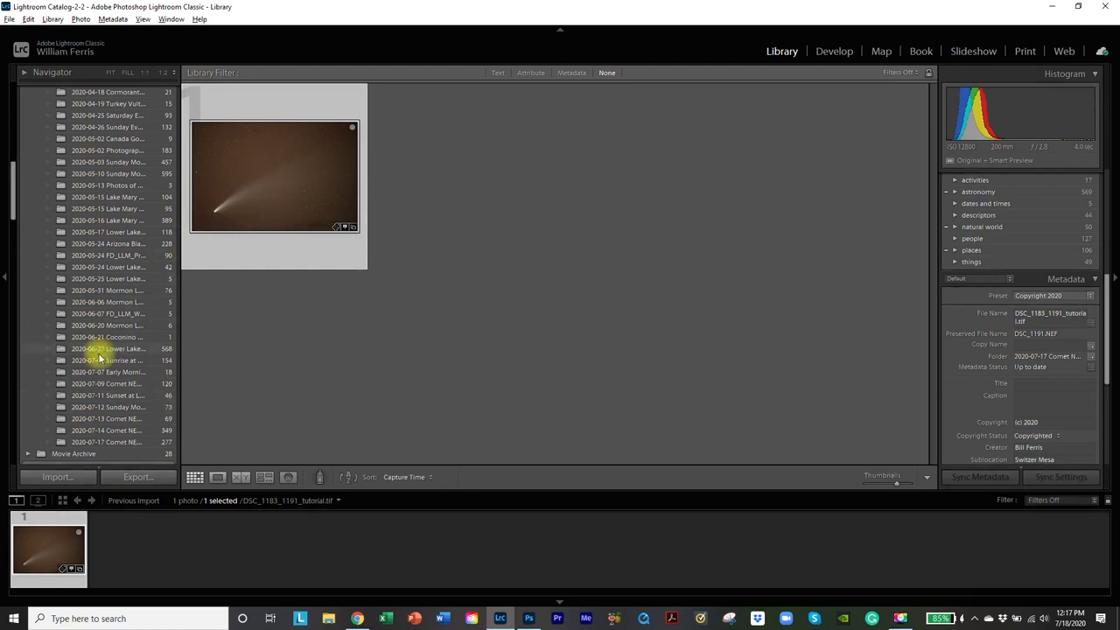
mouse_move(99, 360)
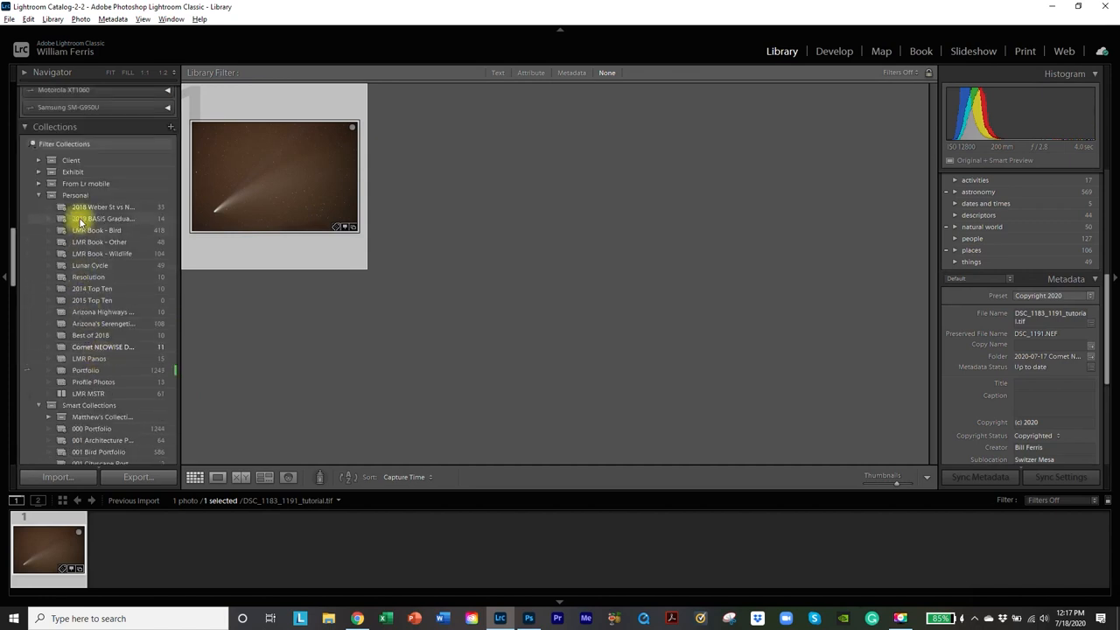
Show the Comet NEOWISE Demo Exposures collection and view the tutorial TIFF in Loupe view.
click(102, 347)
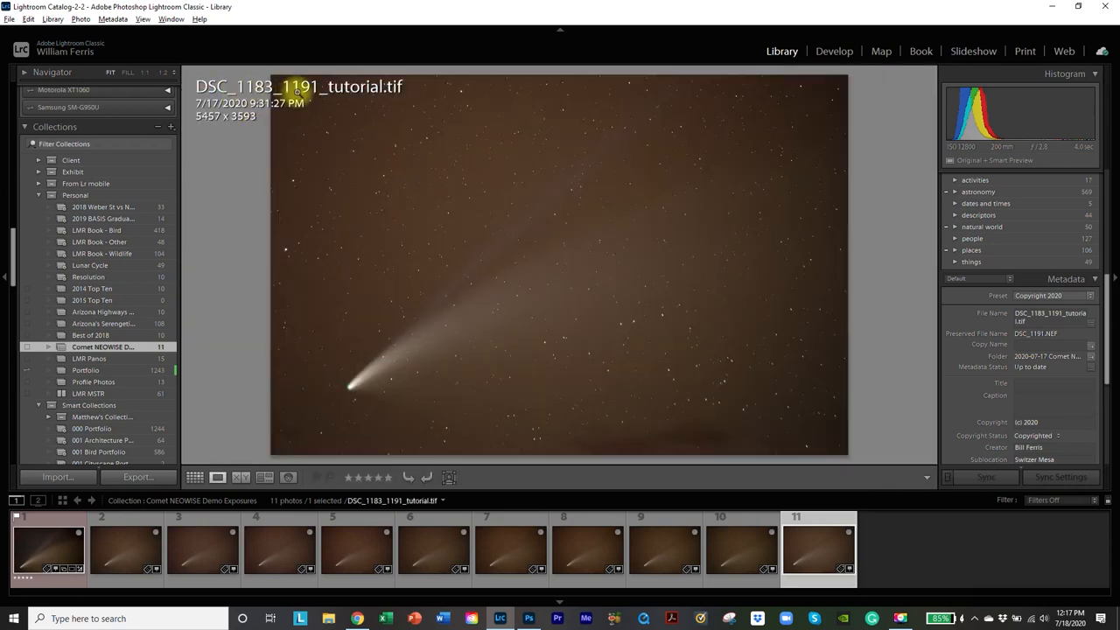
mouse_move(865, 193)
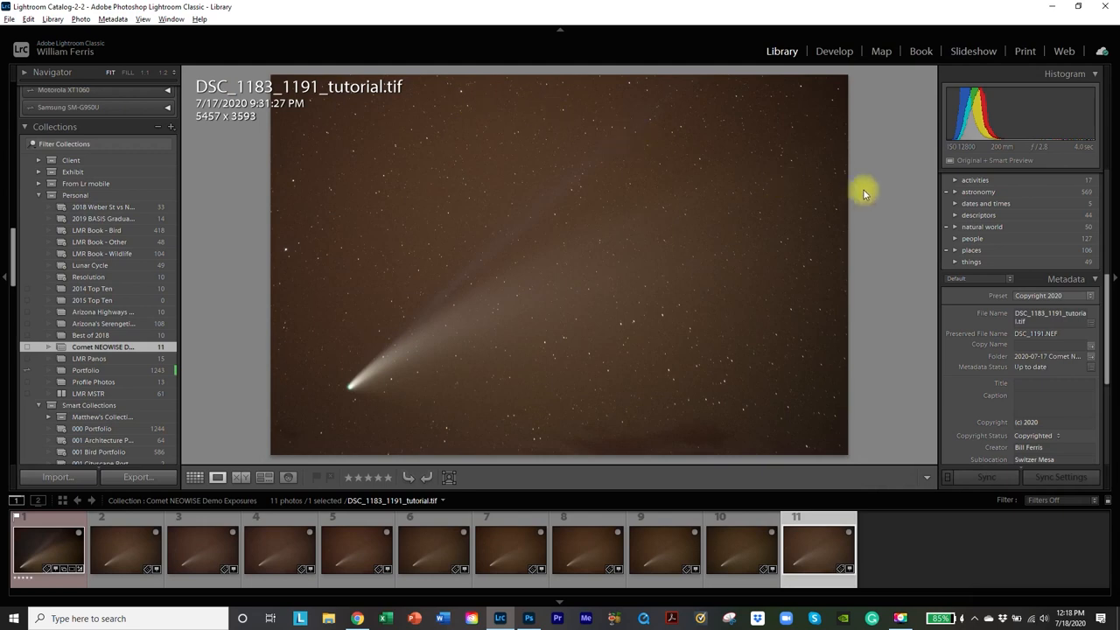
mouse_move(862, 147)
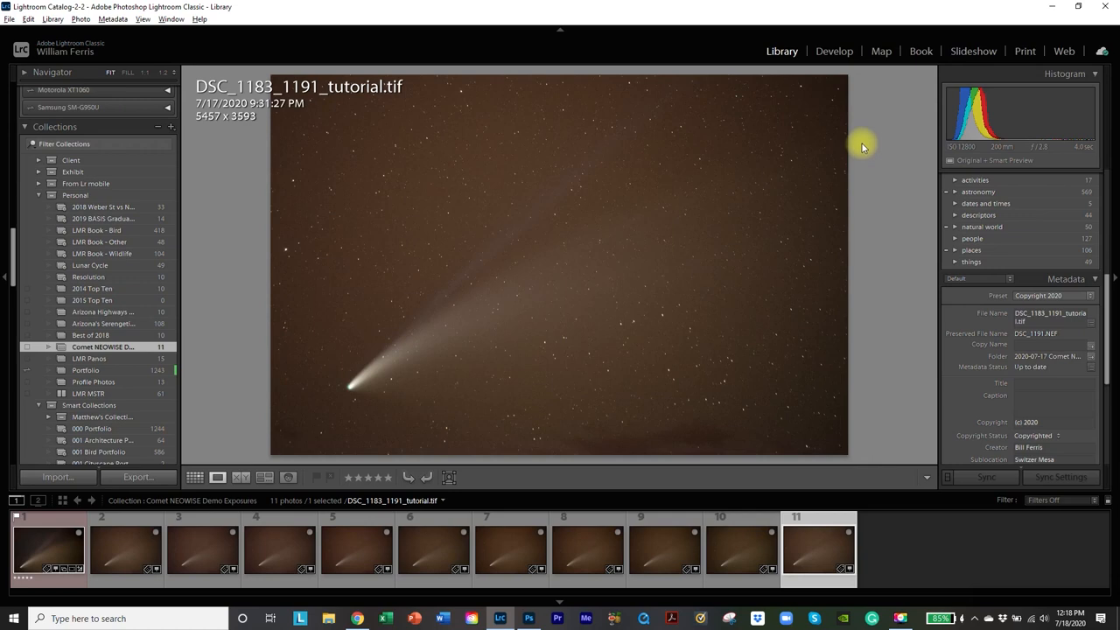
mouse_move(406, 188)
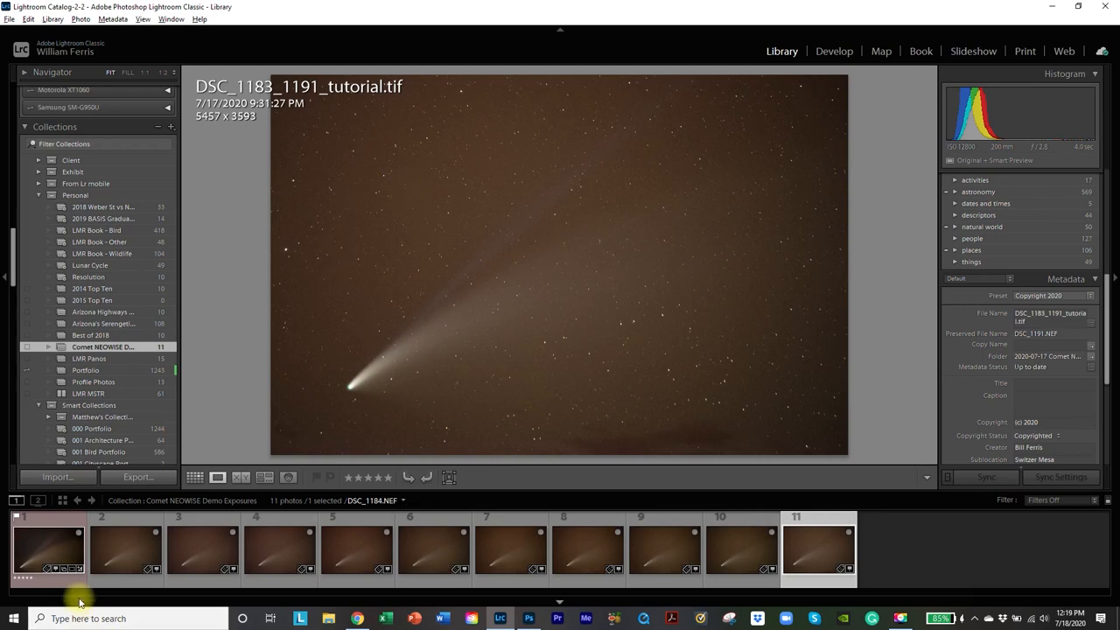
click(49, 547)
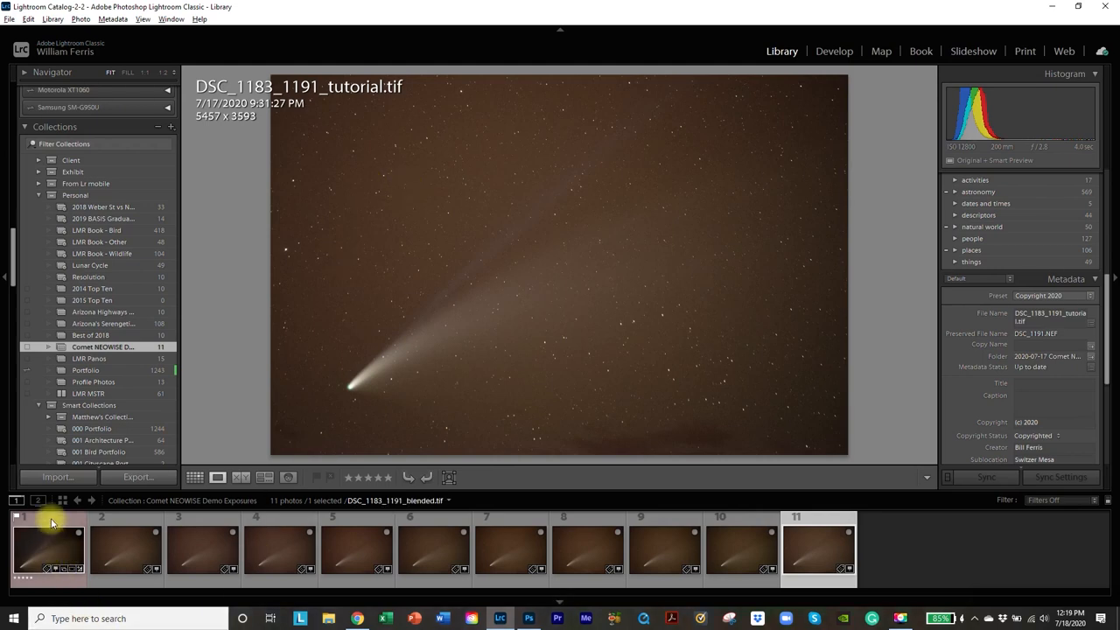